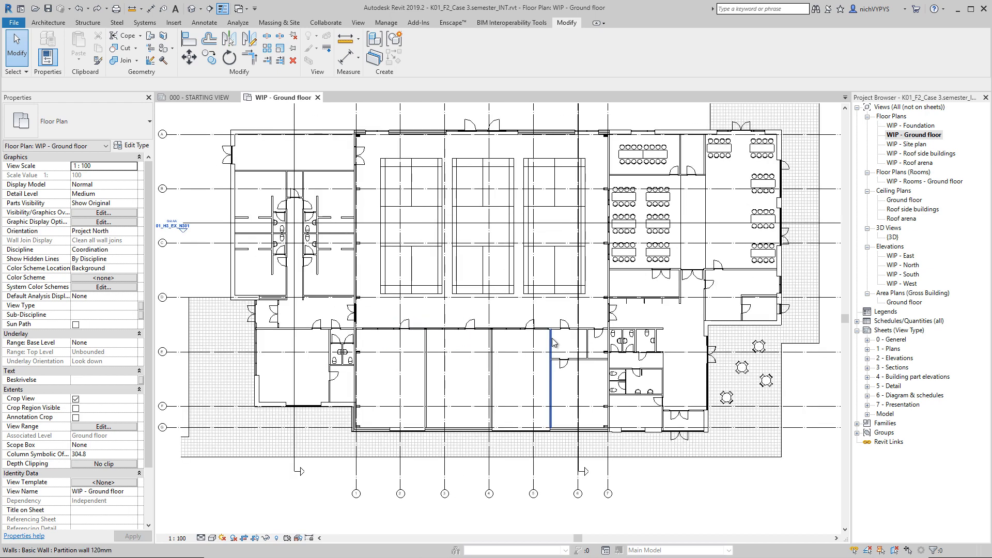
Deselect the partition wall and select the Ext 430 mm Conc/Conc wall on the bottom edge.
click(518, 400)
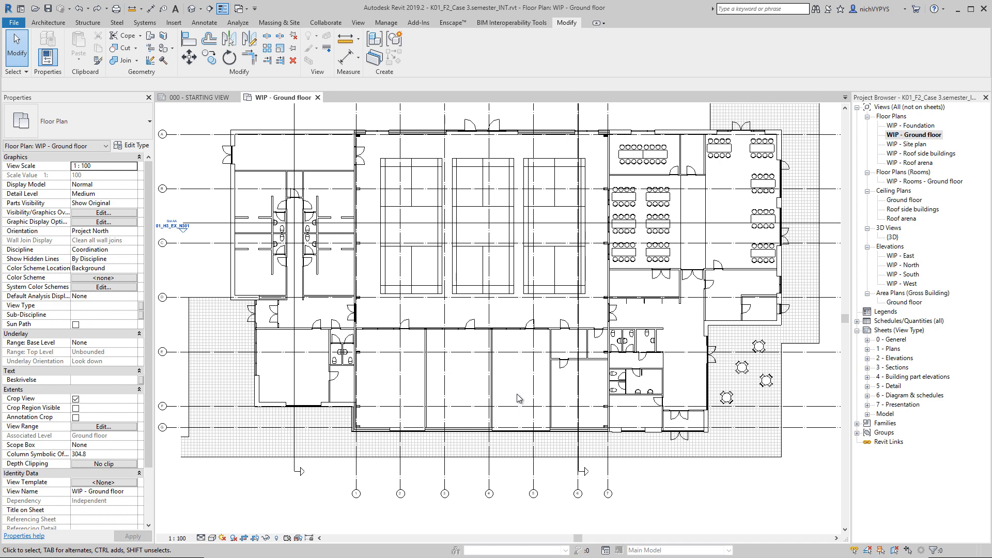
mouse_move(518, 441)
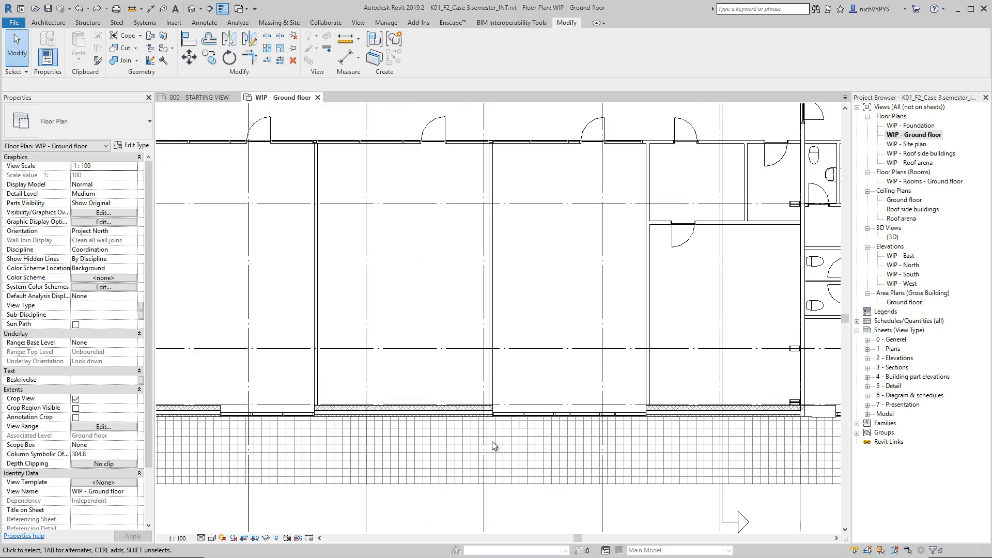
click(420, 413)
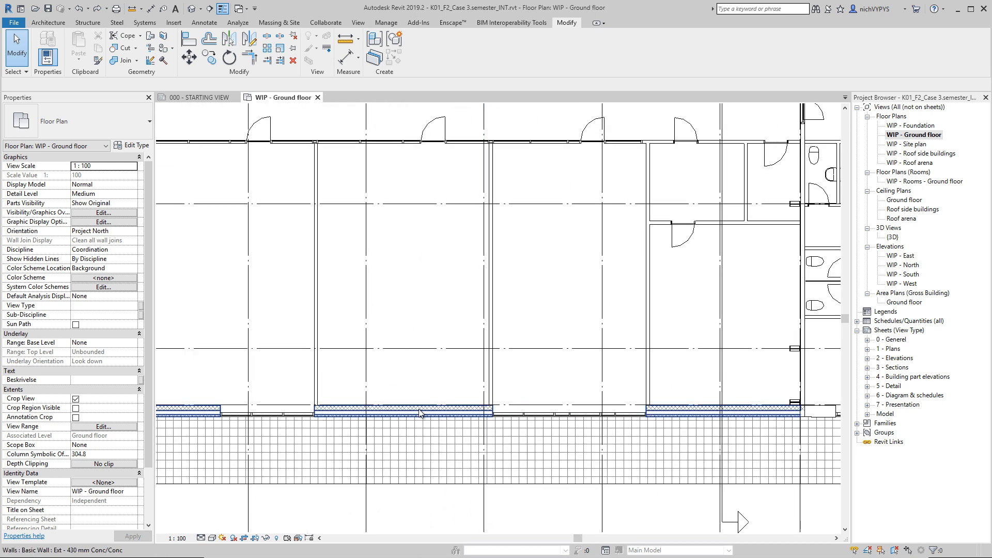
mouse_move(421, 413)
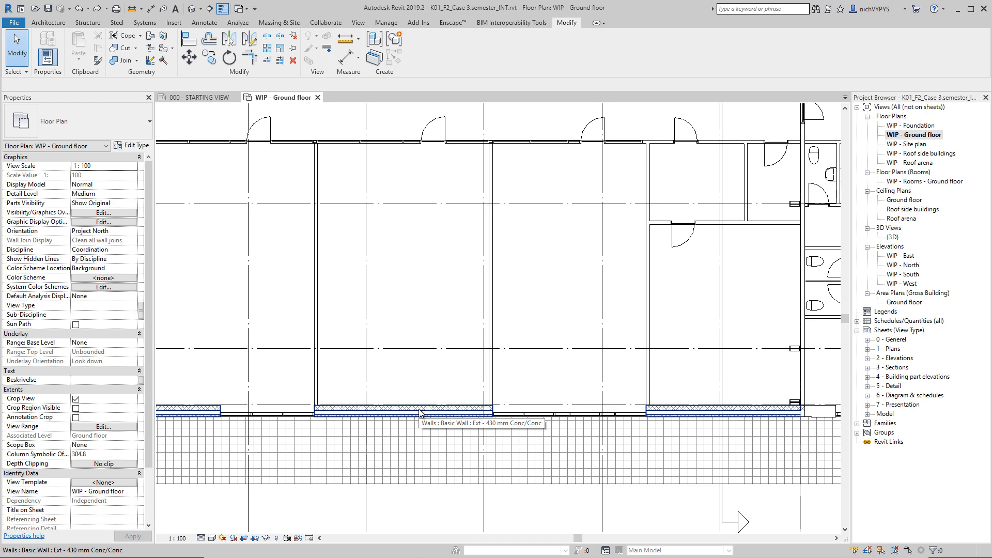
click(427, 414)
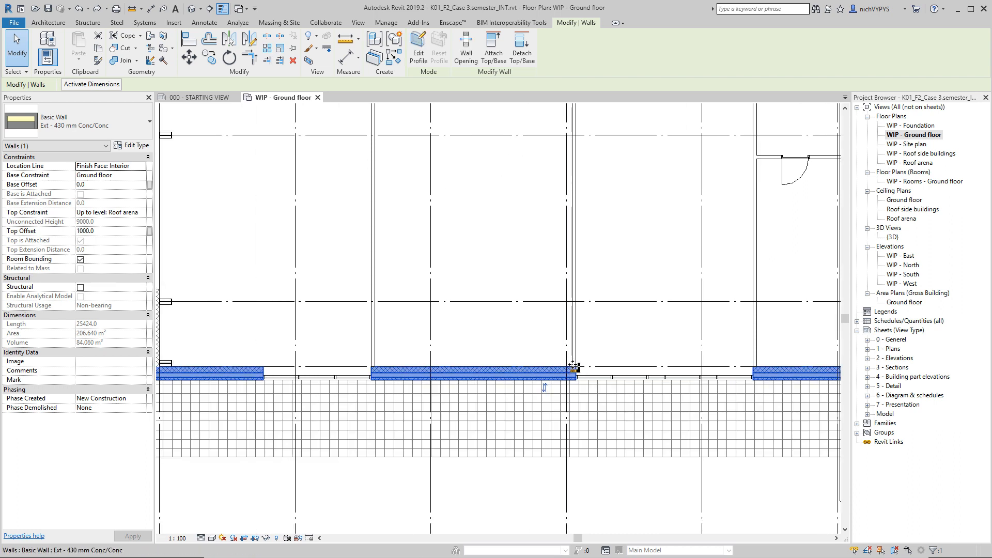
mouse_move(507, 368)
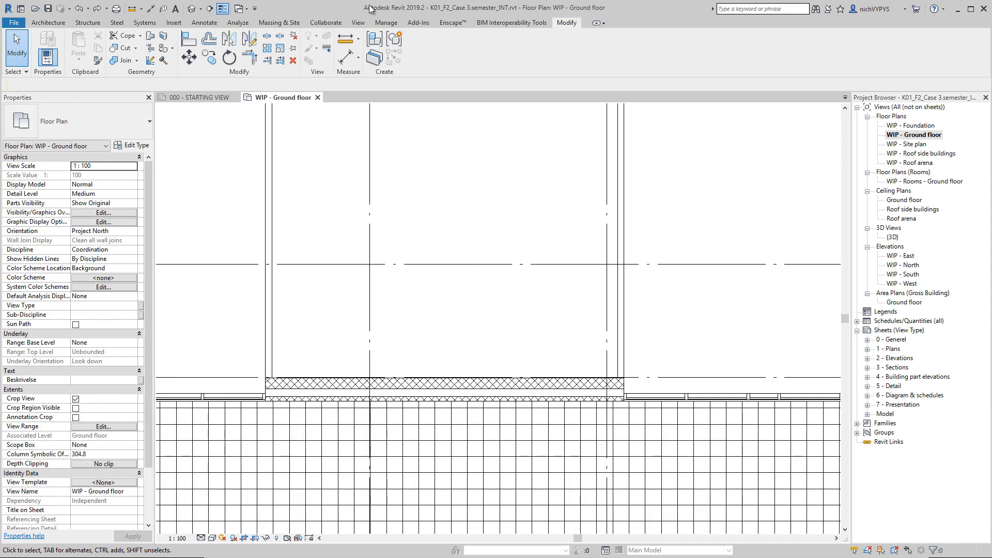
Start Split with Gap on the long exterior wall with a 24 mm joint gap.
click(443, 389)
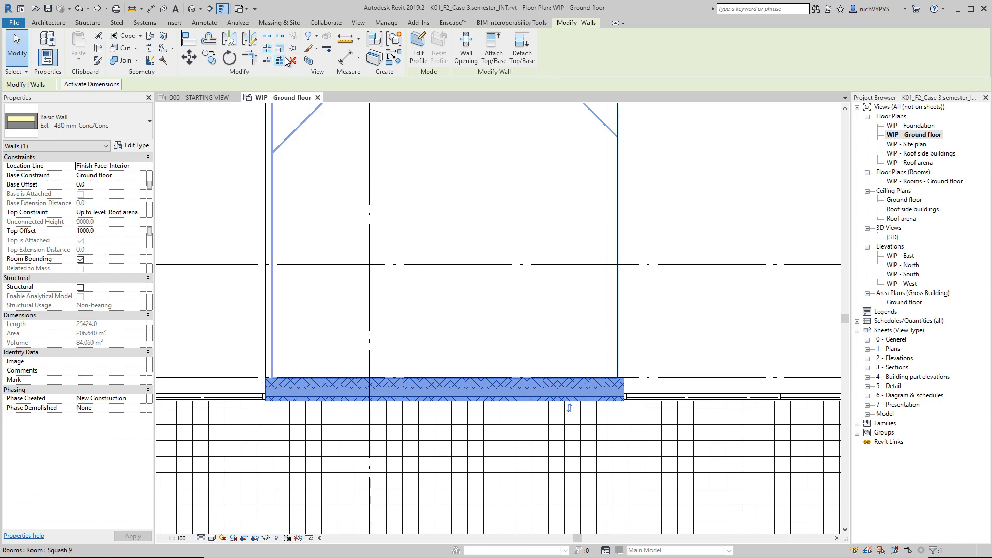
mouse_move(281, 45)
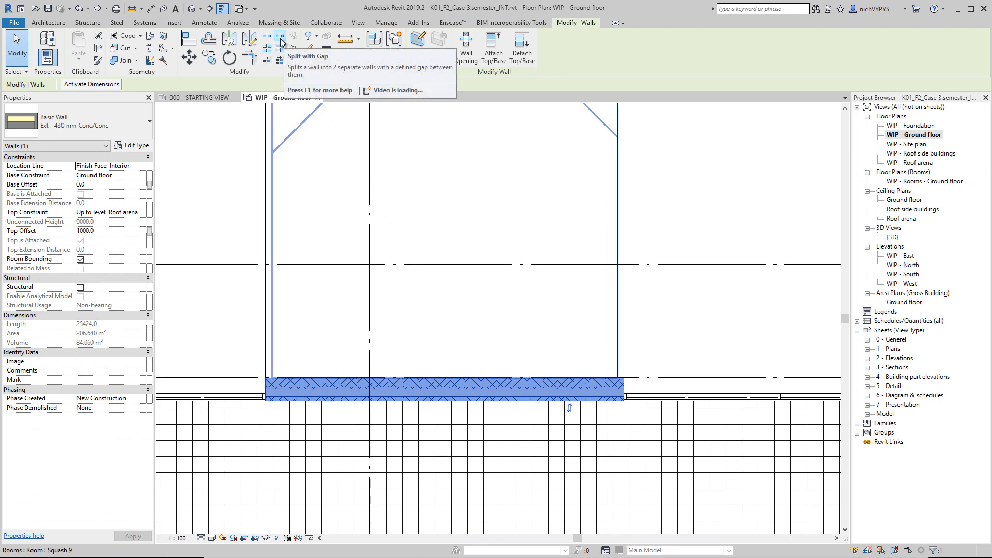
click(278, 45)
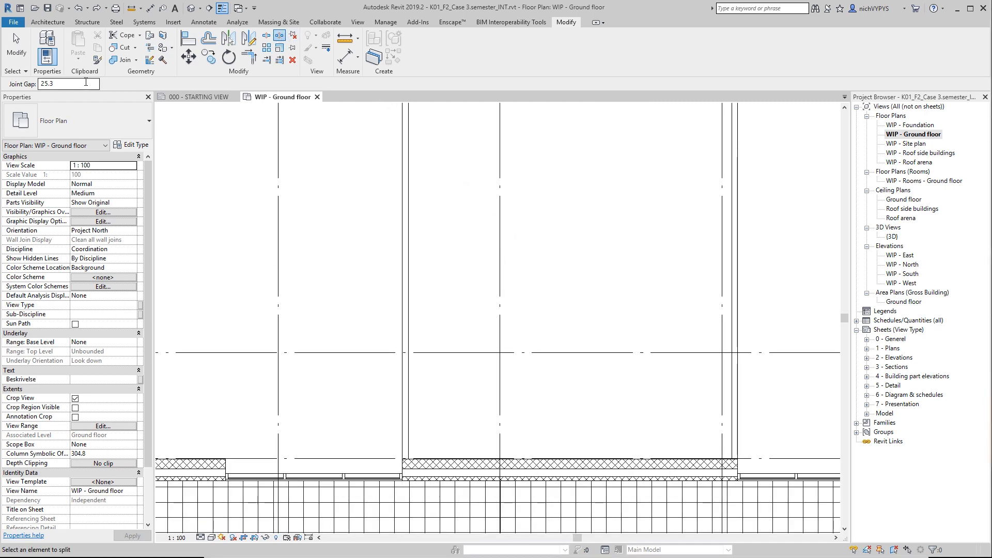
triple_click(68, 82)
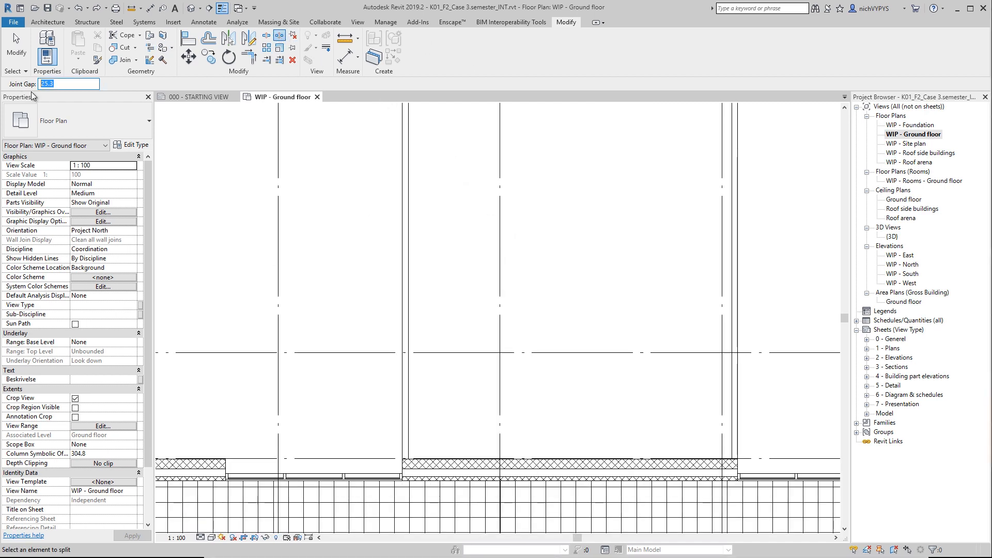
text(24)
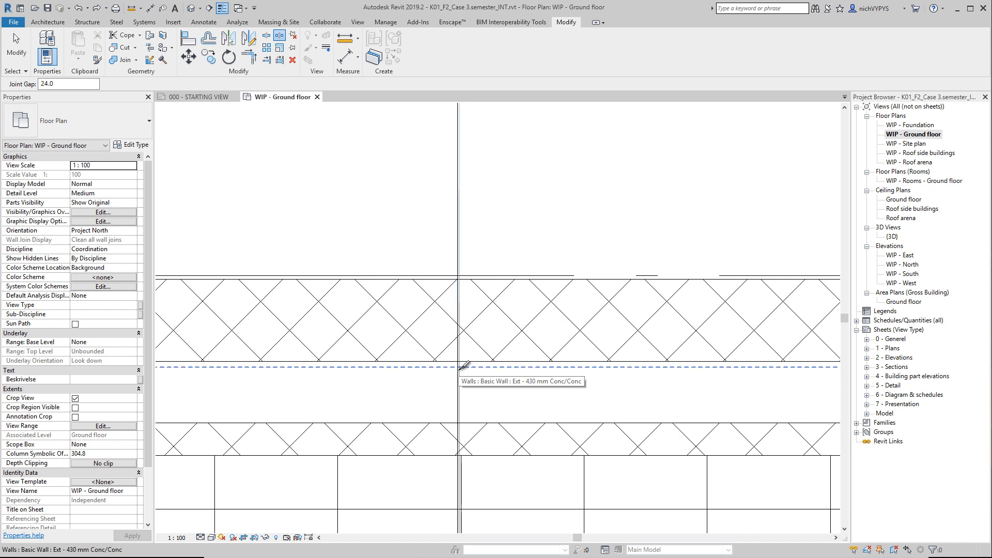
Split the exterior wall at two points into separate gapped segments.
click(459, 365)
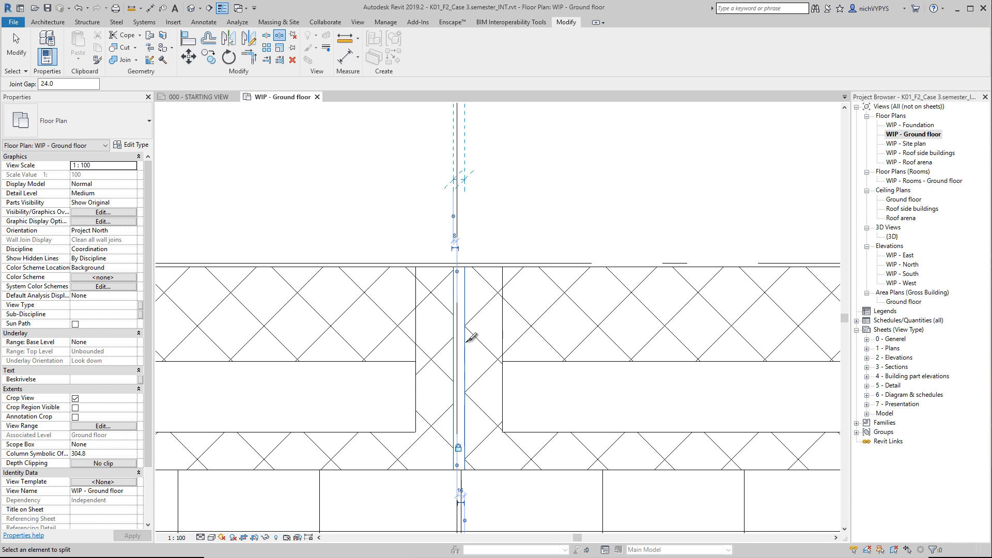
mouse_move(459, 228)
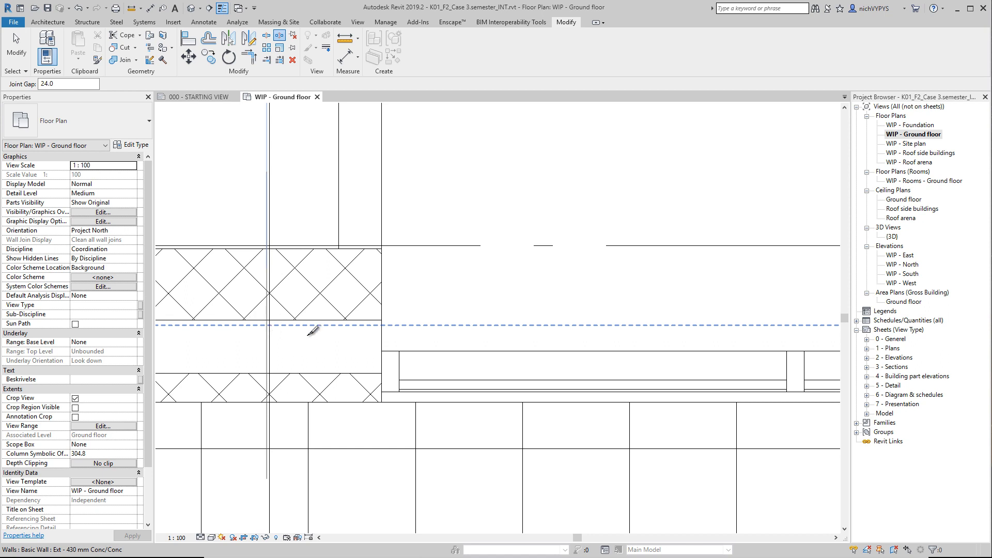
click(264, 380)
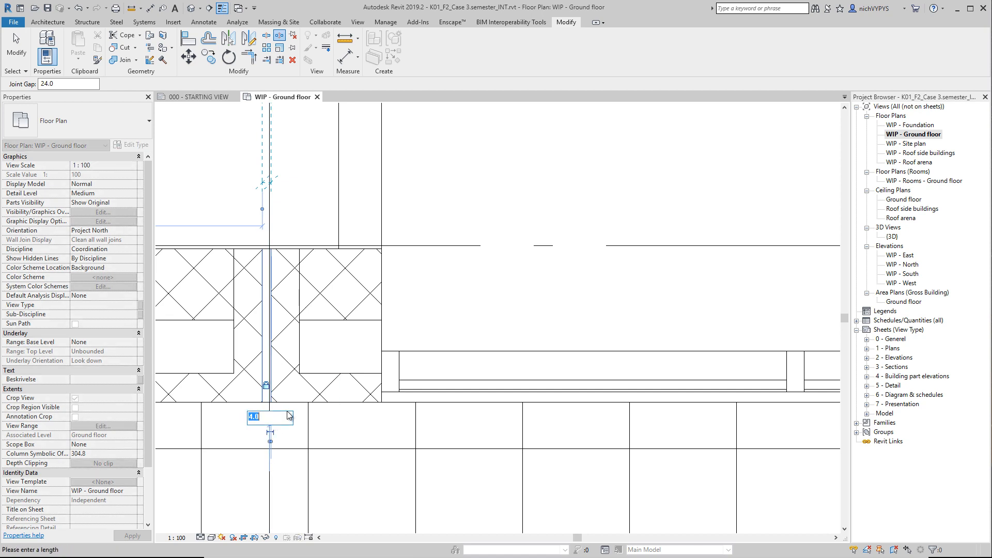
text(12)
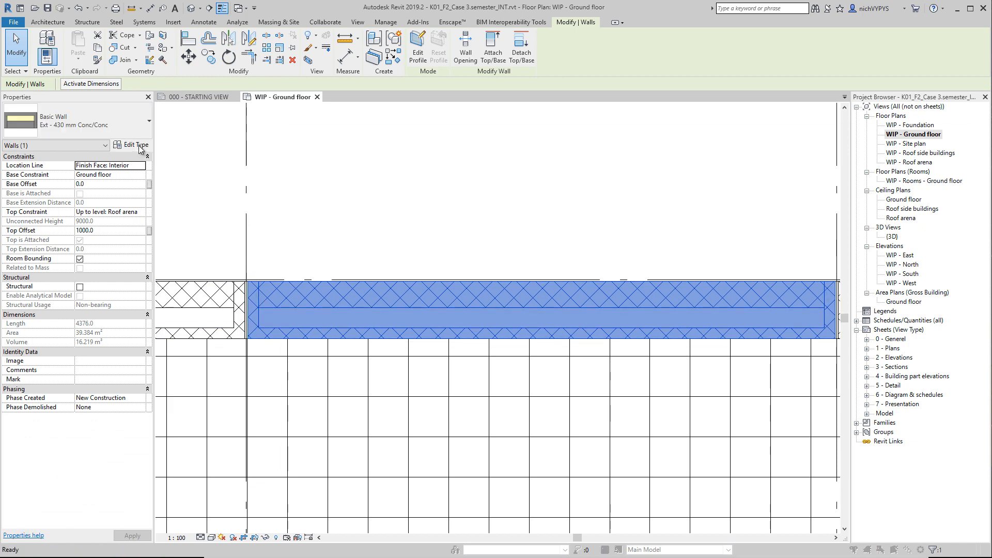
Set the wall type's Wrapping at Ends to None in Type Properties.
click(133, 145)
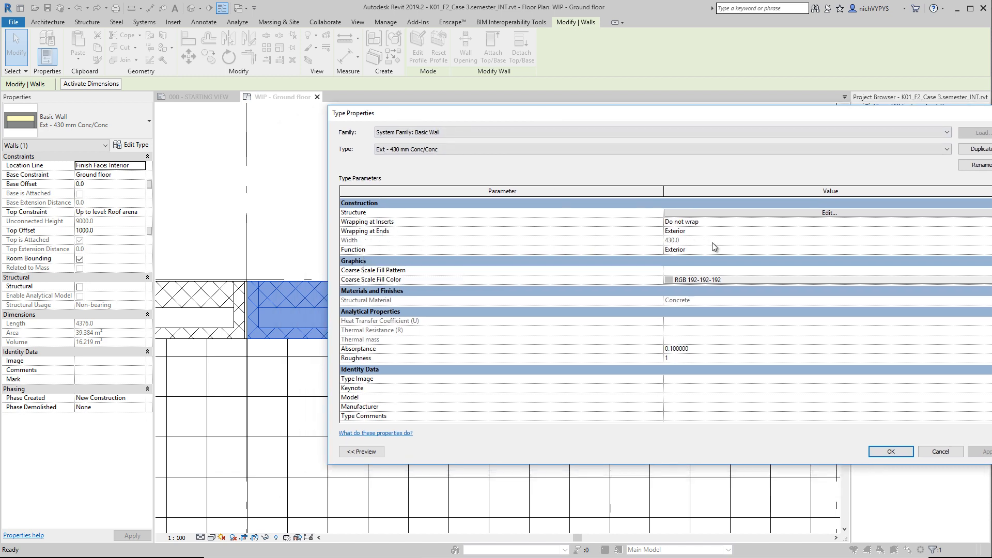
mouse_move(740, 236)
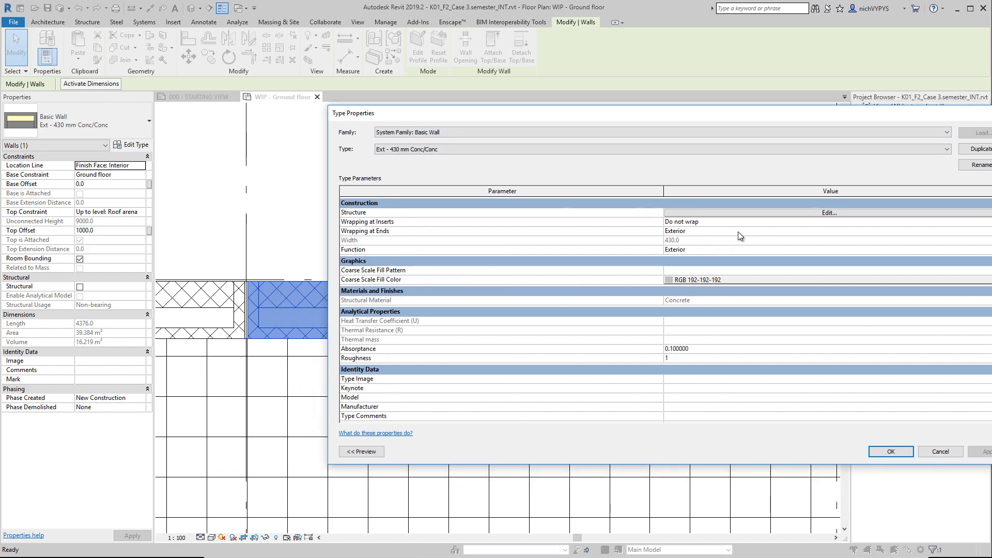
mouse_move(940, 242)
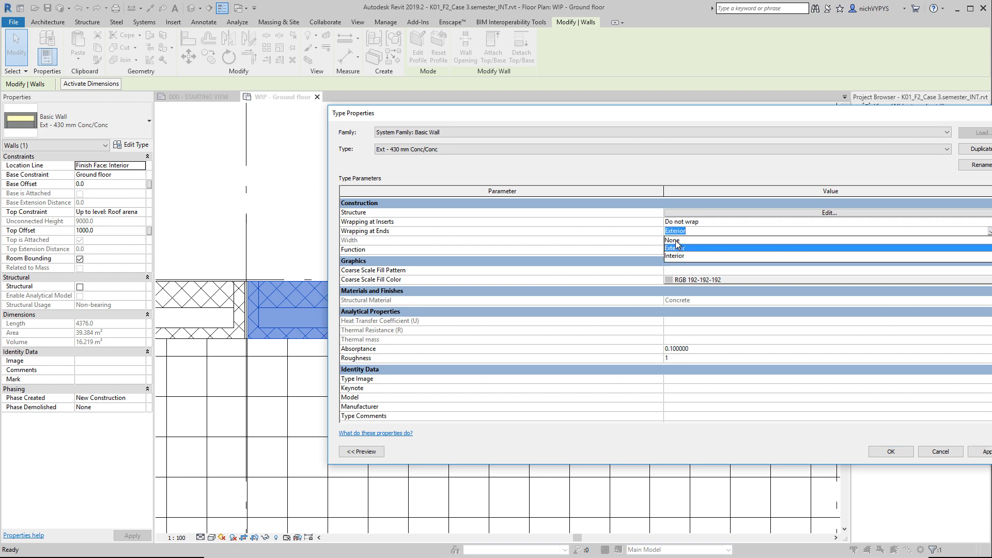
click(674, 247)
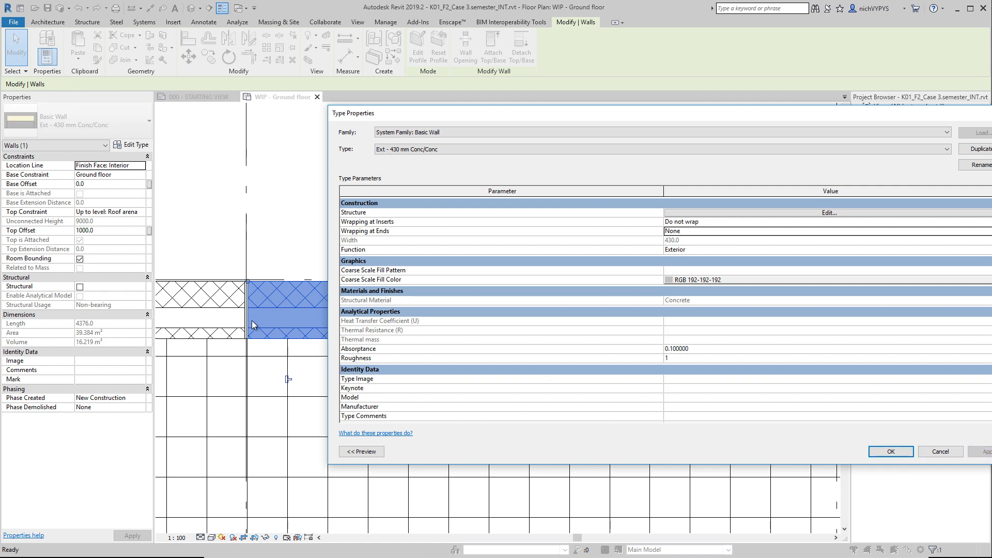
mouse_move(254, 308)
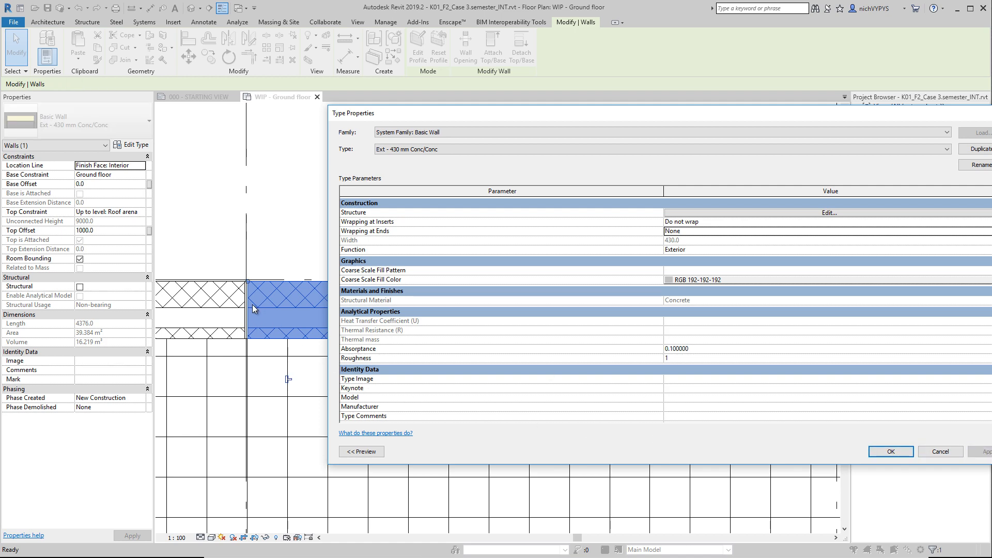
mouse_move(480, 335)
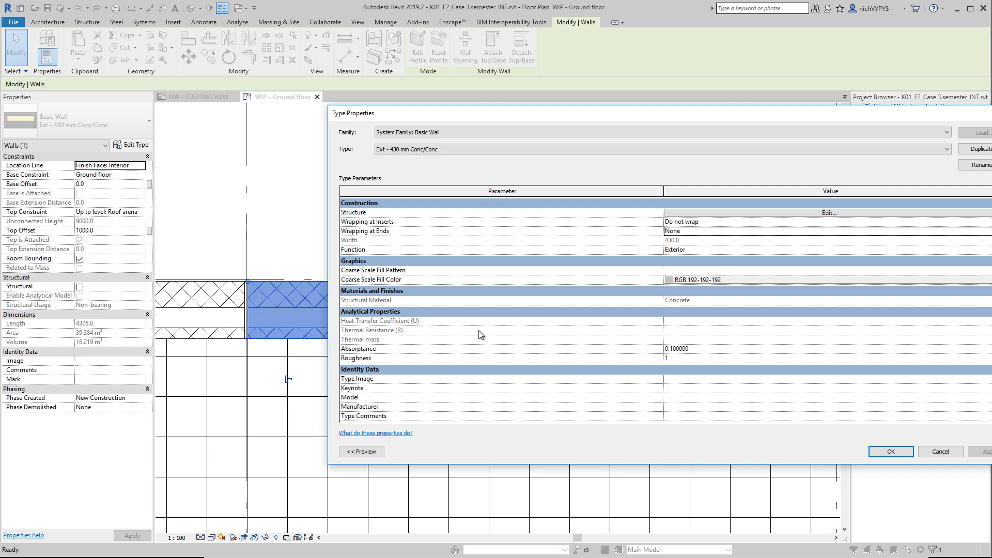
click(890, 452)
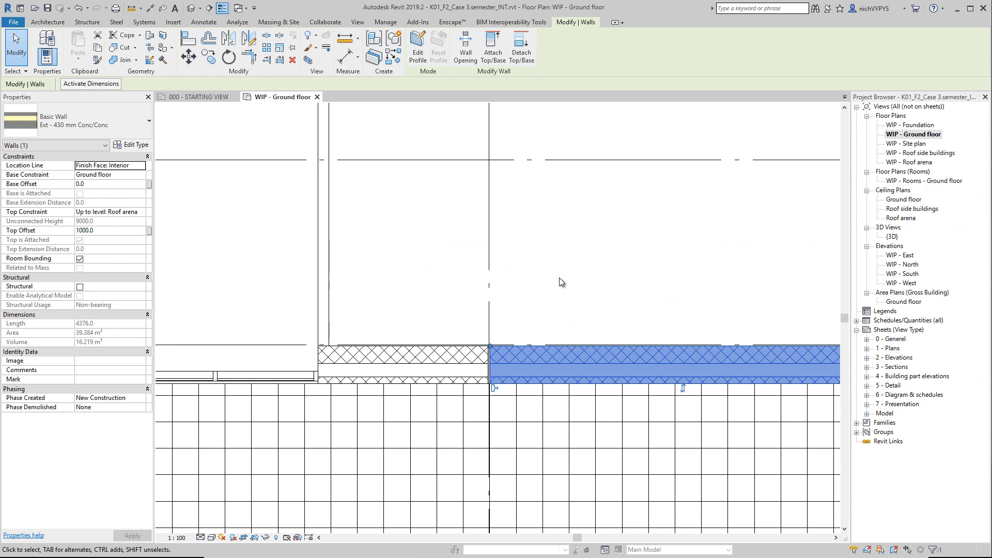
mouse_move(552, 262)
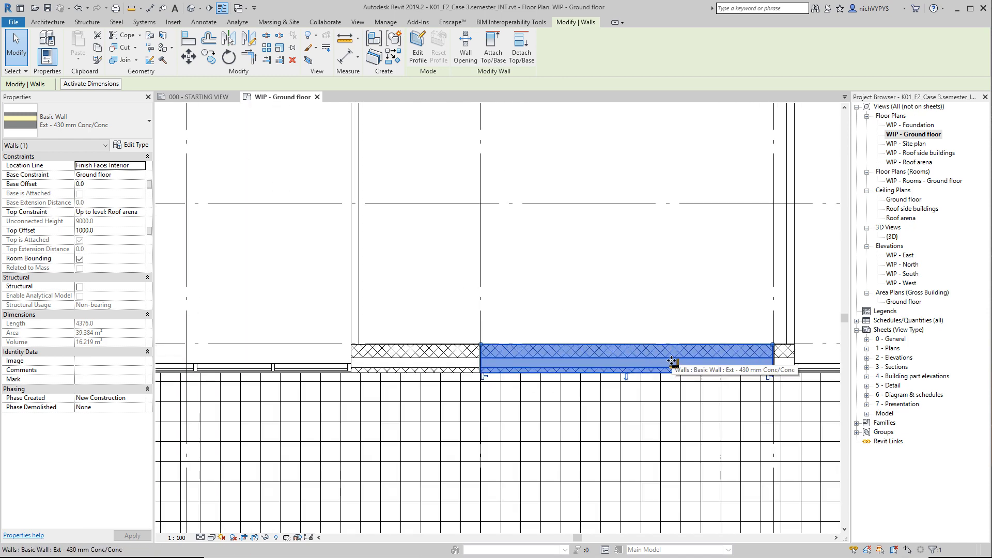
mouse_move(117, 225)
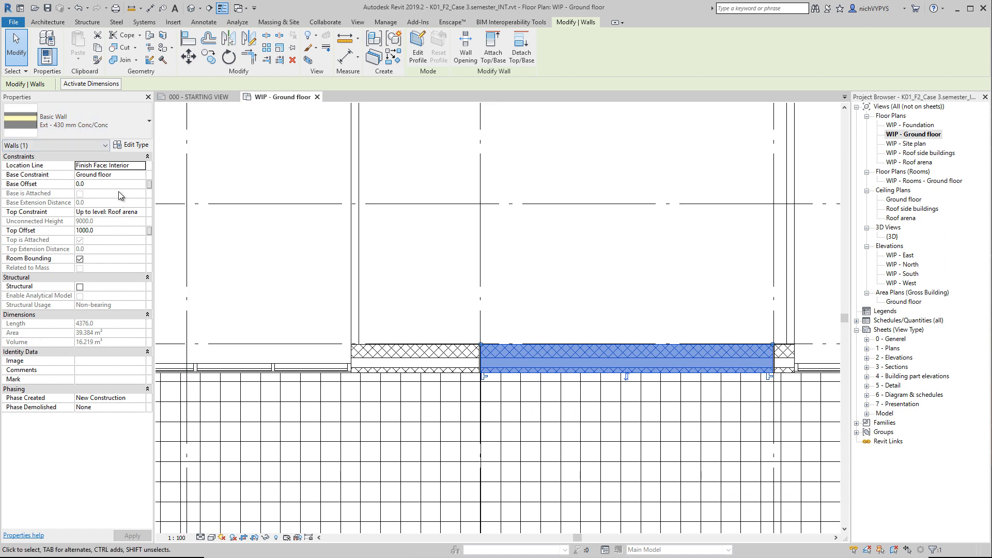
mouse_move(134, 146)
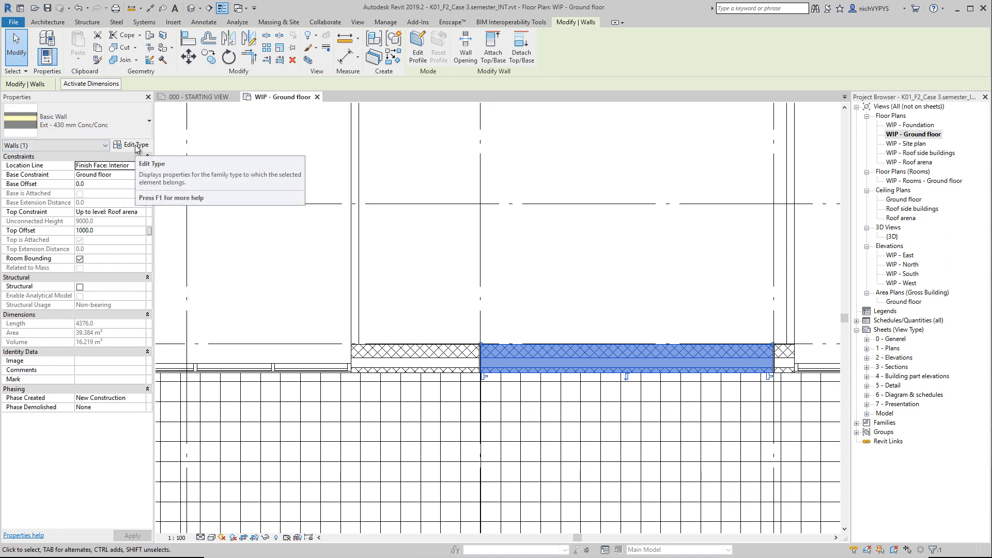
click(134, 144)
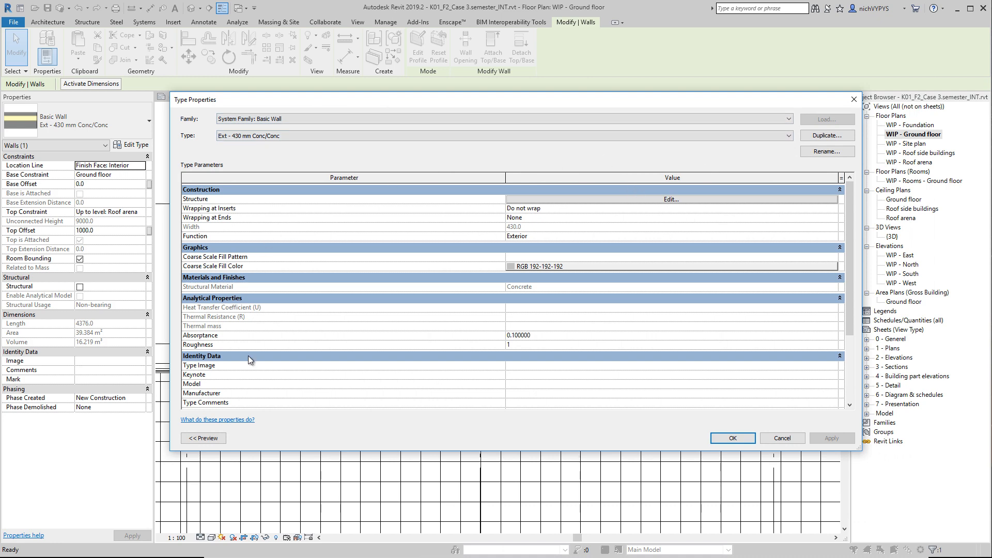
scroll(down, 3)
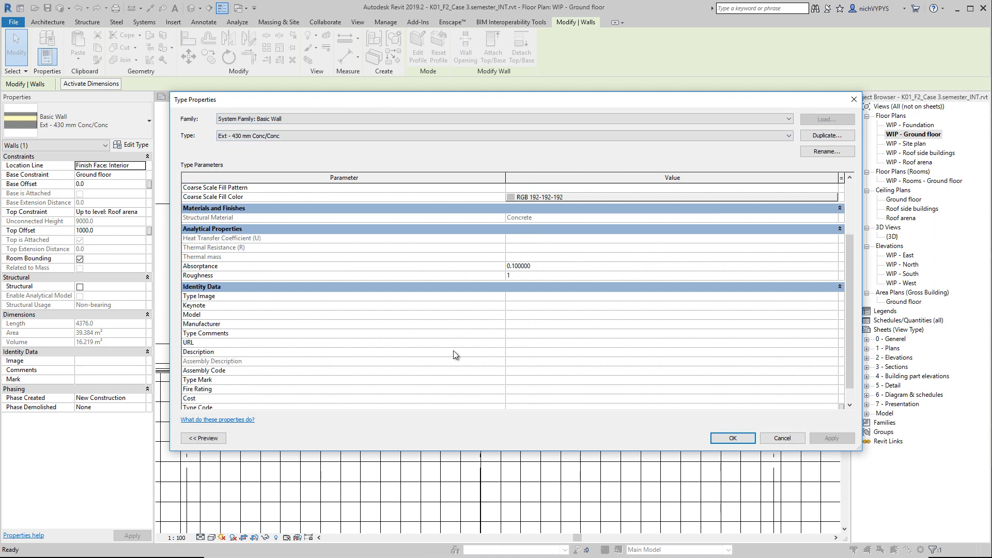
mouse_move(559, 326)
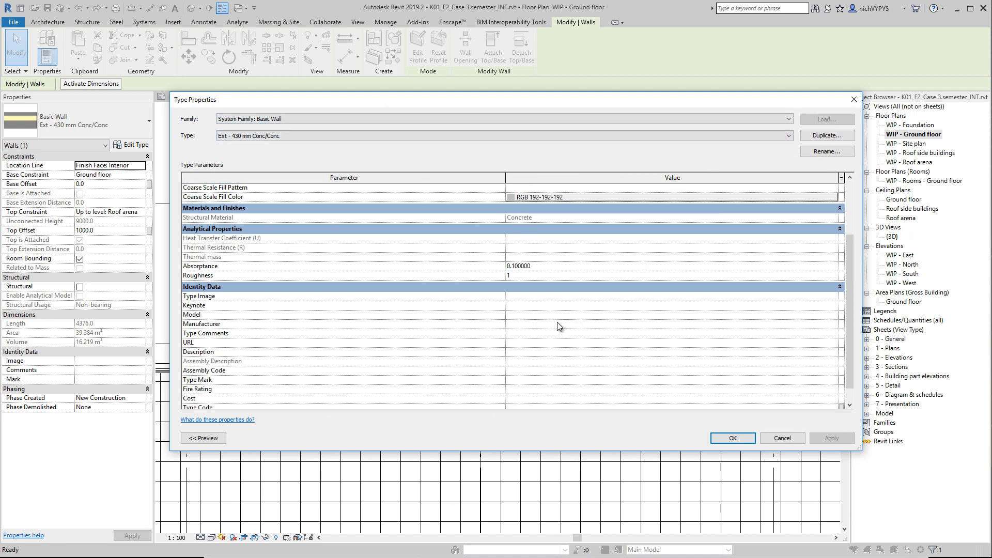
mouse_move(713, 476)
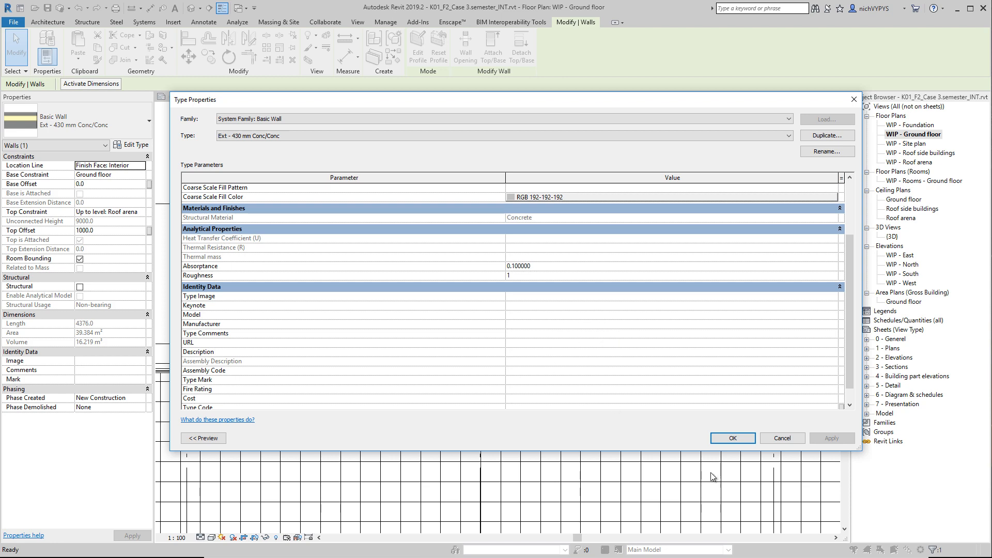
mouse_move(576, 347)
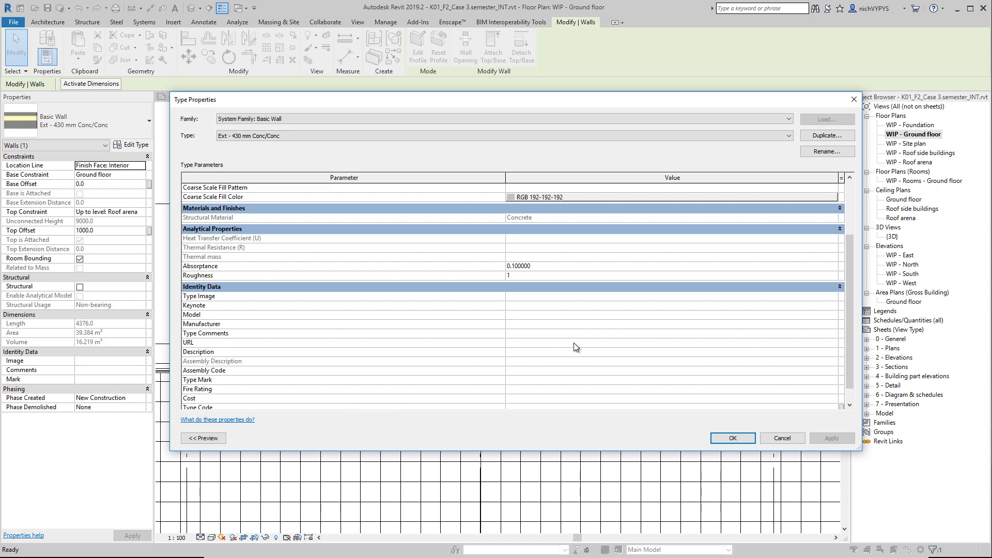
mouse_move(427, 334)
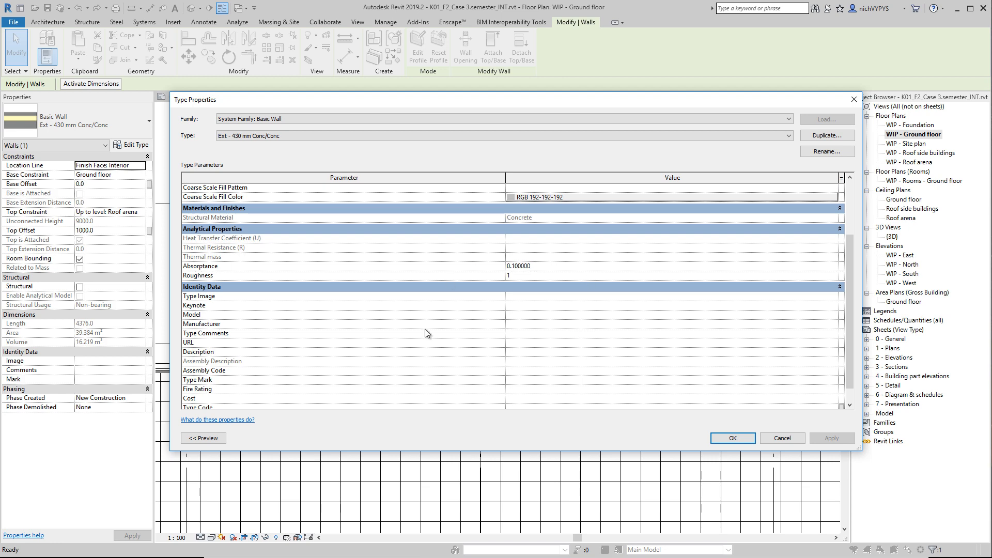
mouse_move(732, 439)
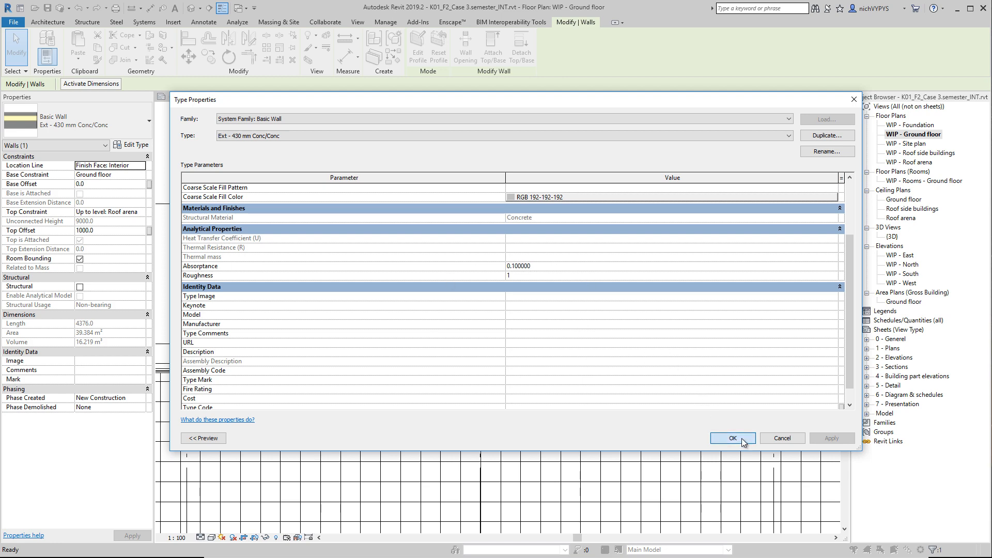
click(733, 438)
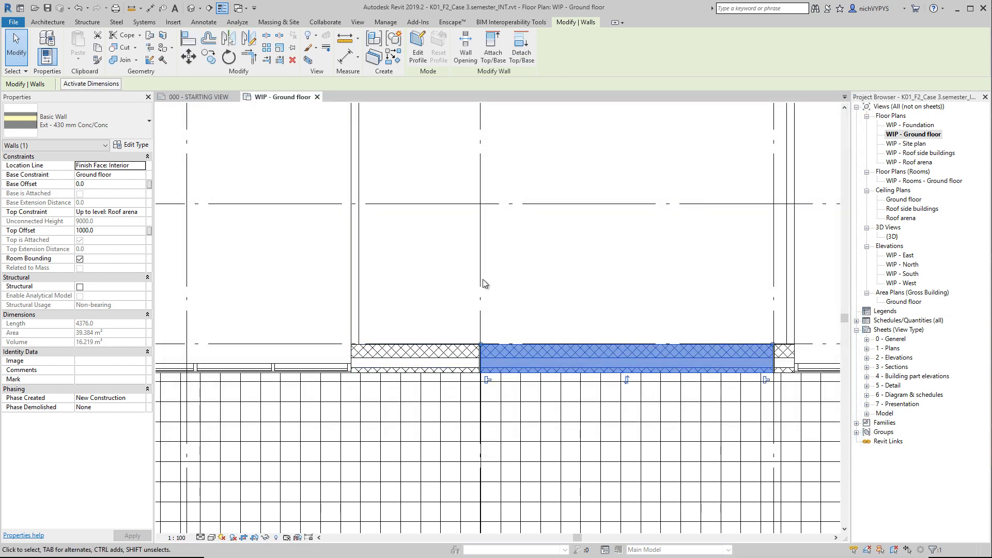
mouse_move(134, 224)
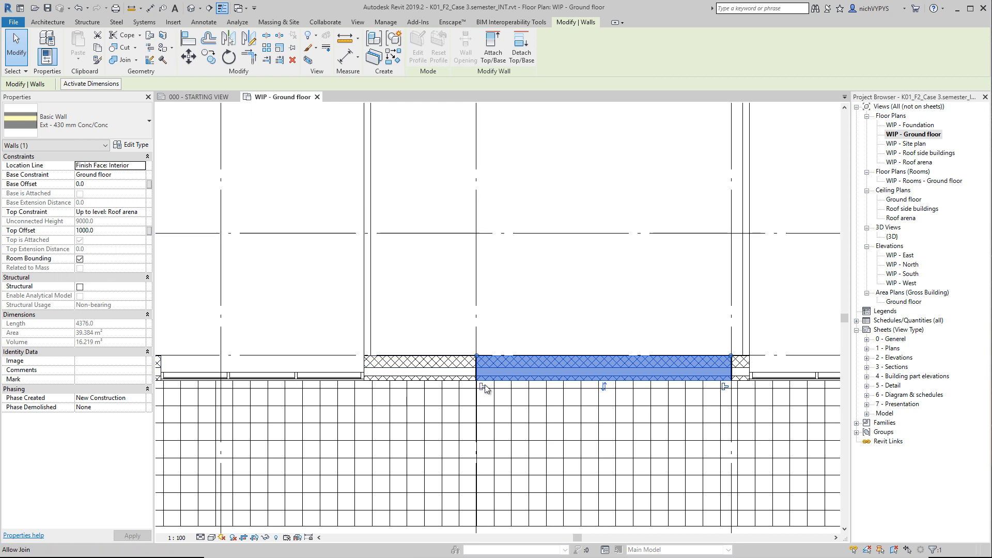
mouse_move(212, 195)
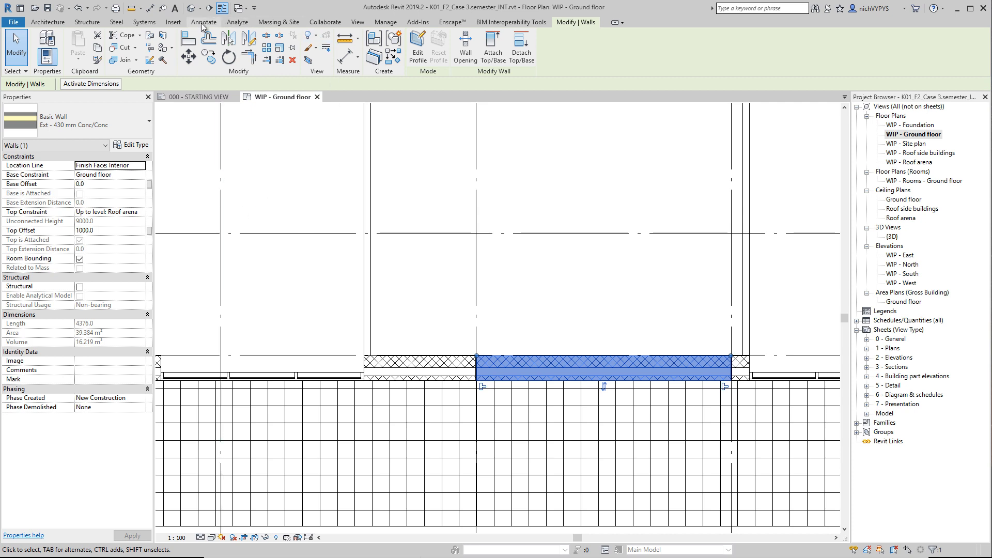
Place a wall tag with leader on the exterior wall and select the placed tag.
click(203, 22)
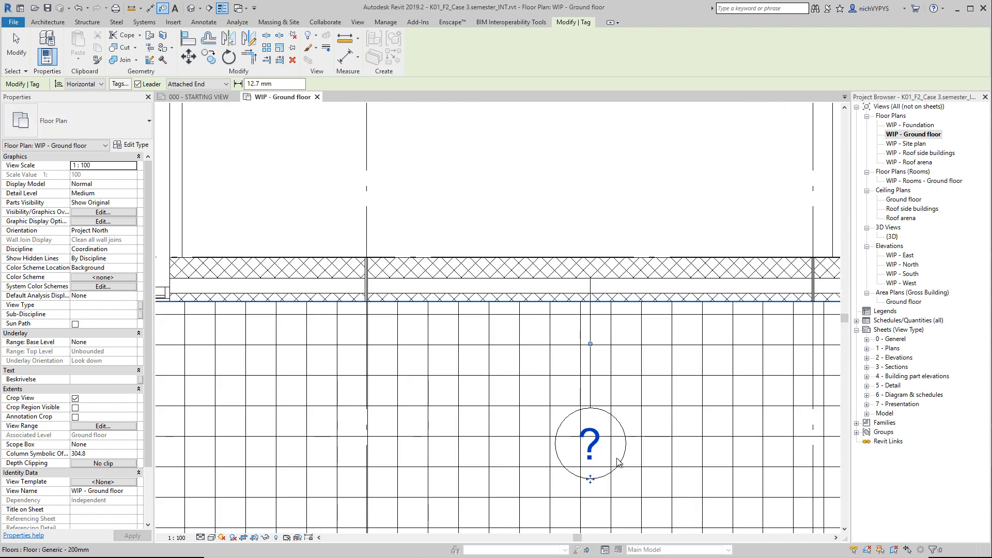
click(203, 22)
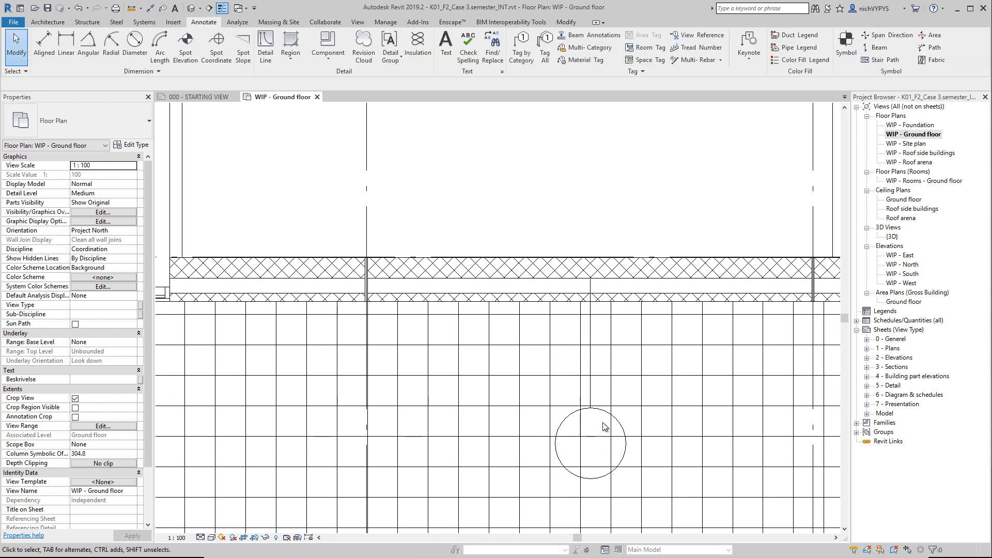
click(590, 443)
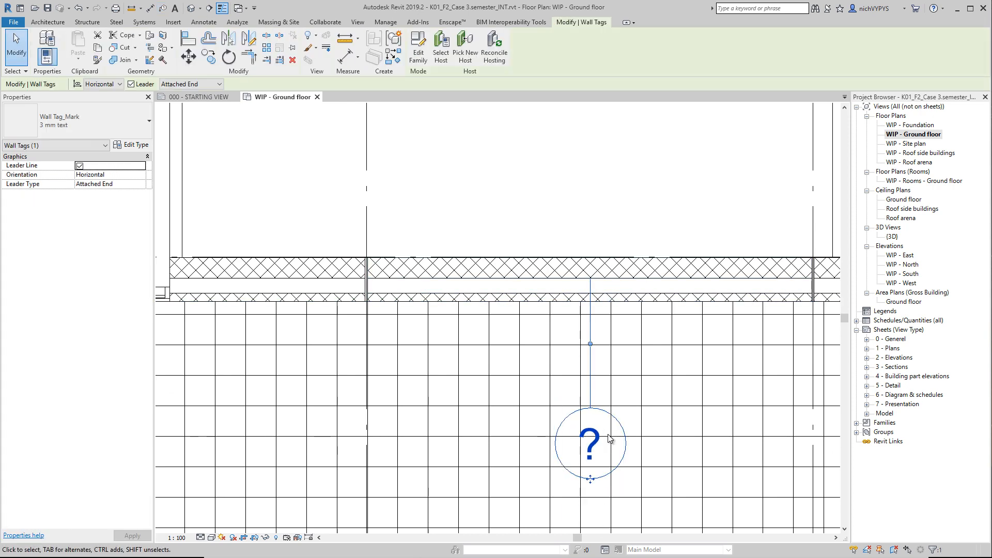
mouse_move(606, 441)
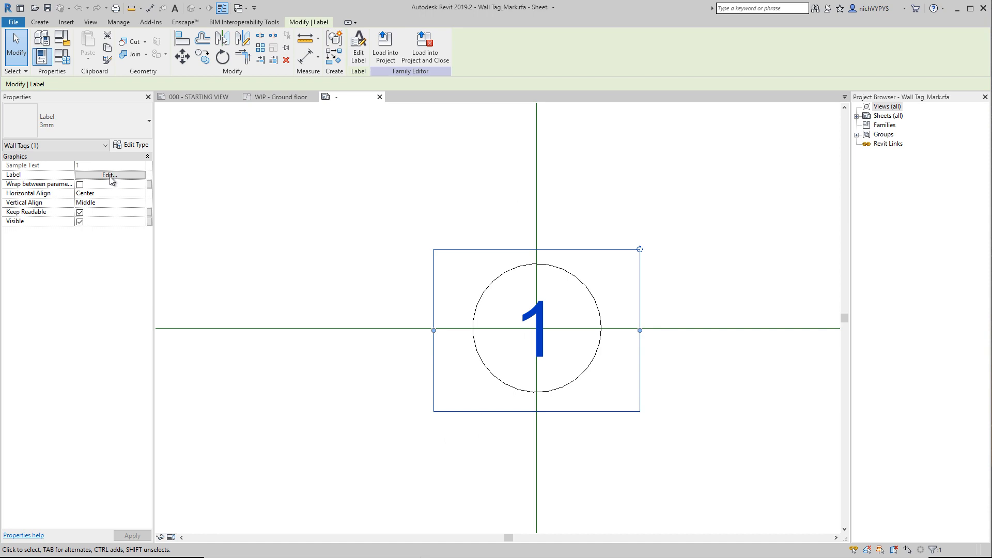
Keep the label's Mark parameter, remove the circle and load the tag family into the project.
click(110, 176)
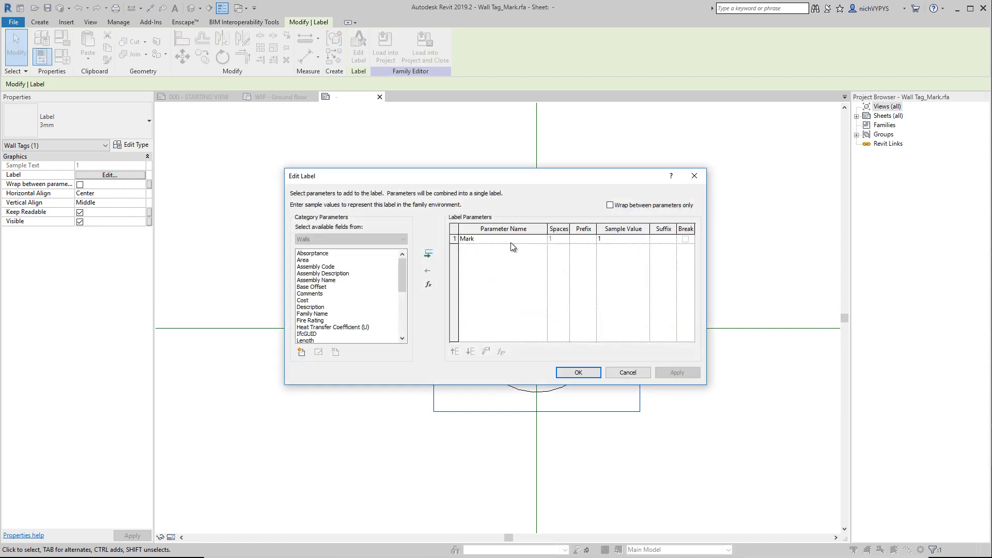
mouse_move(471, 244)
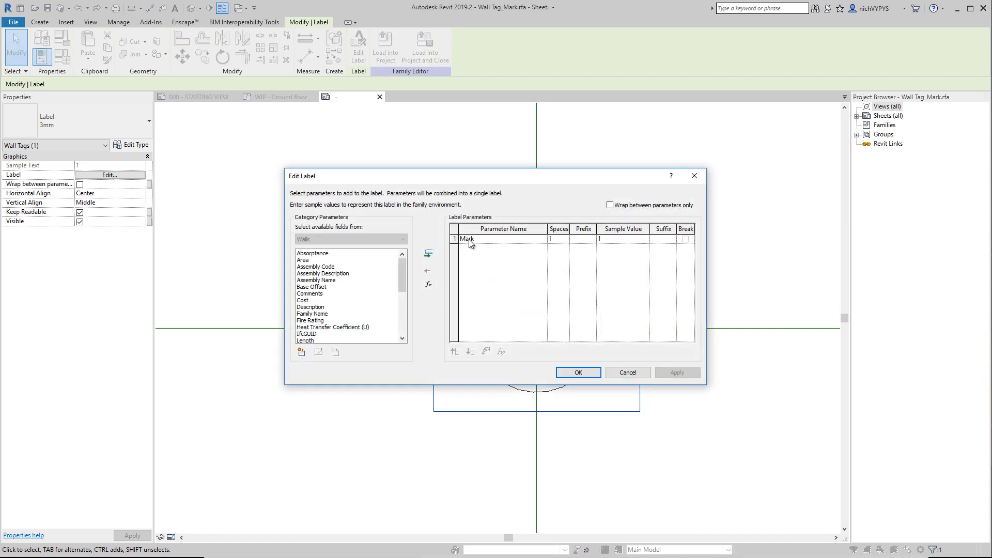
mouse_move(605, 374)
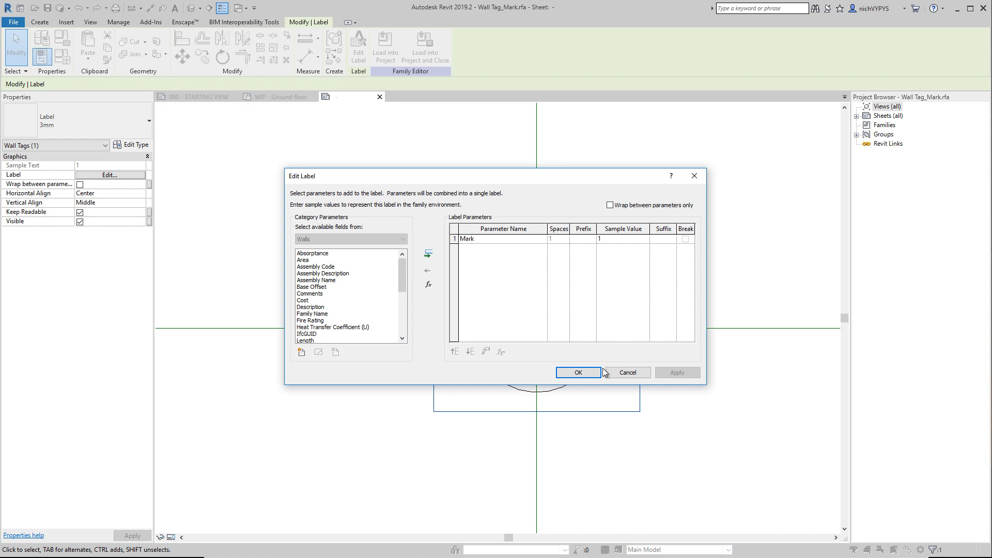
click(576, 372)
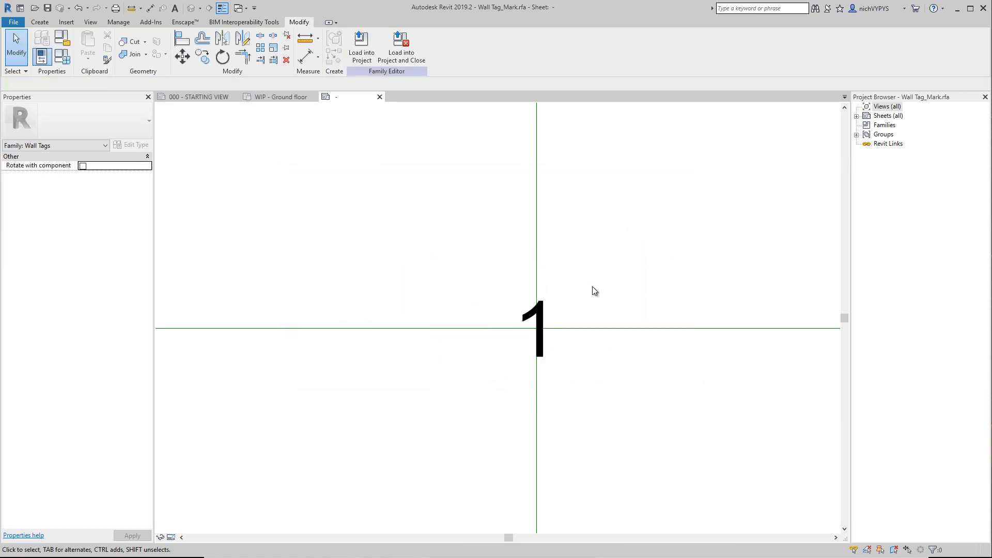
click(361, 48)
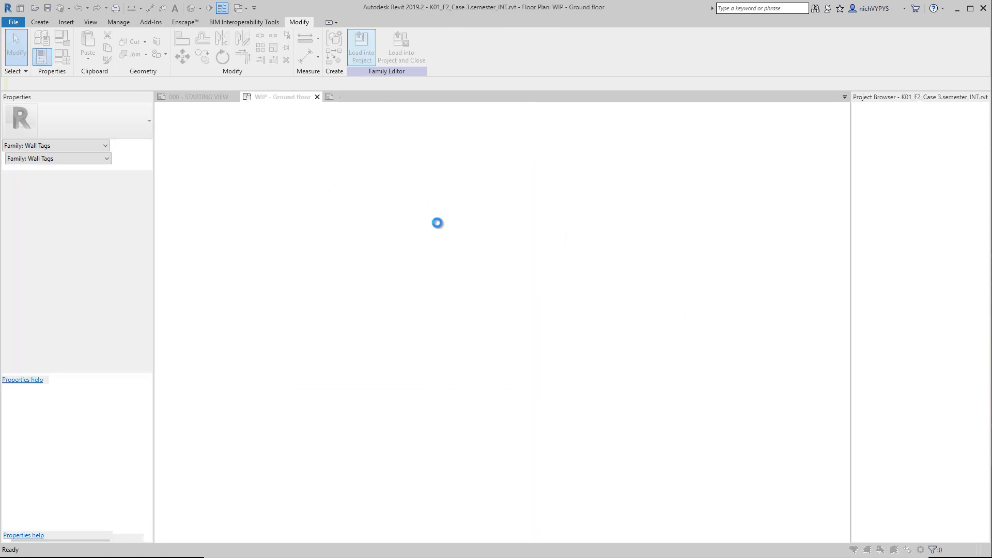
Overwrite the existing tag family and enter FE13 as the wall's Mark.
click(361, 48)
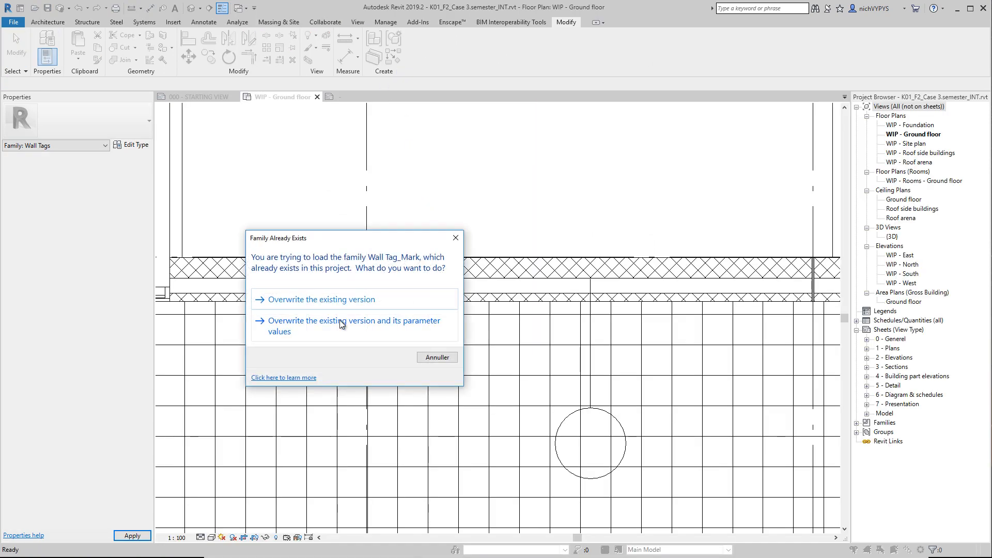
click(322, 300)
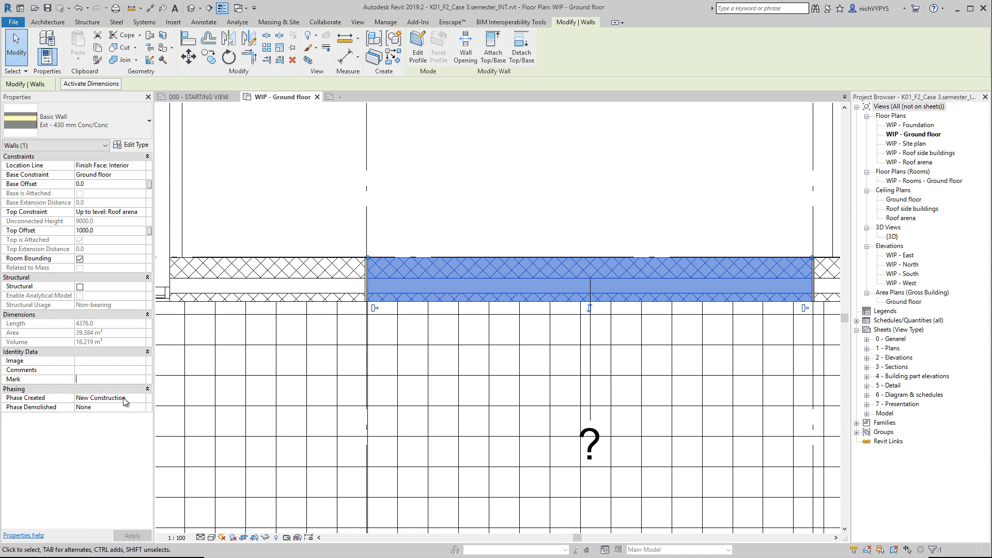
text(FE13)
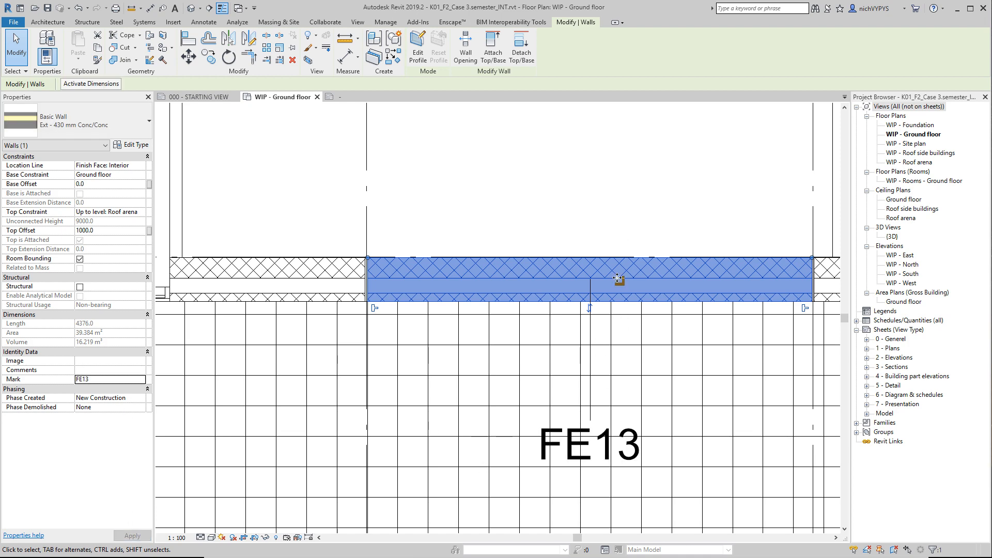
click(587, 444)
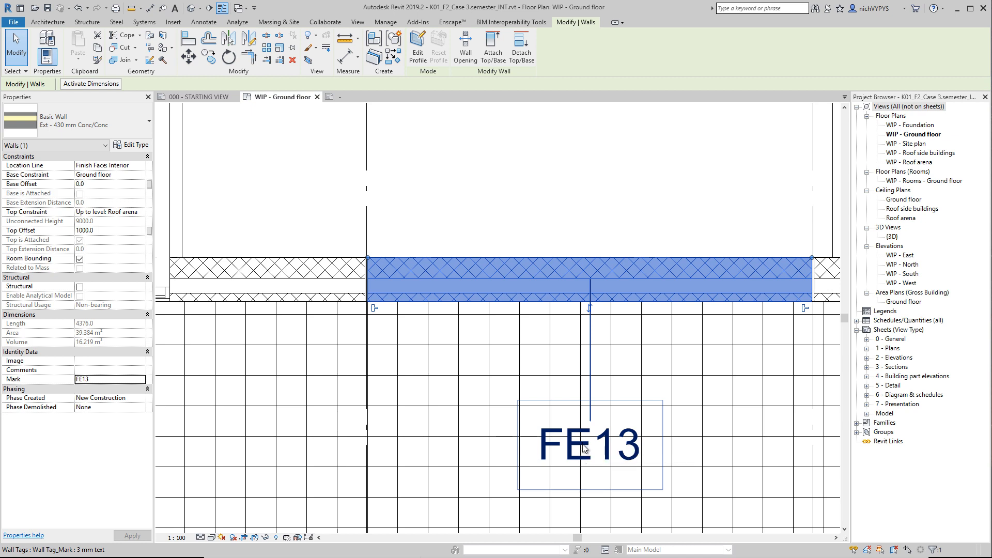
mouse_move(582, 444)
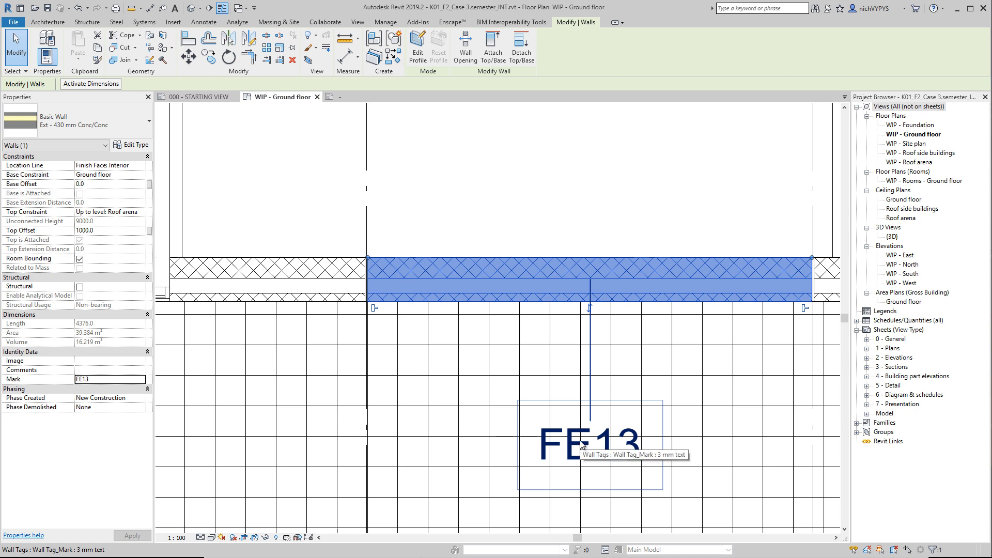
mouse_move(660, 148)
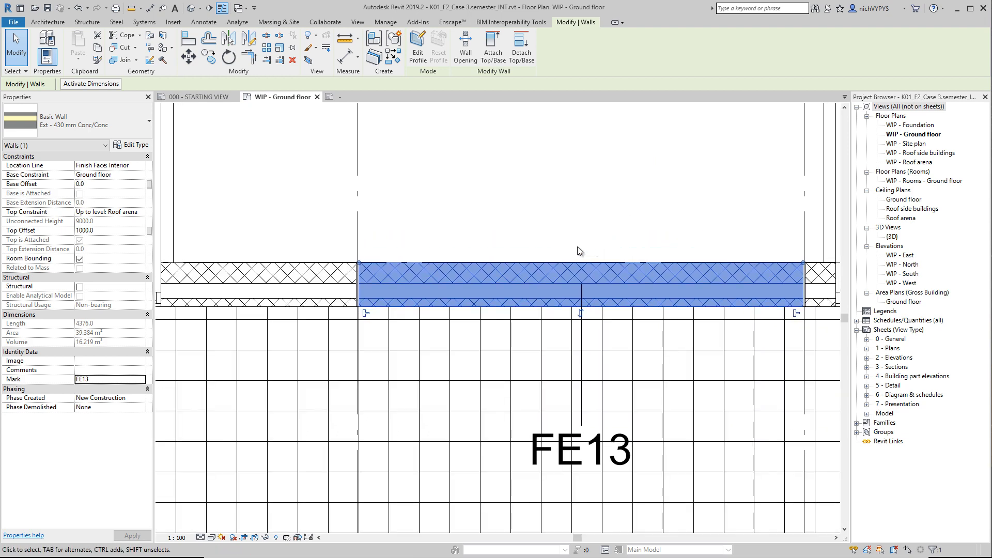
mouse_move(581, 247)
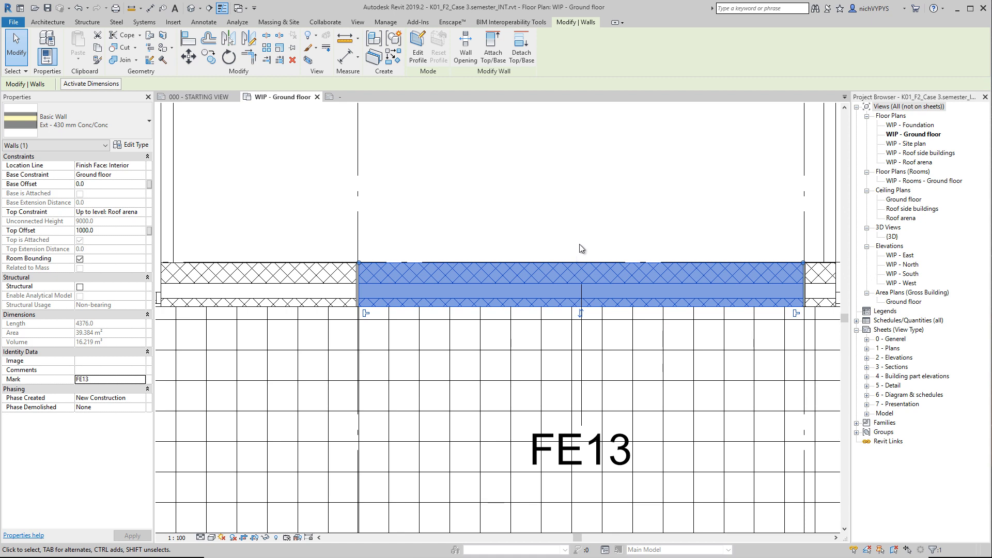
mouse_move(423, 285)
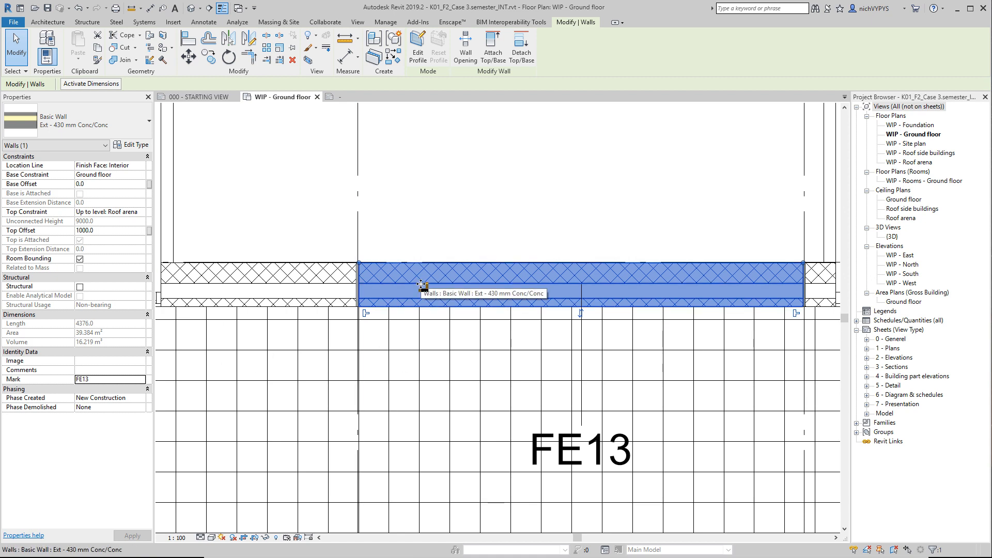
mouse_move(665, 289)
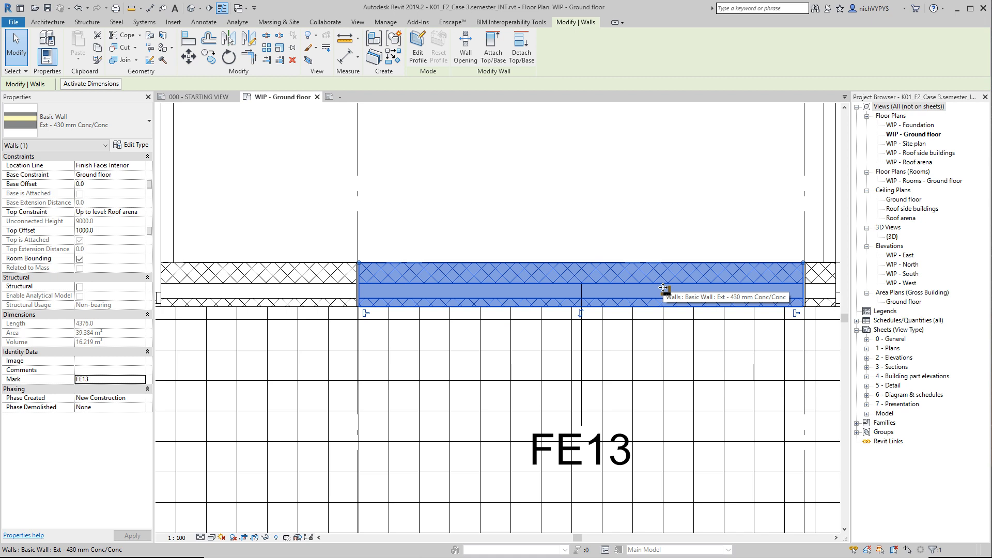
mouse_move(613, 286)
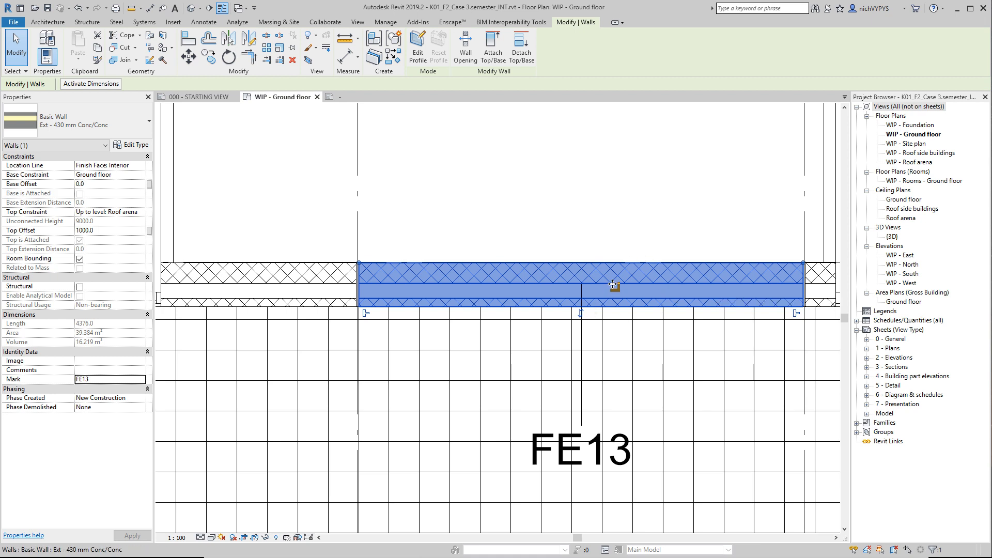
mouse_move(613, 285)
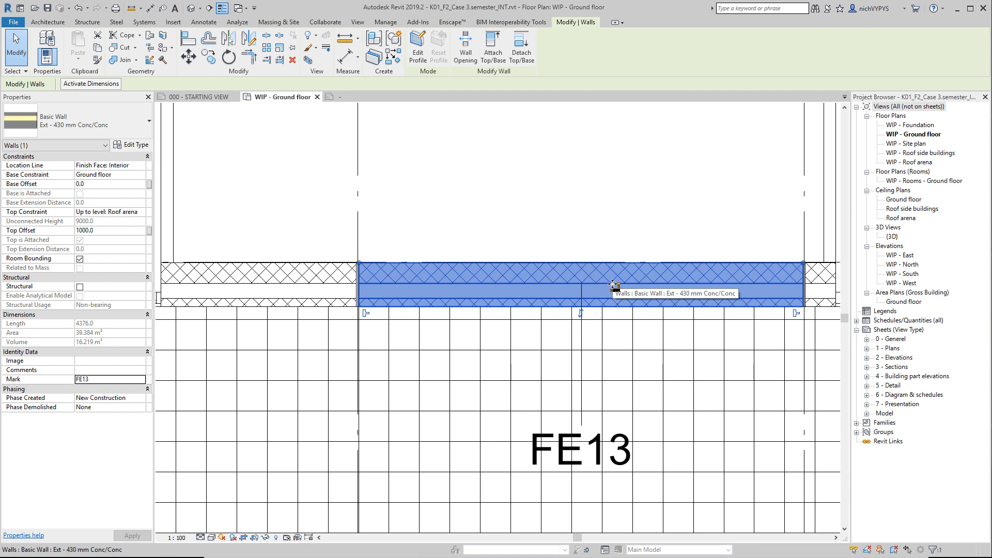
mouse_move(610, 273)
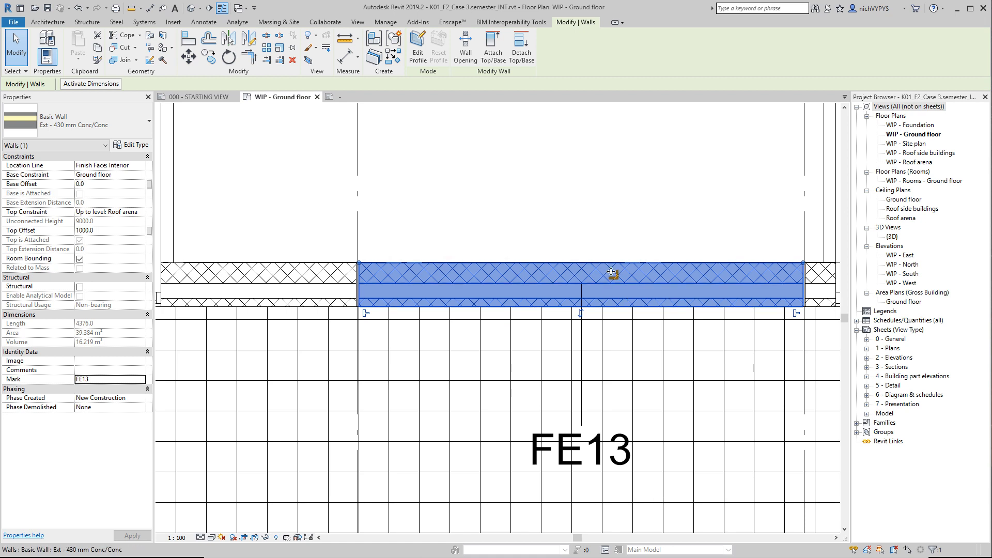
mouse_move(605, 265)
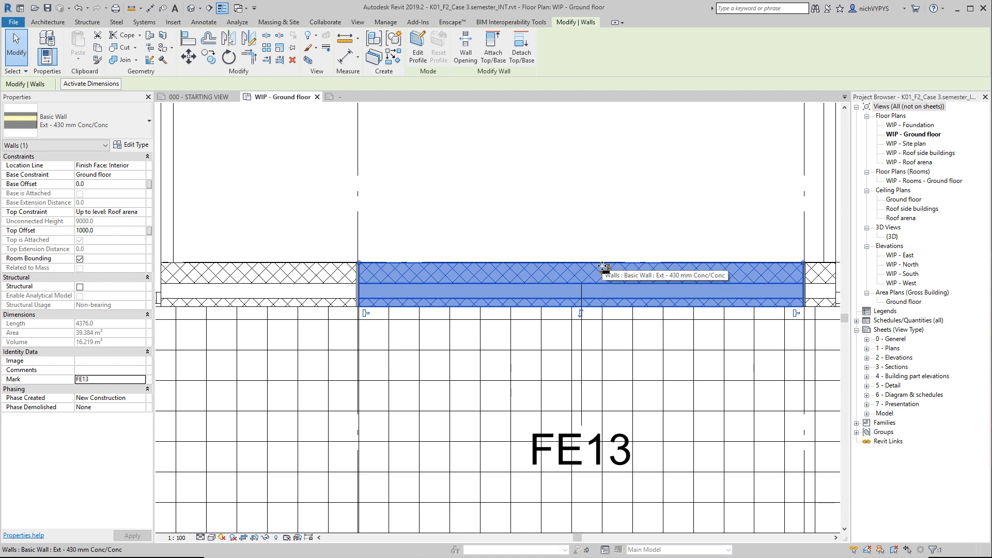
mouse_move(618, 230)
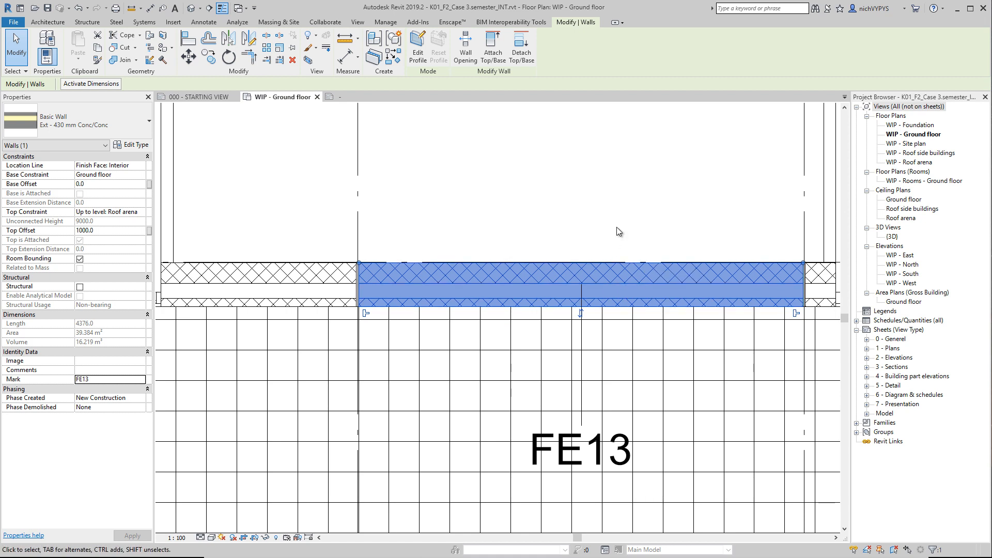
mouse_move(594, 227)
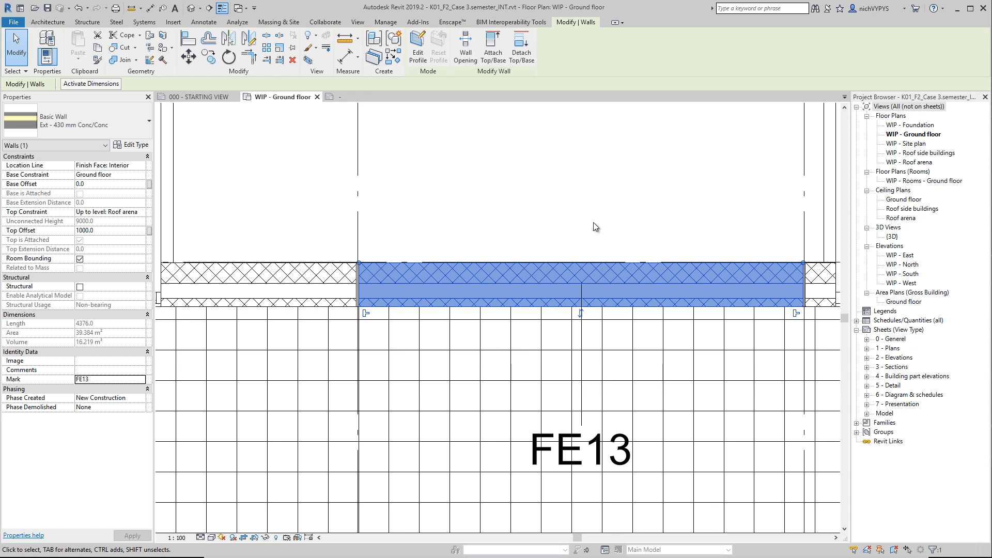
mouse_move(605, 213)
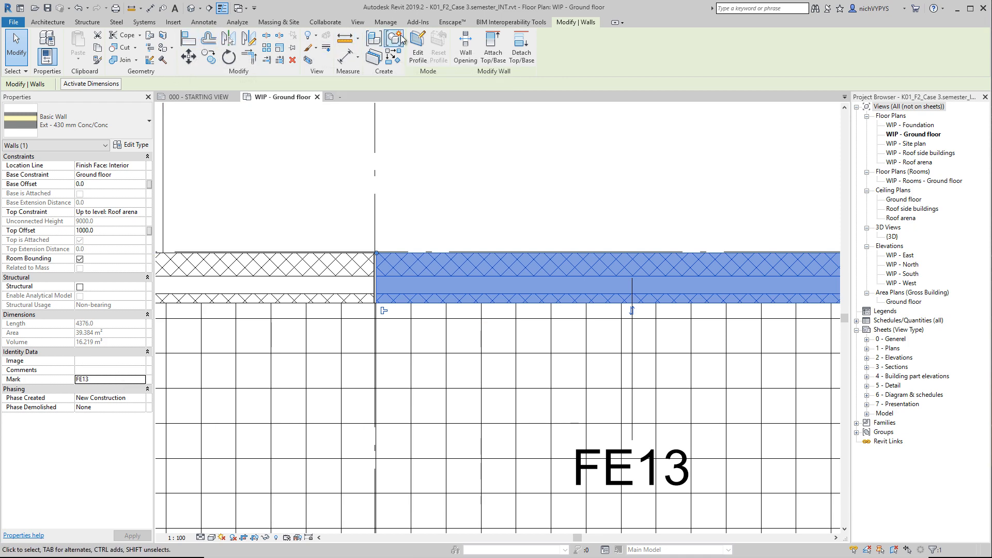
click(386, 21)
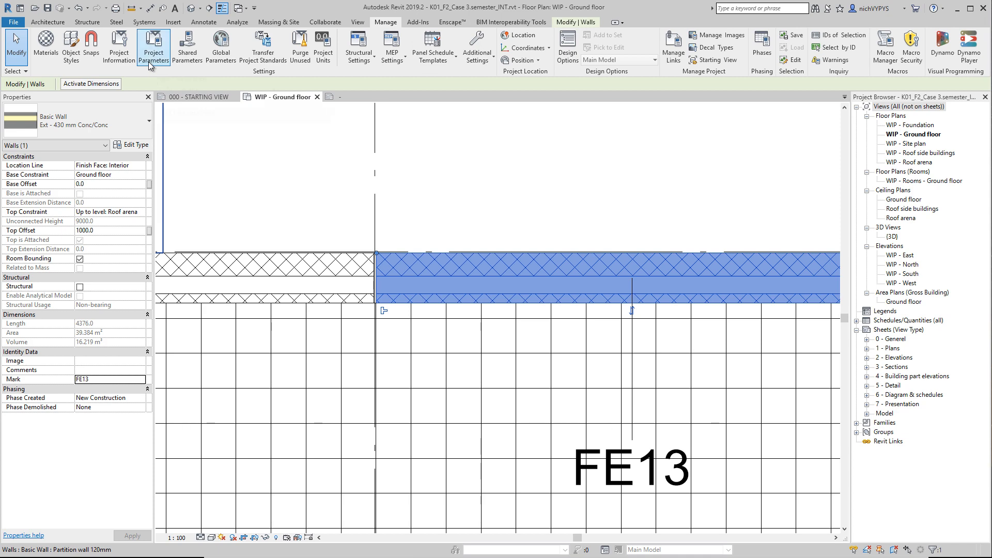
Explore Project Parameters and cancel adding a new parameter.
click(153, 45)
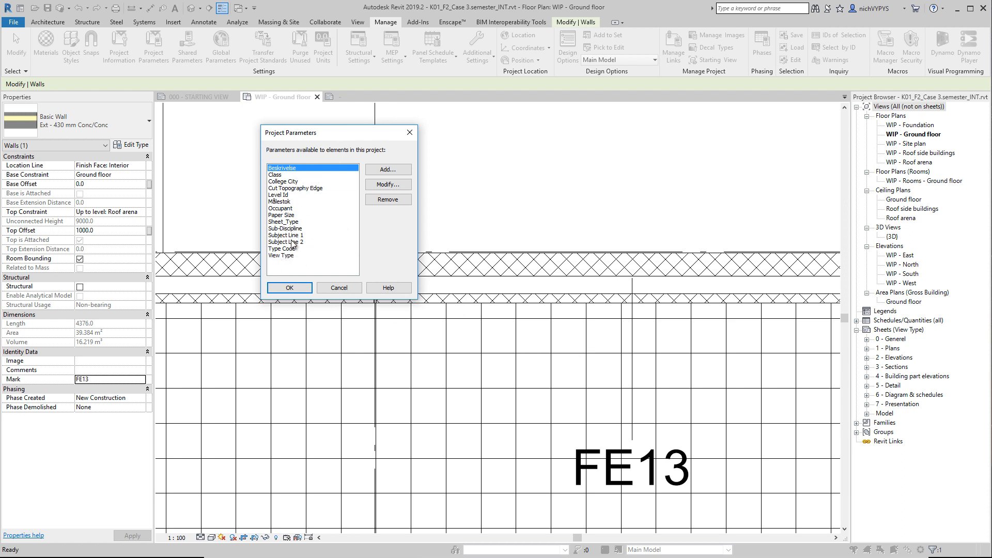
click(387, 169)
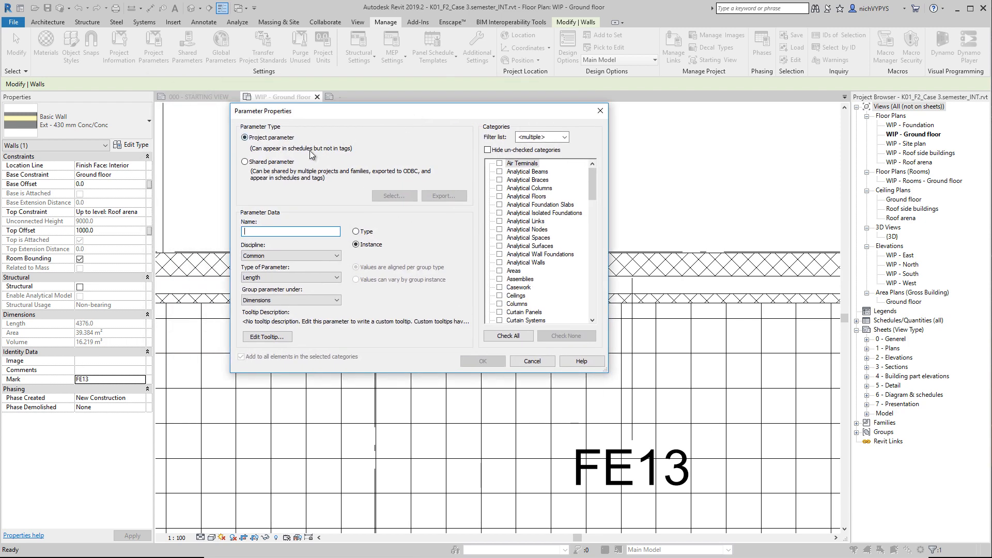
mouse_move(348, 173)
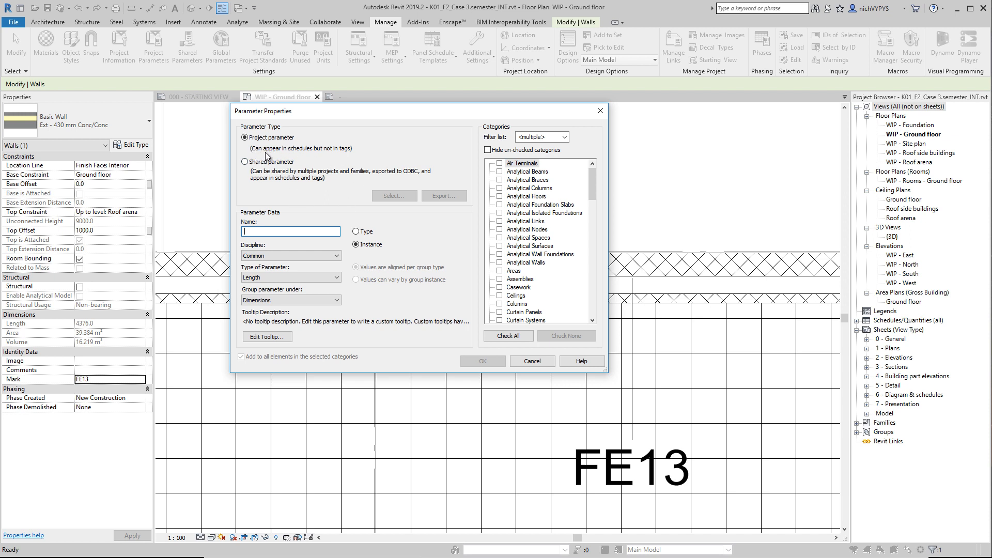
mouse_move(319, 157)
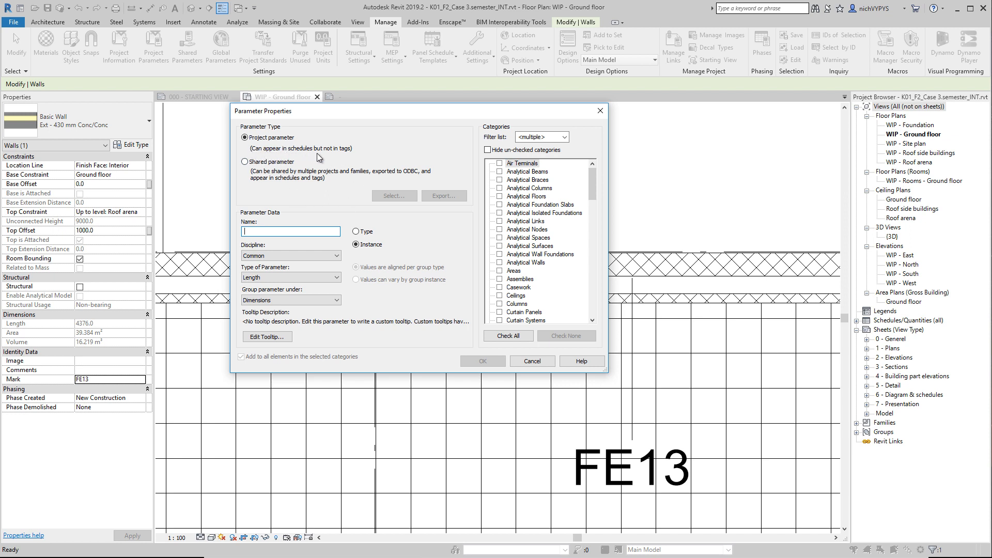
mouse_move(347, 157)
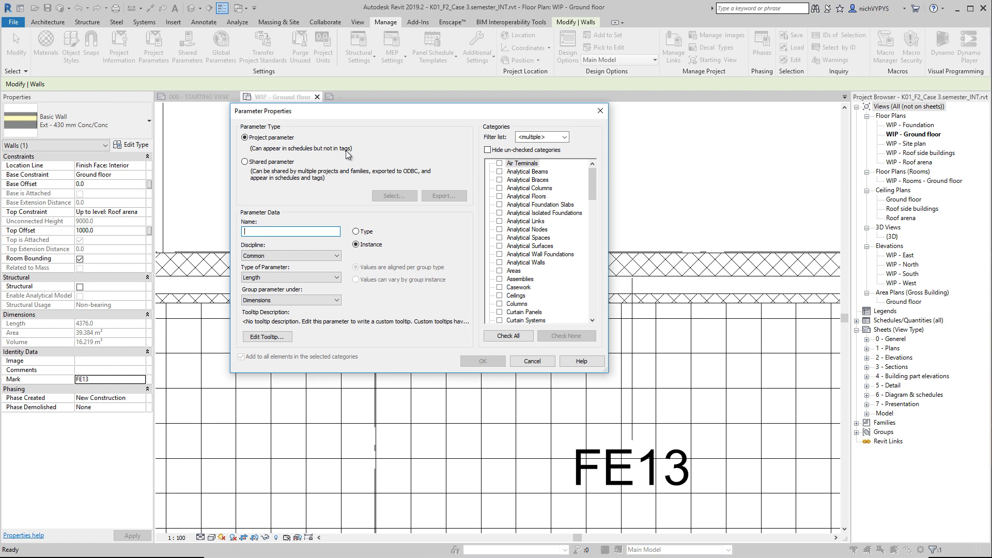
mouse_move(269, 176)
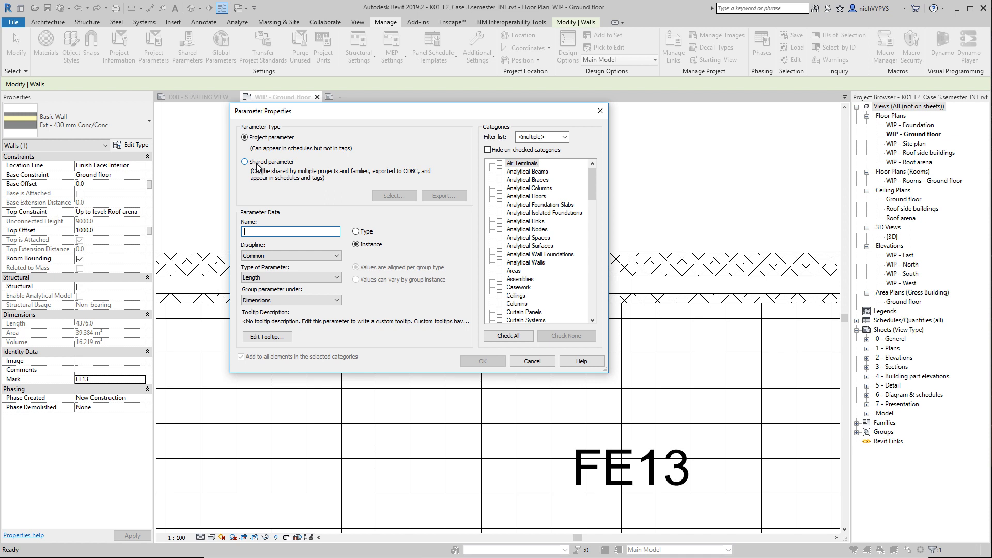
mouse_move(281, 183)
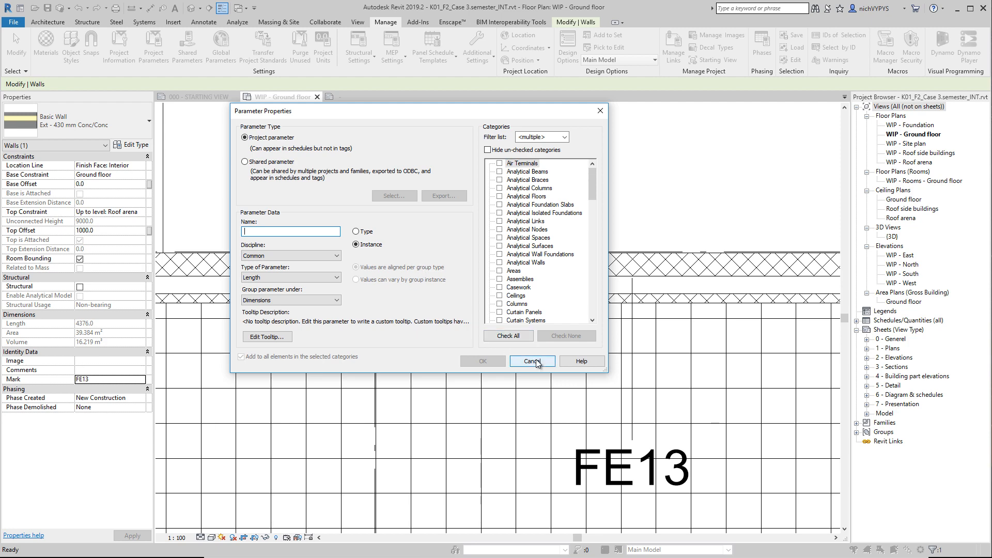
click(531, 361)
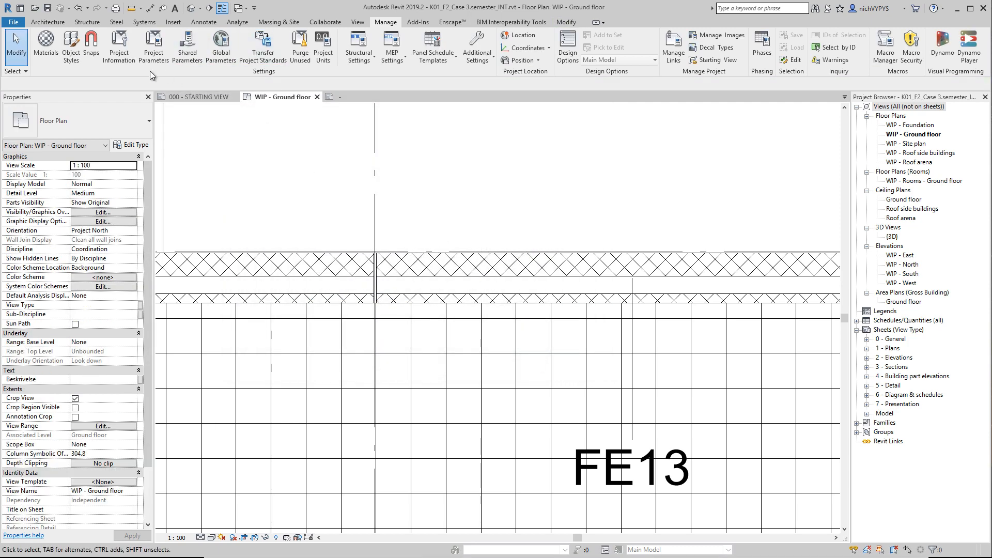
Create a new shared parameter file named Test via Shared Parameters.
click(187, 46)
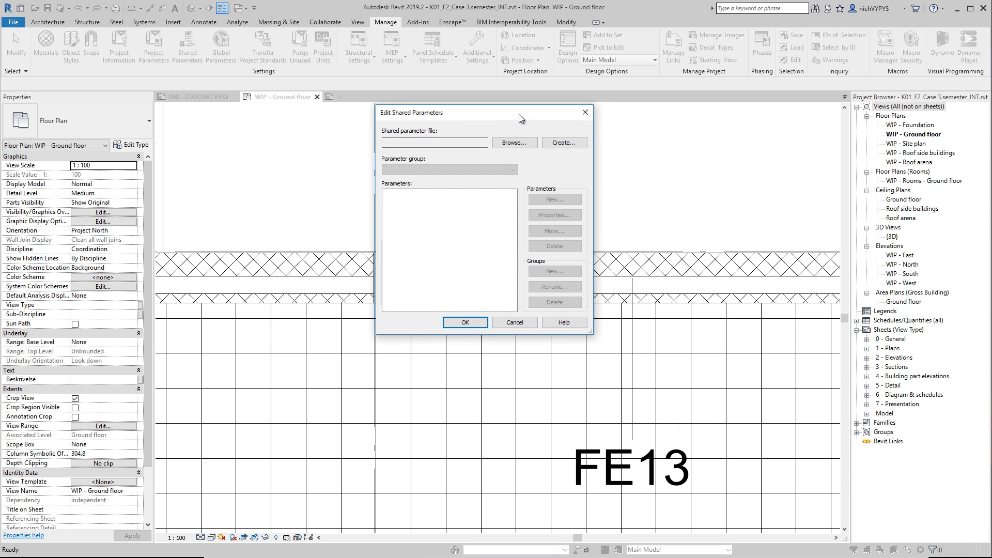
mouse_move(518, 116)
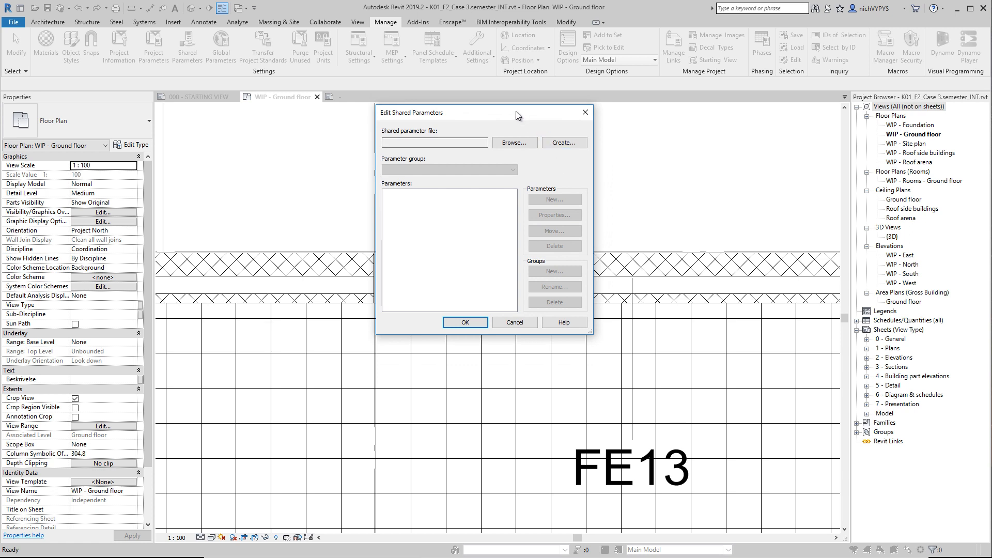
mouse_move(574, 165)
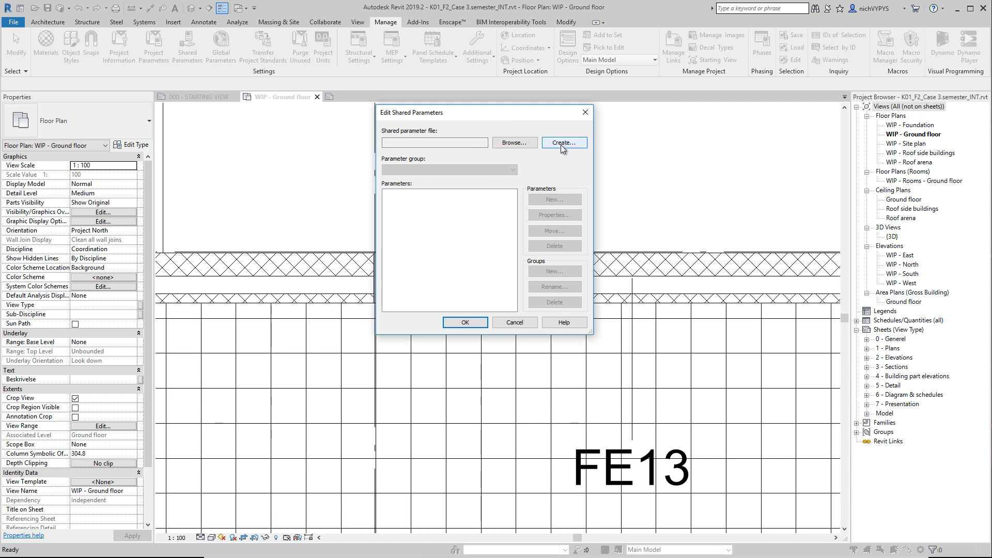
click(562, 143)
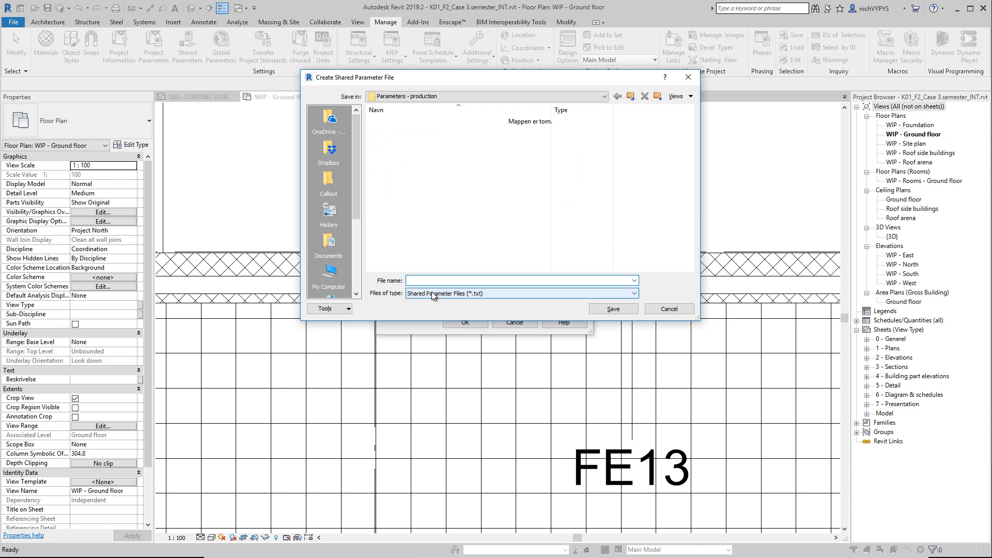
click(519, 281)
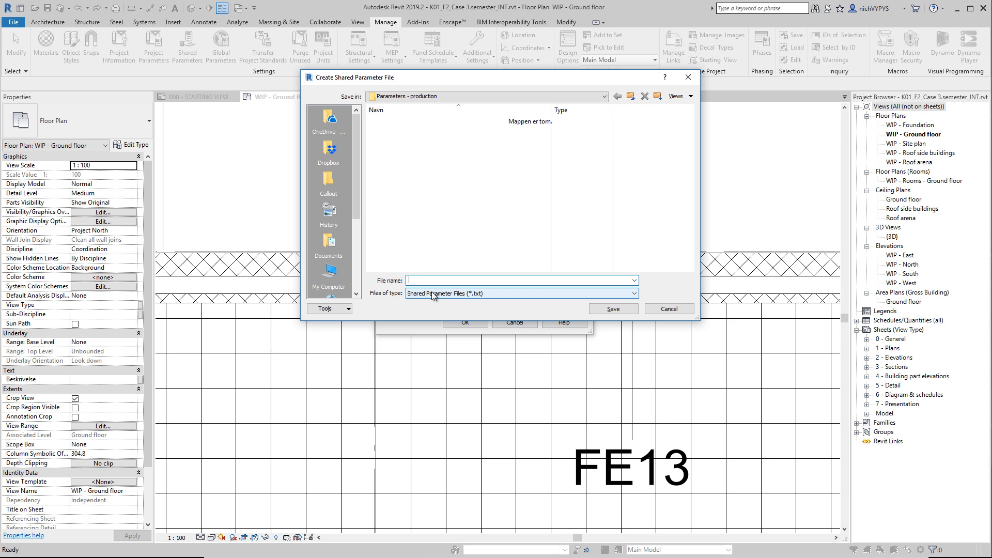
text(Test)
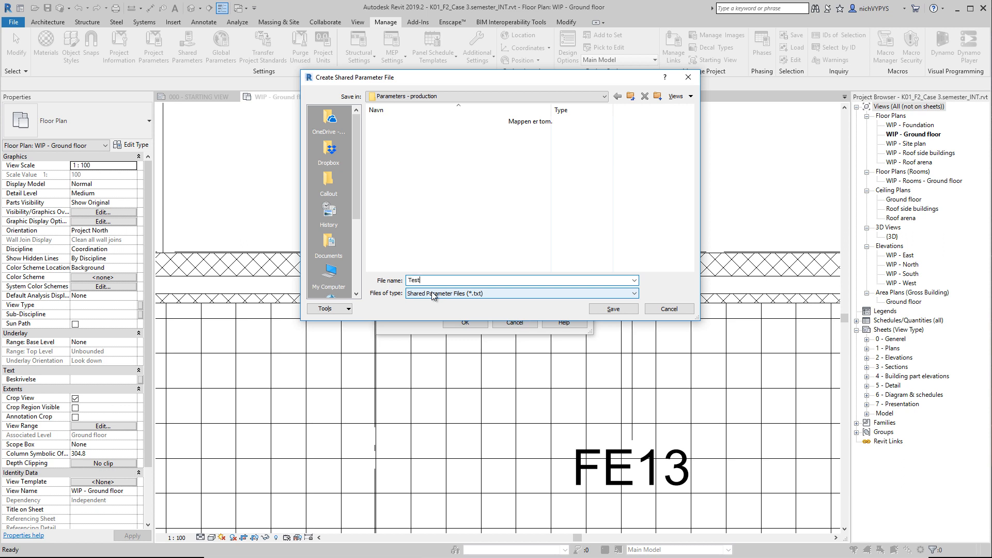
click(611, 309)
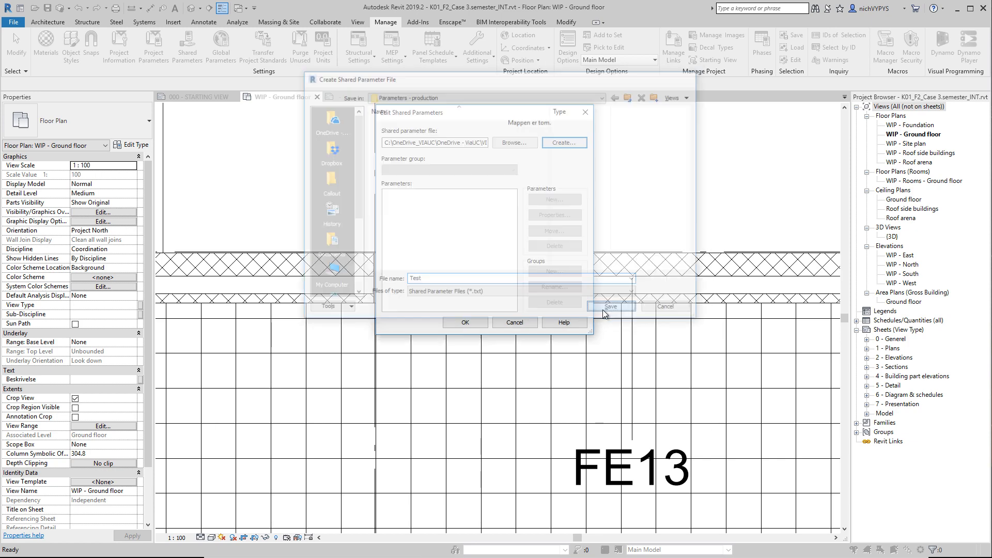
Add a new parameter group named Logistic to the shared parameter file.
click(610, 307)
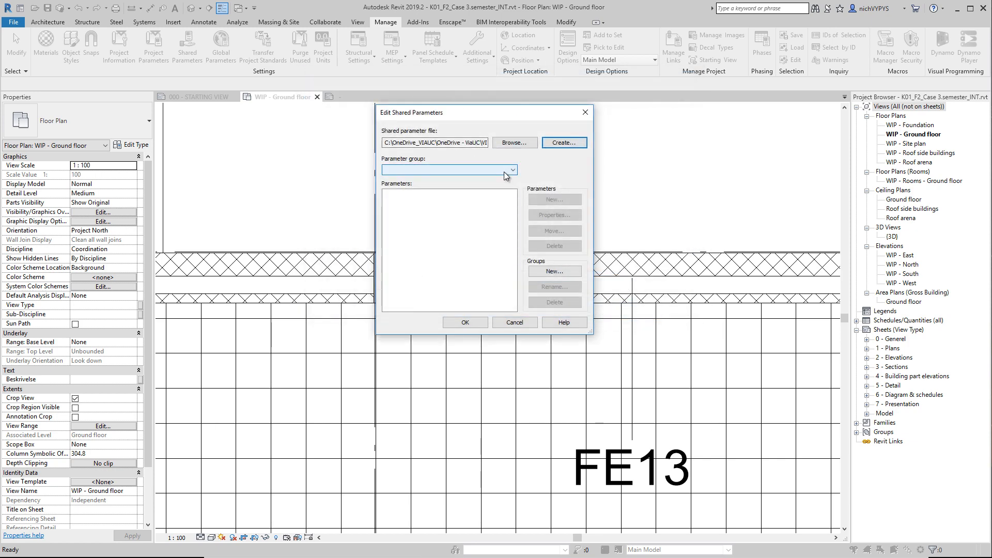
click(555, 271)
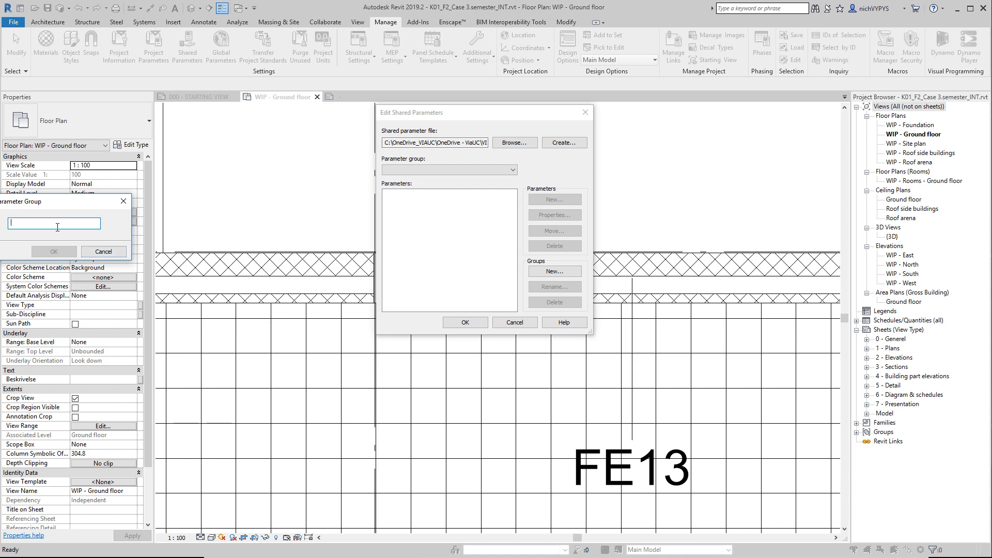
text(L)
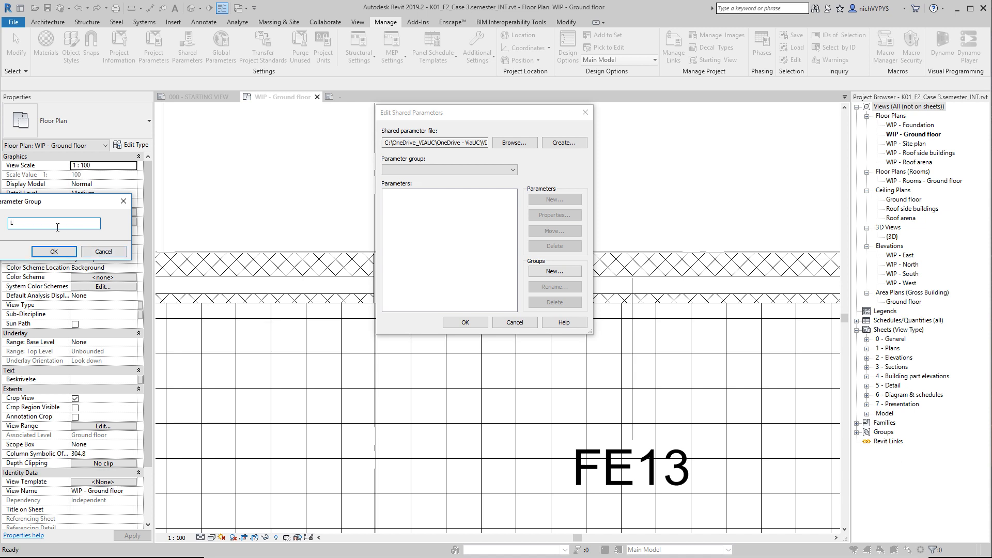
text(ogist)
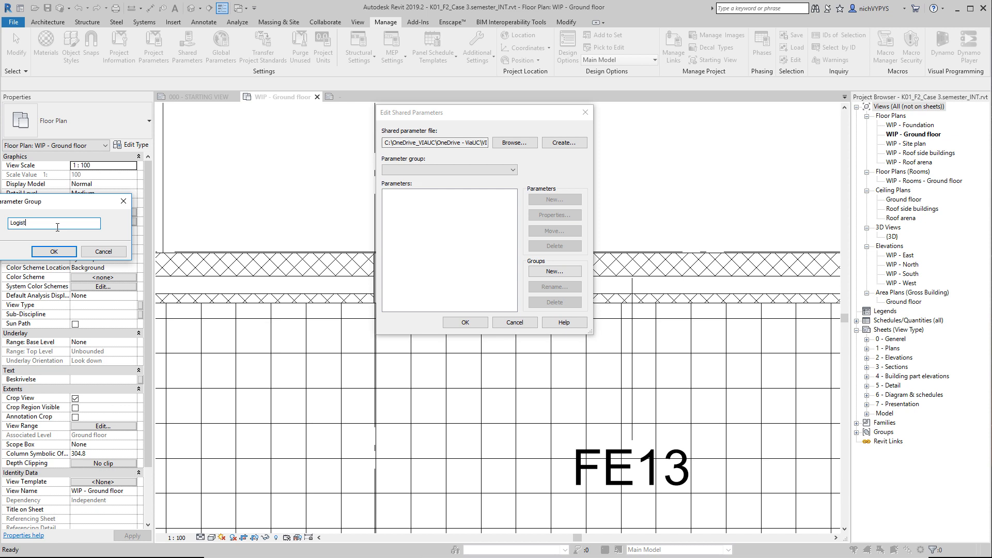
text(ic)
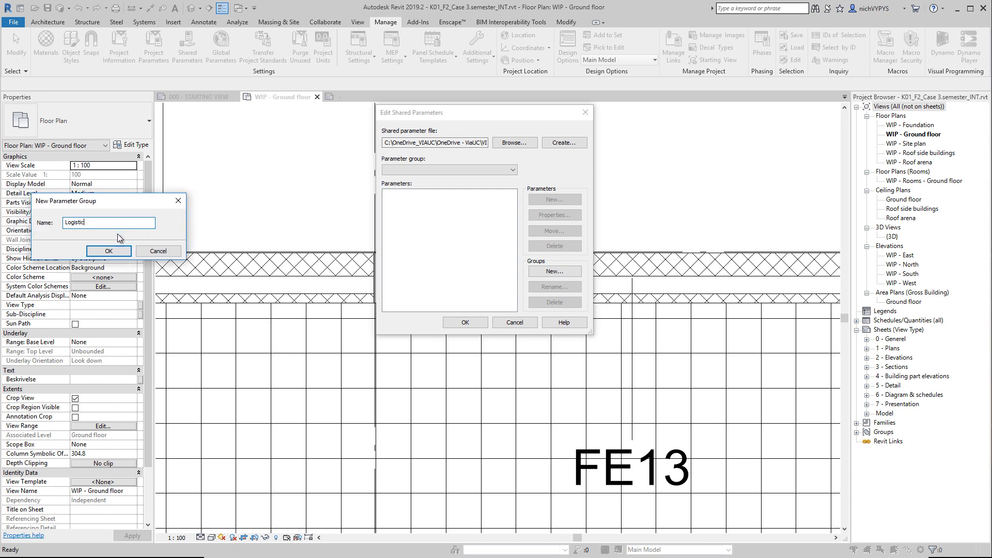
click(109, 250)
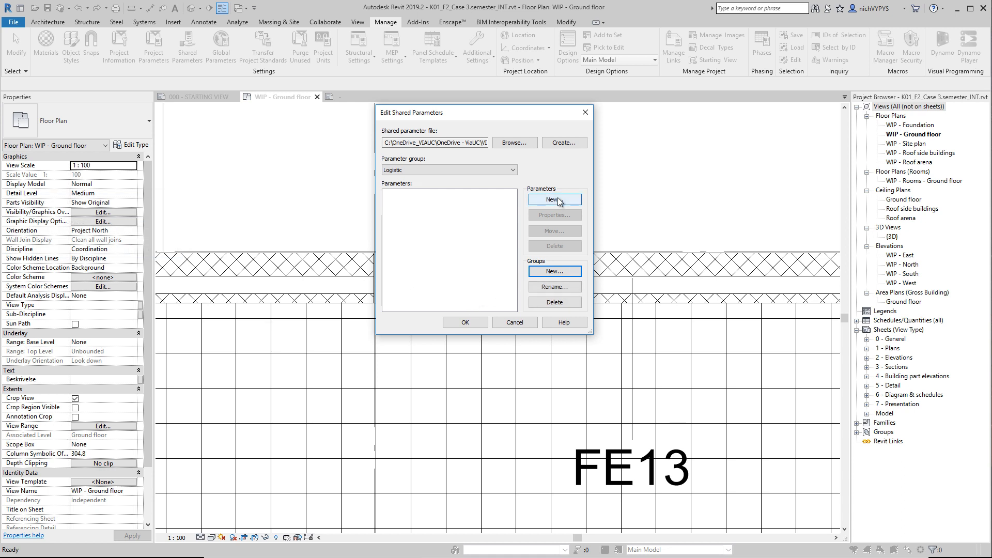
Add a Truck number parameter of type Text to the Logistic group.
click(554, 199)
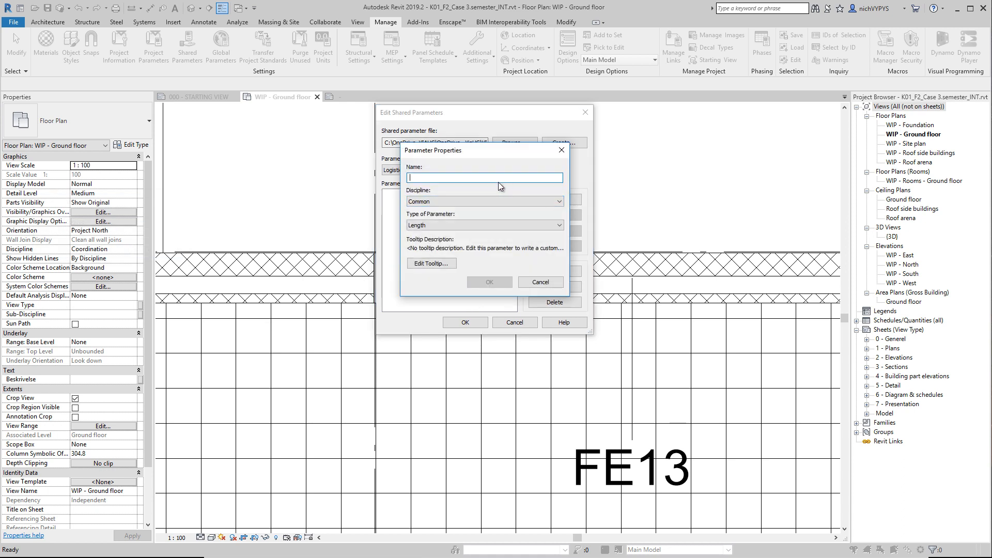
text(Tru)
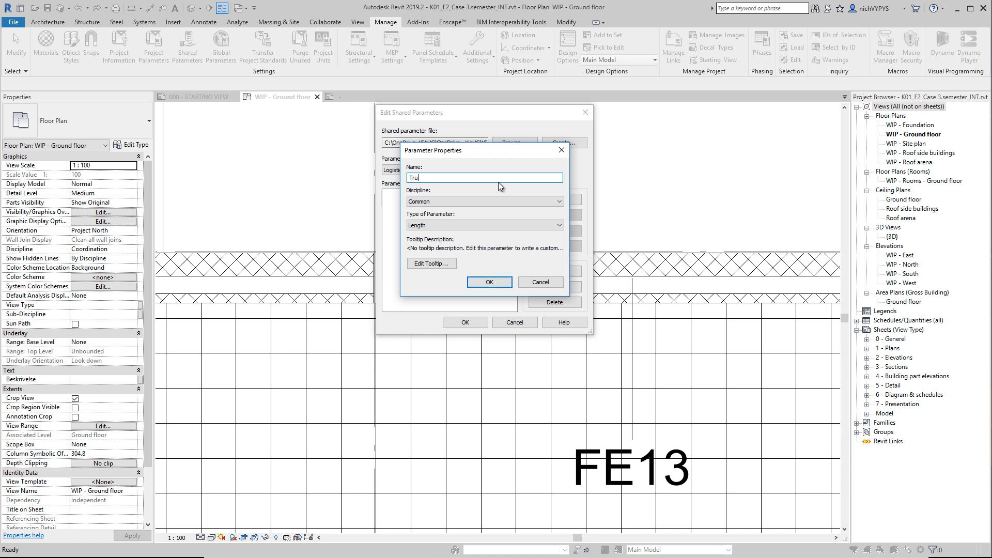
text(ck nu)
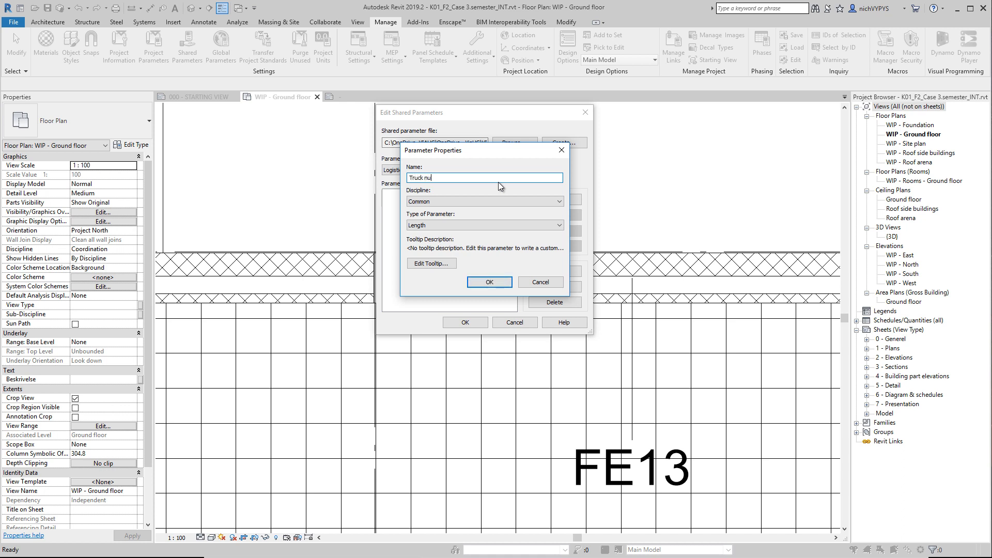
text(mber)
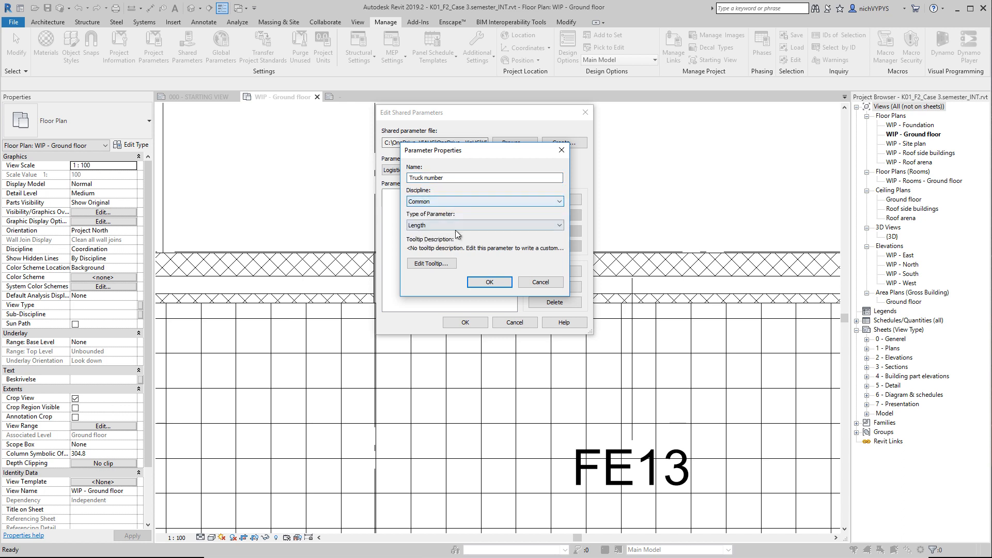
click(559, 224)
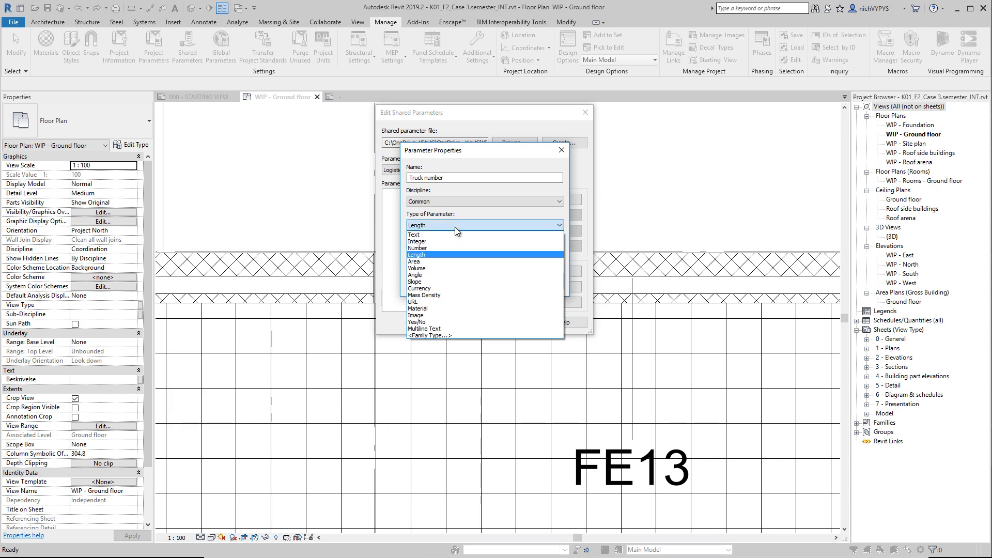
click(413, 234)
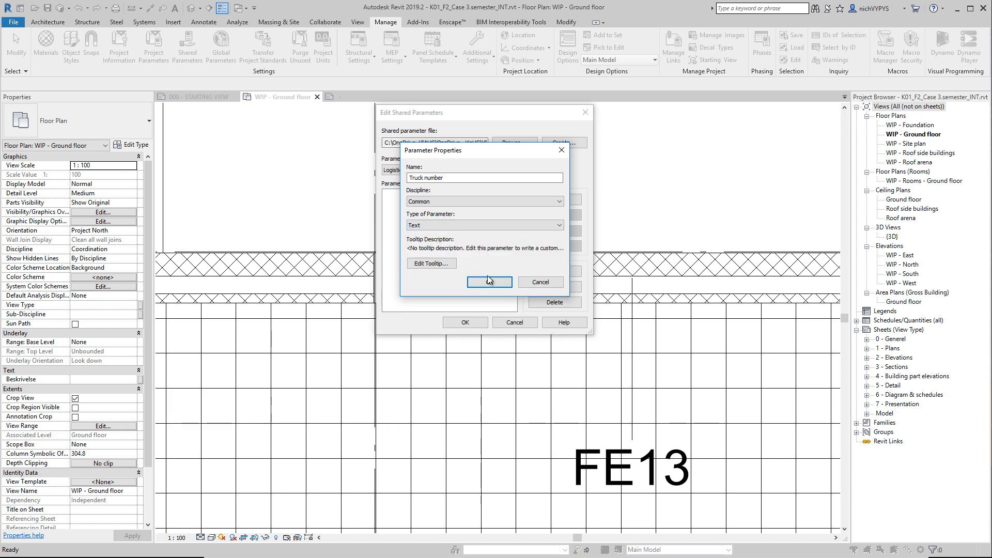
click(488, 281)
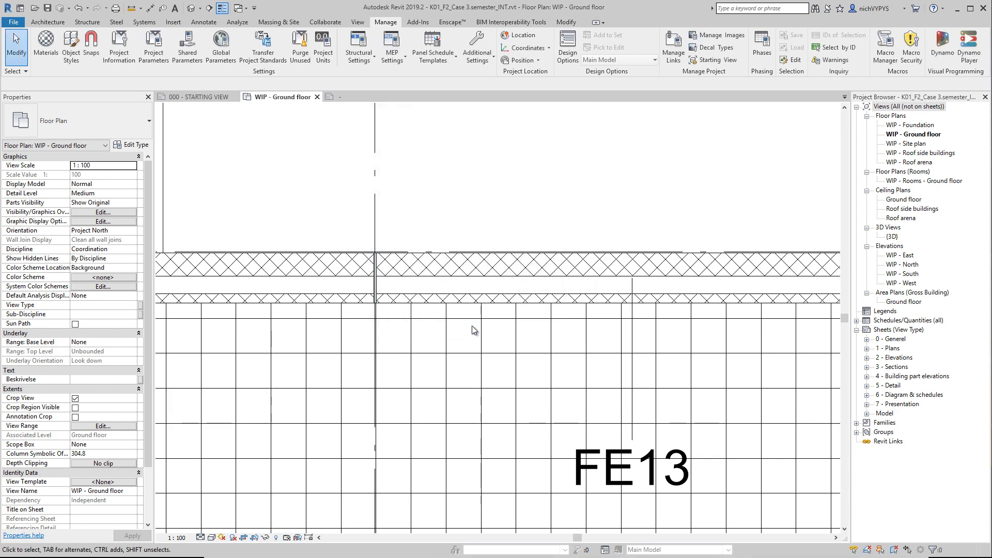
mouse_move(118, 47)
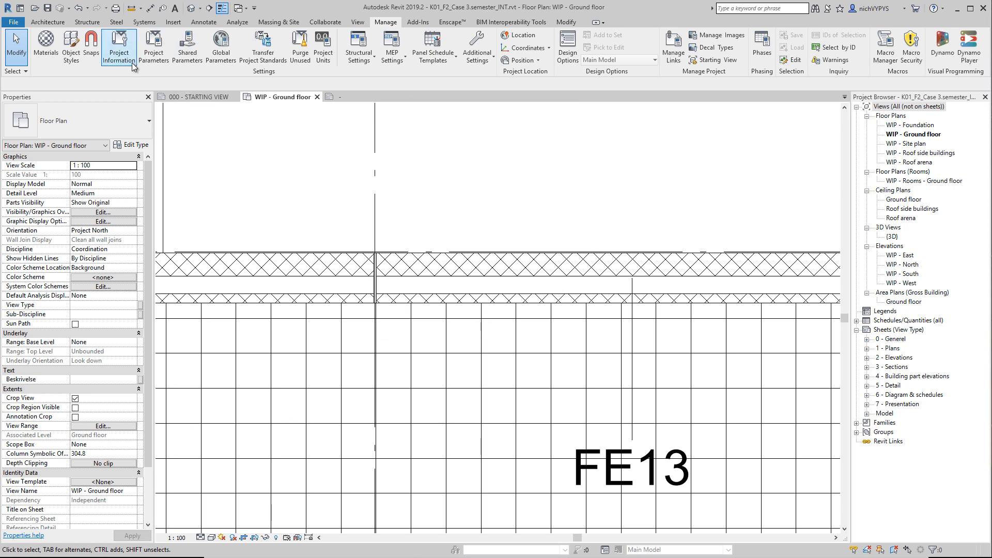
Add a shared project parameter, selecting Truck number from the shared file.
click(154, 44)
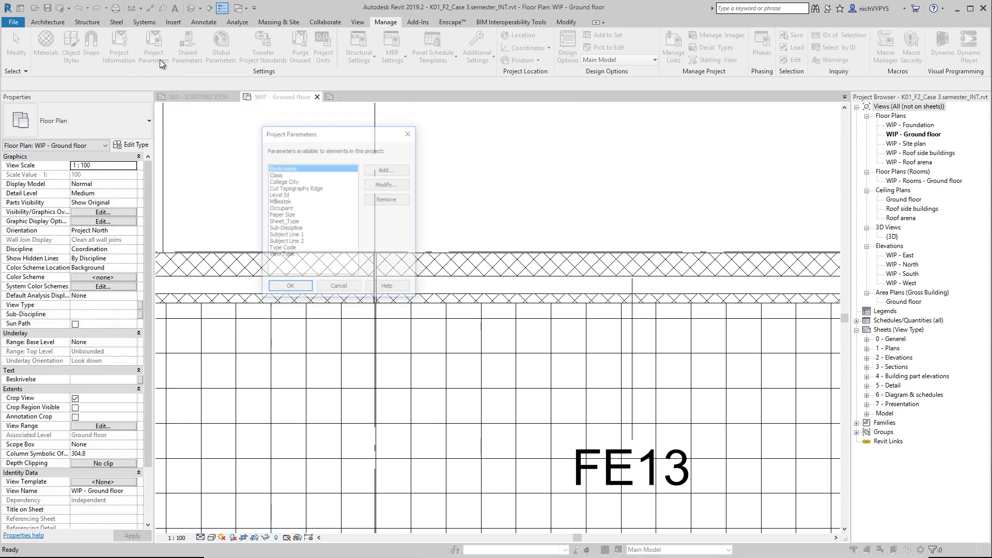
click(386, 169)
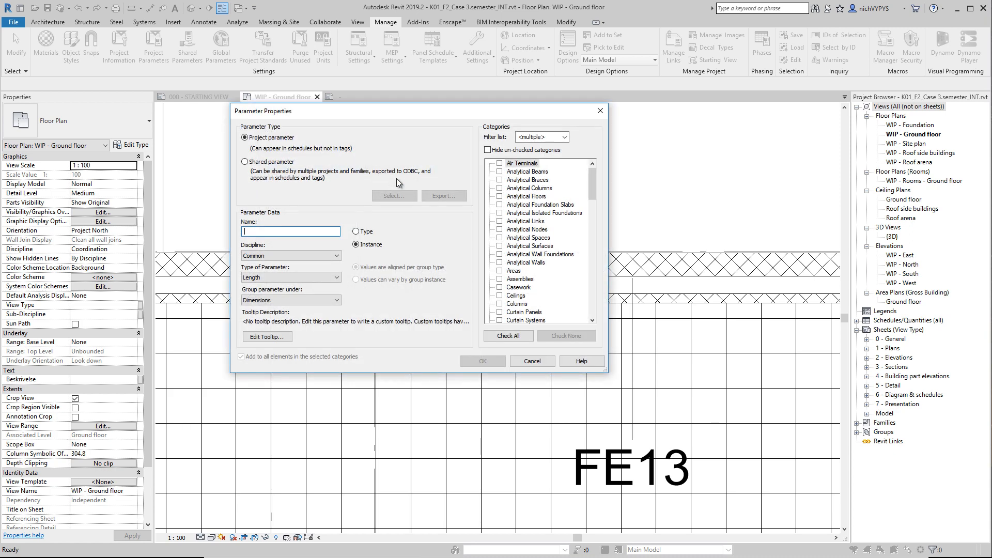
click(244, 161)
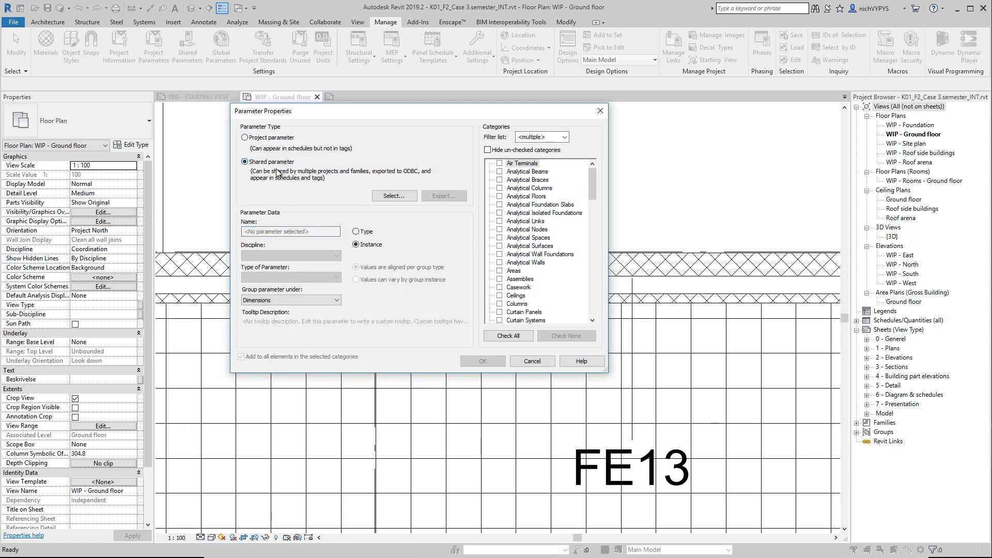
click(393, 195)
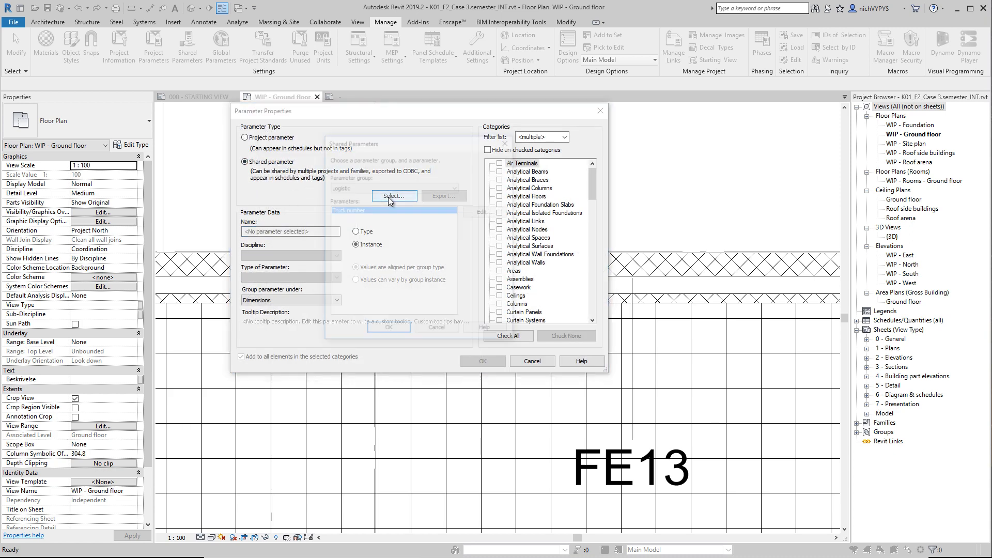
click(393, 196)
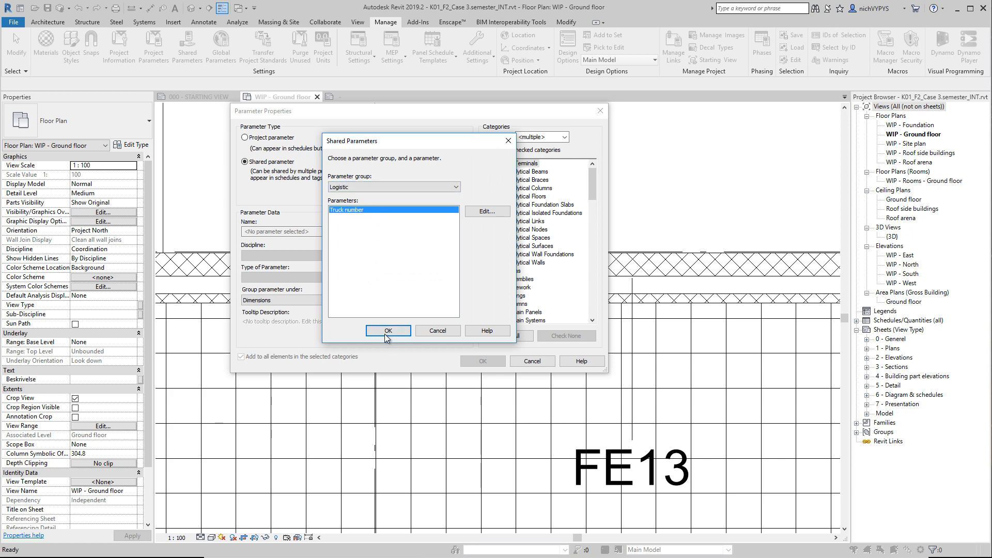
click(388, 331)
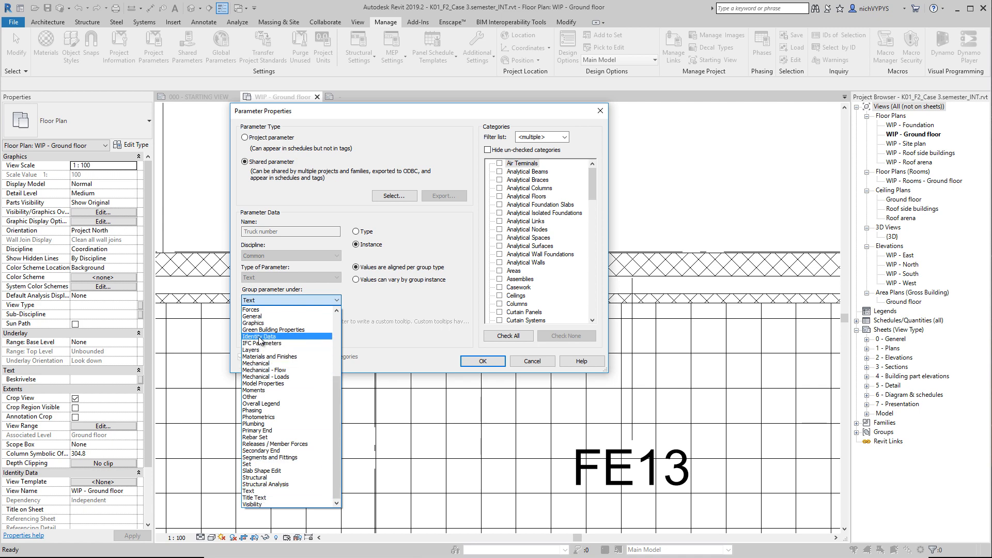
Group it under Identity Data as an instance parameter for Walls and confirm.
click(259, 335)
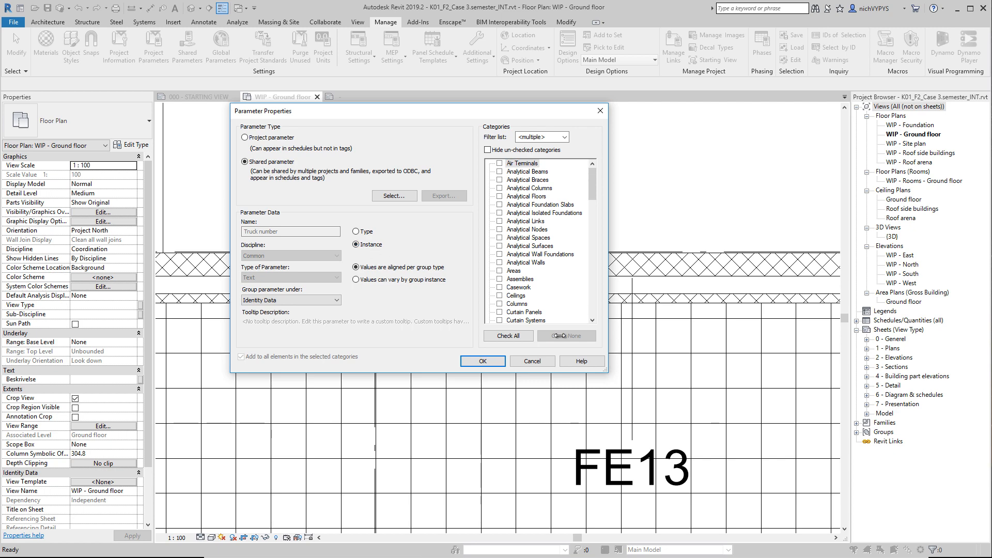
mouse_move(717, 279)
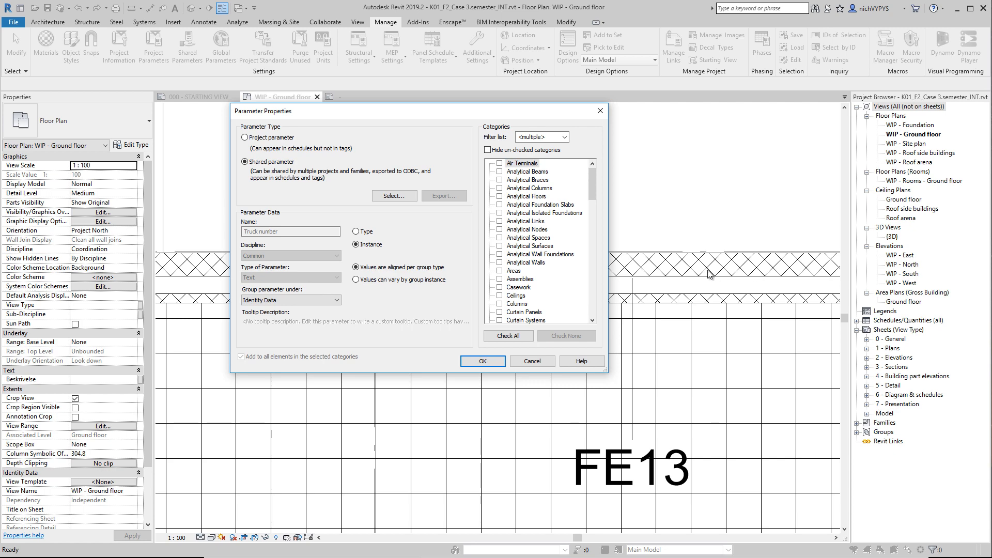
mouse_move(495, 234)
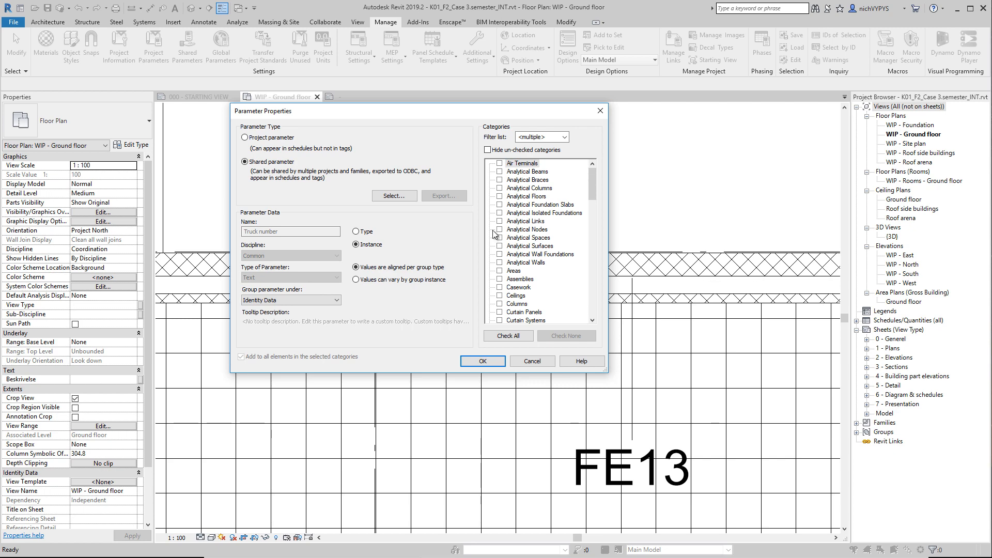
click(357, 245)
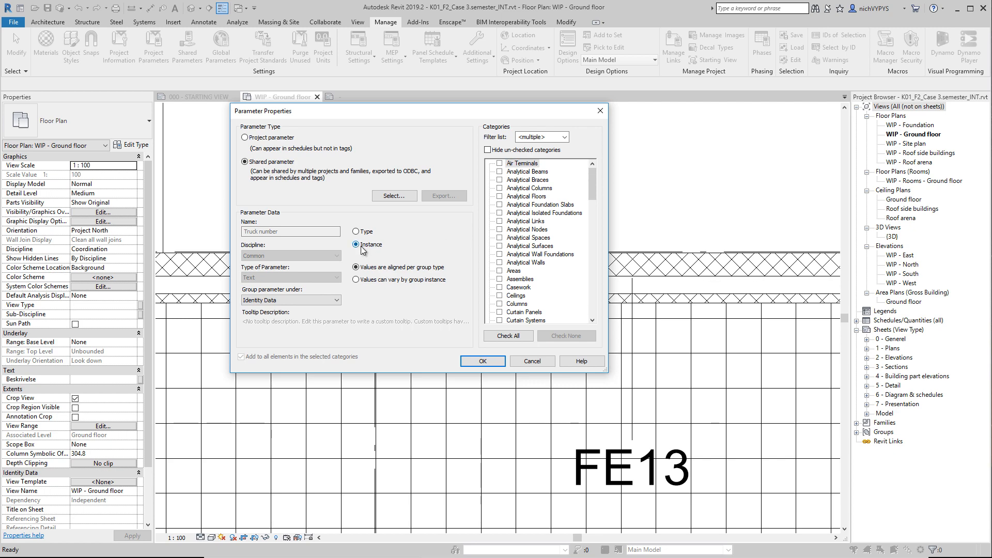
scroll(down, 3)
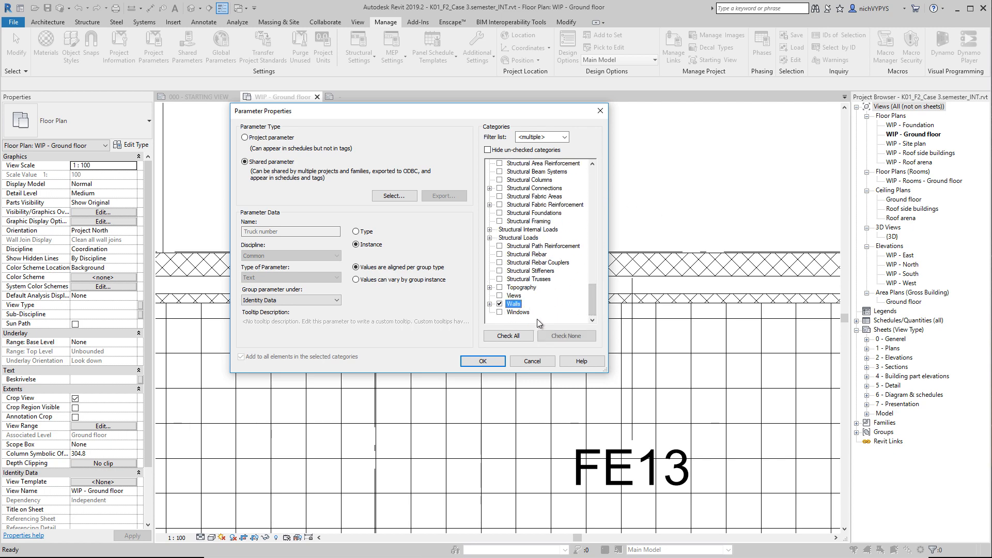
mouse_move(505, 348)
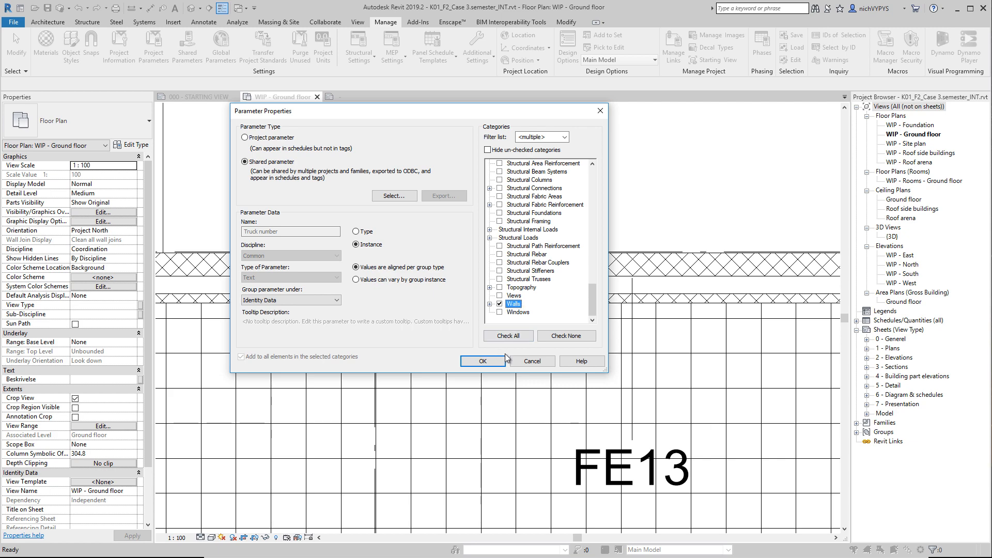
click(482, 361)
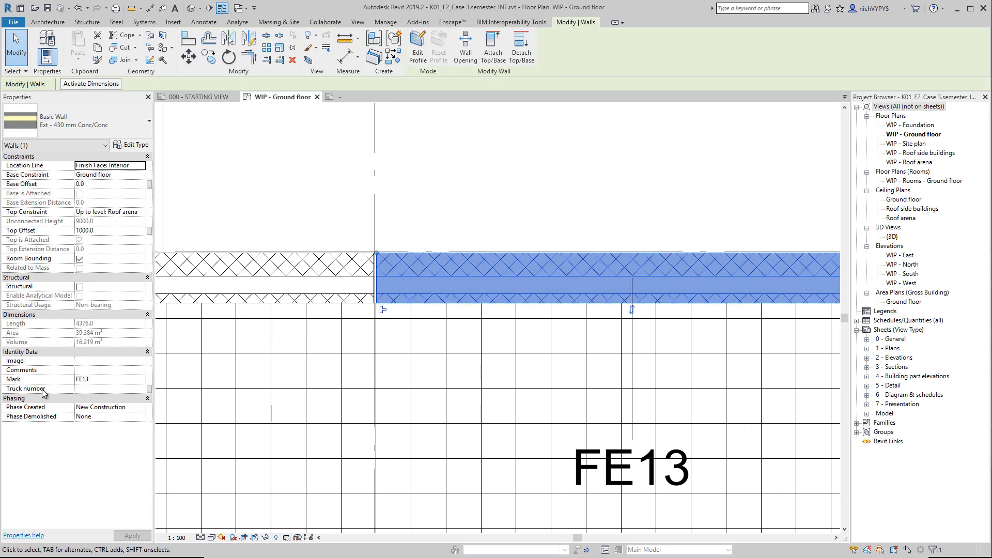
mouse_move(34, 393)
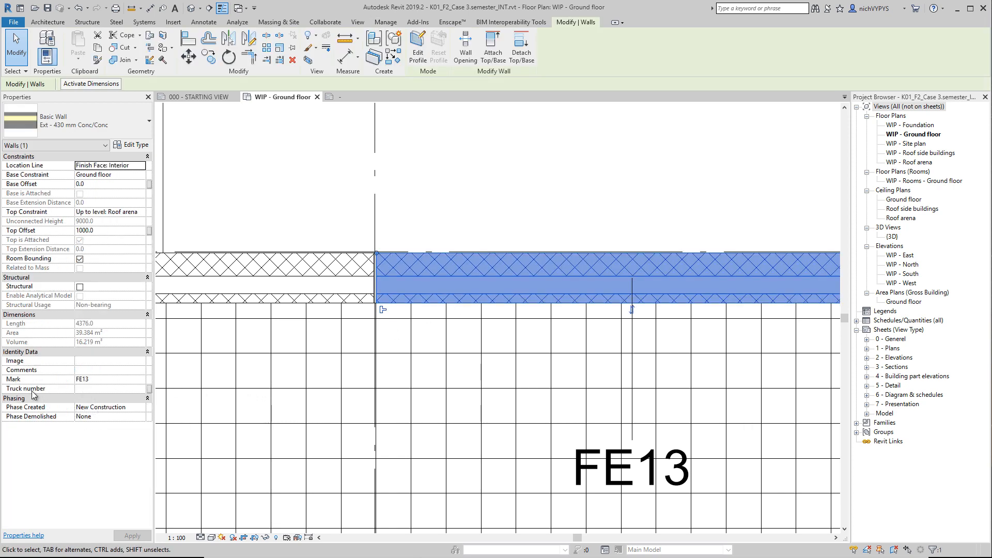
Enter 3 as the Truck number of the selected FE13 wall and apply it.
click(111, 389)
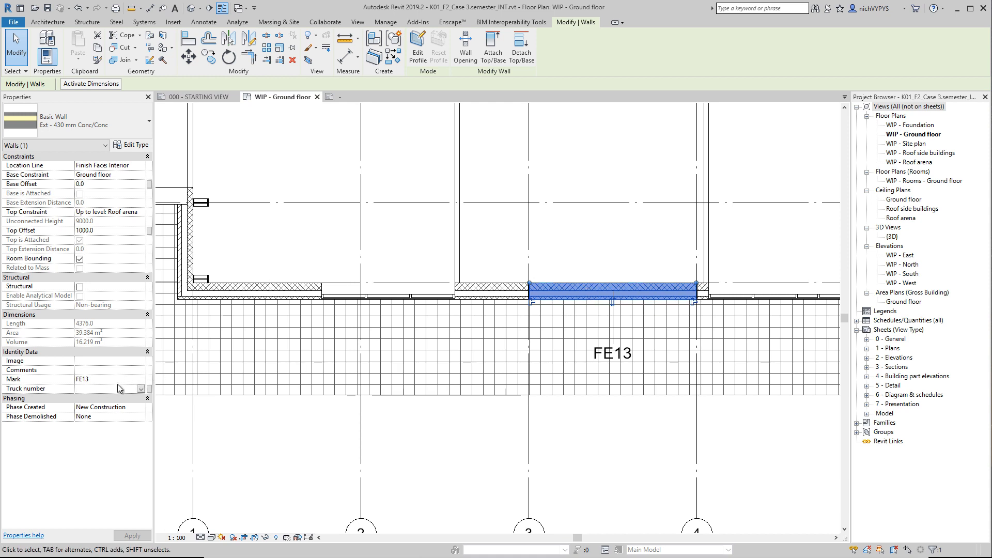
text(3)
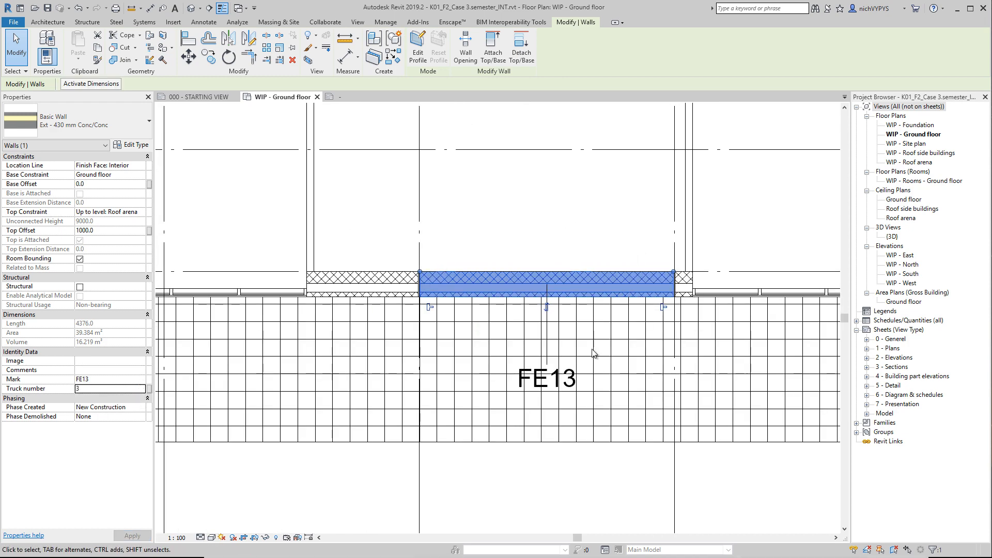
click(546, 379)
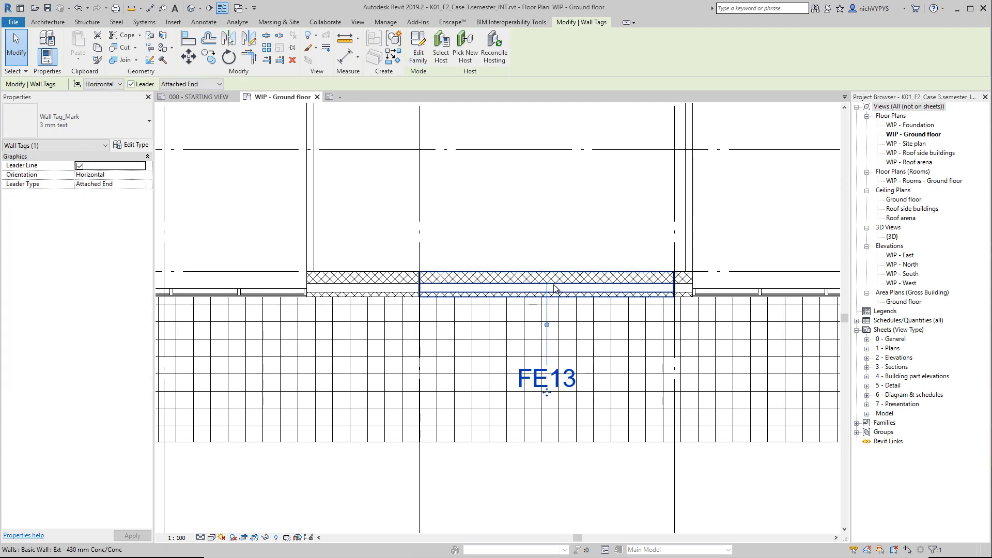
mouse_move(549, 316)
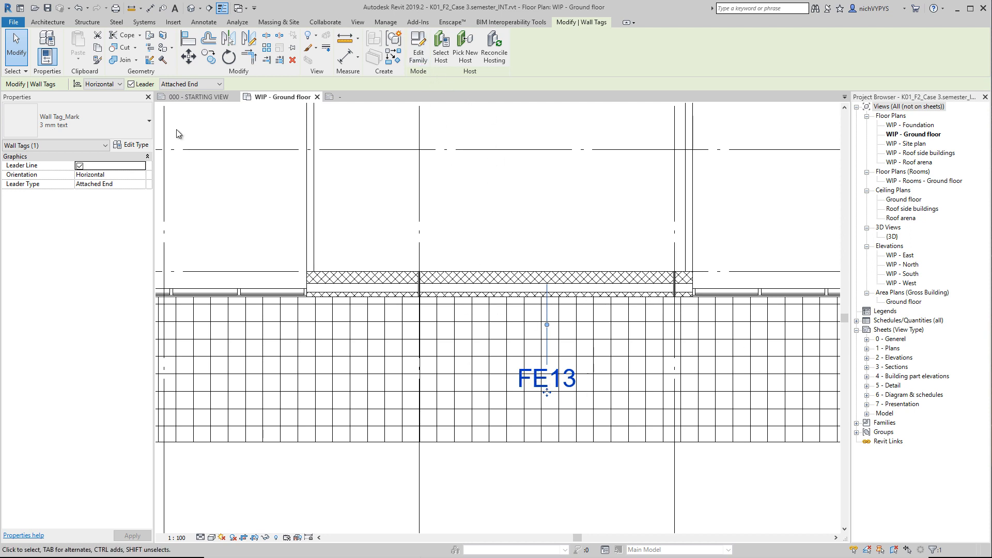
mouse_move(135, 158)
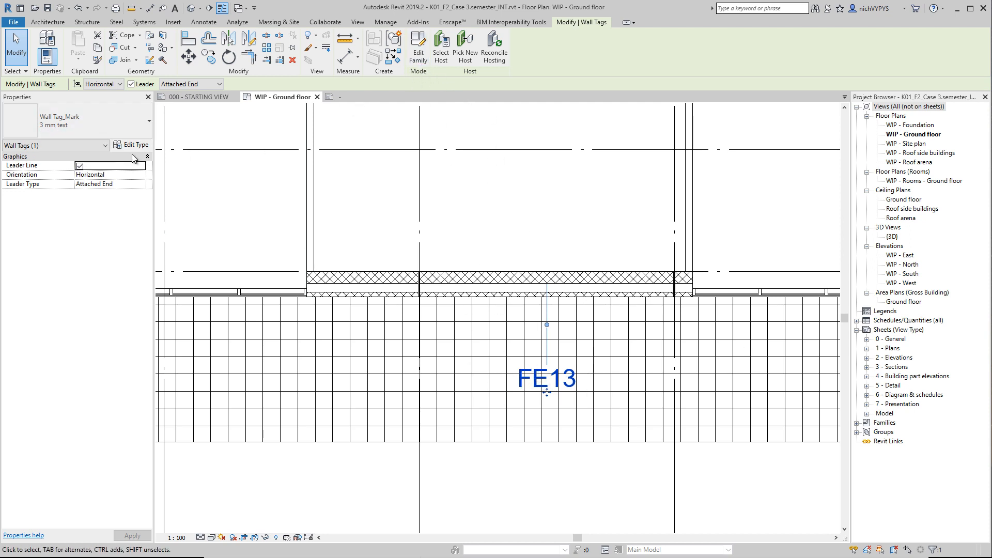
mouse_move(424, 82)
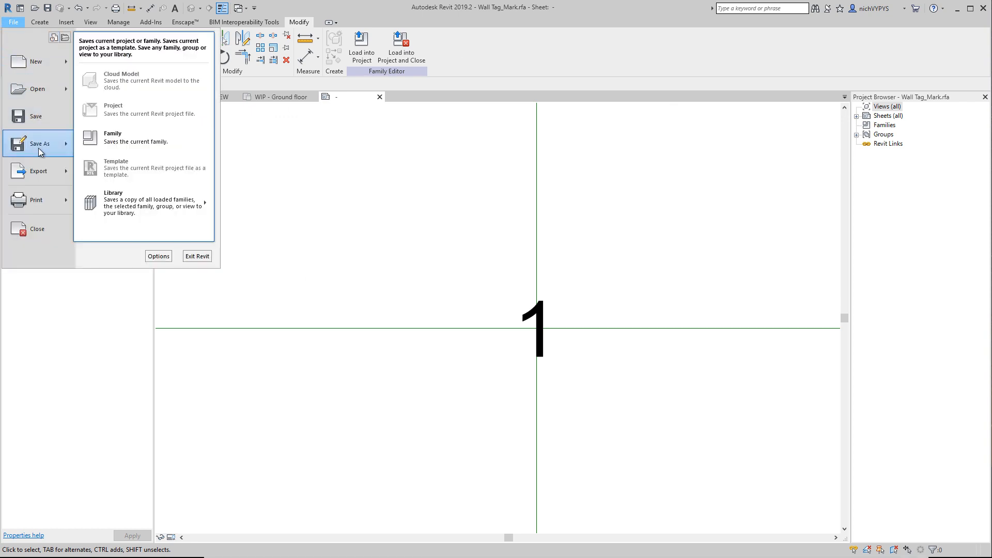
Save the wall tag family as a copy named Wall Tag_logistic.rfa.
click(113, 136)
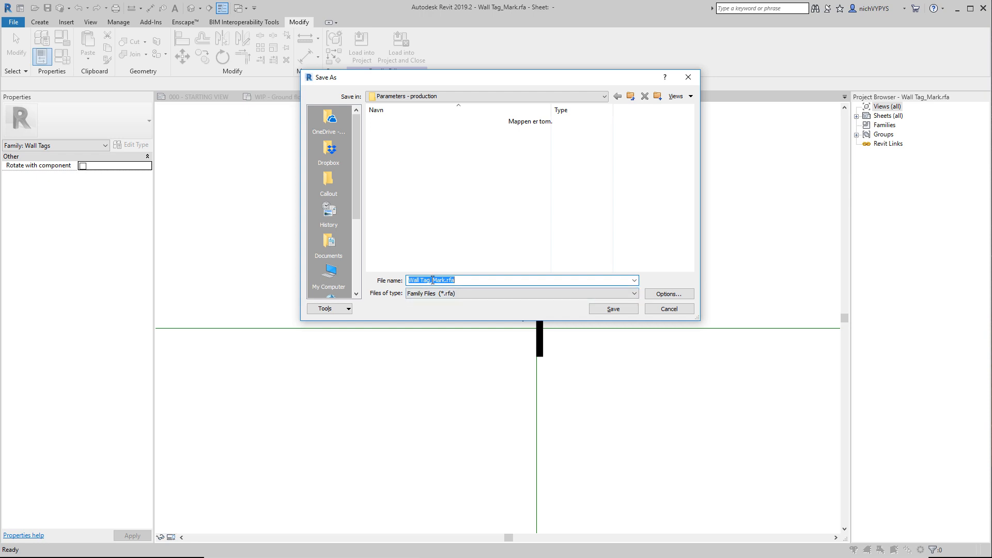
text(Wall Tag_rk.rfa)
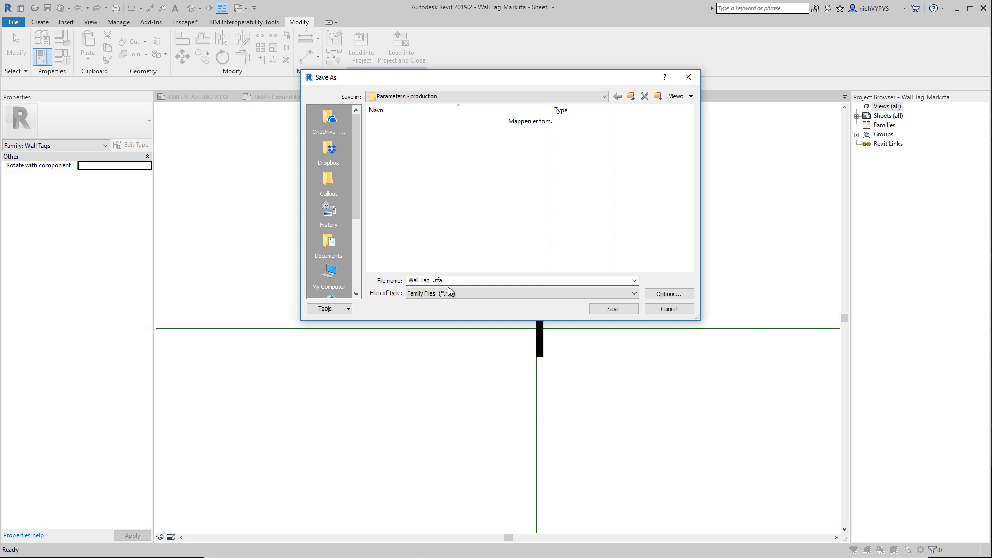
text(logistic)
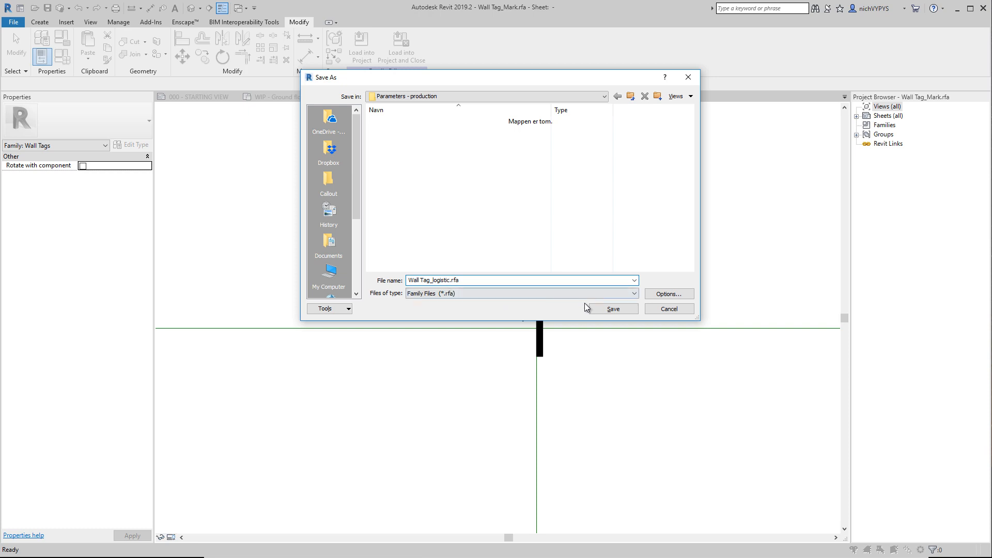
click(609, 309)
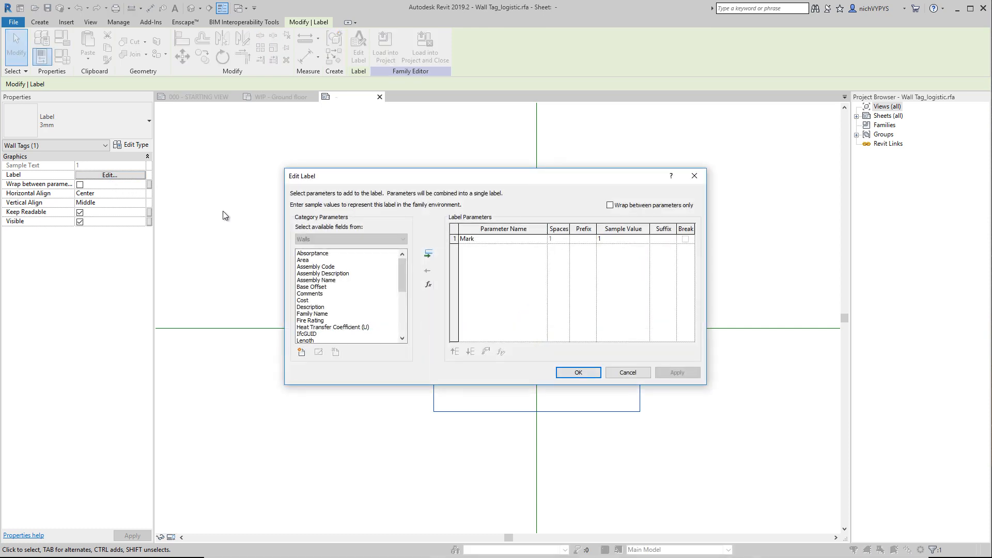
mouse_move(288, 223)
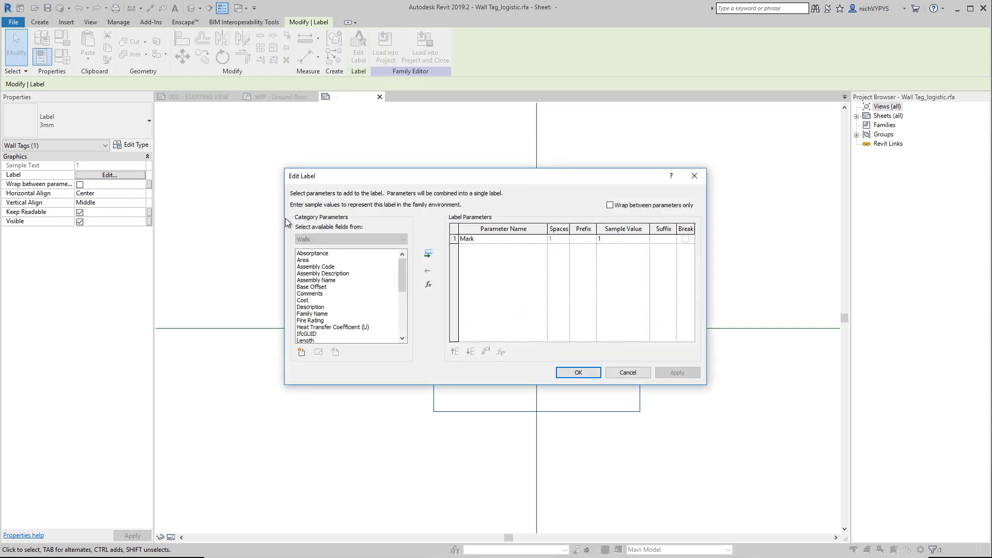
mouse_move(484, 245)
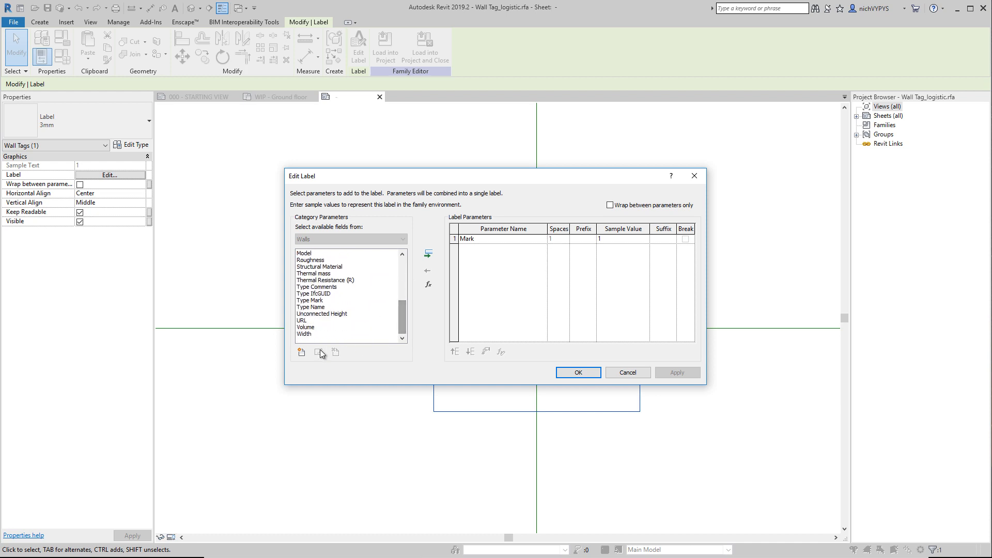
Add the Truck number shared parameter to the label's available wall fields.
click(301, 352)
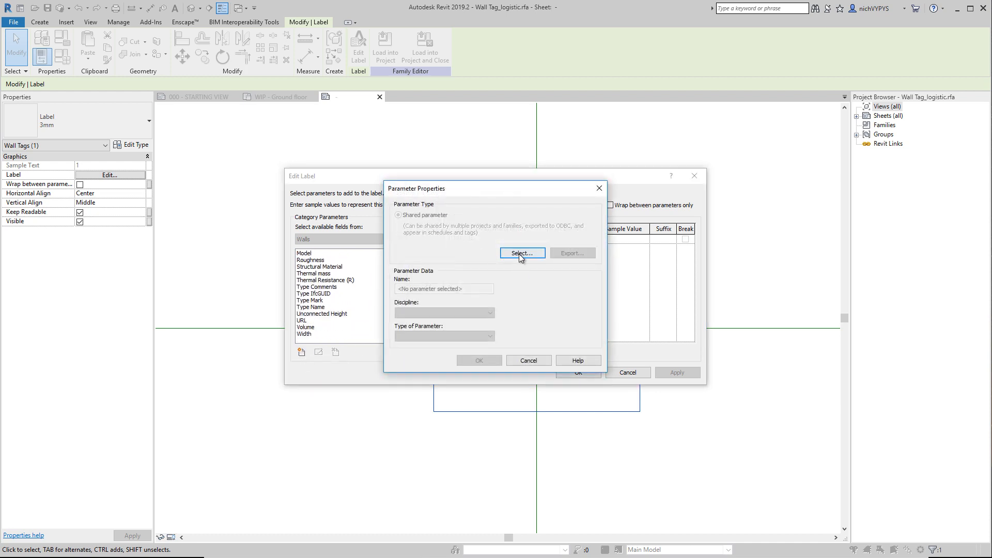
click(521, 253)
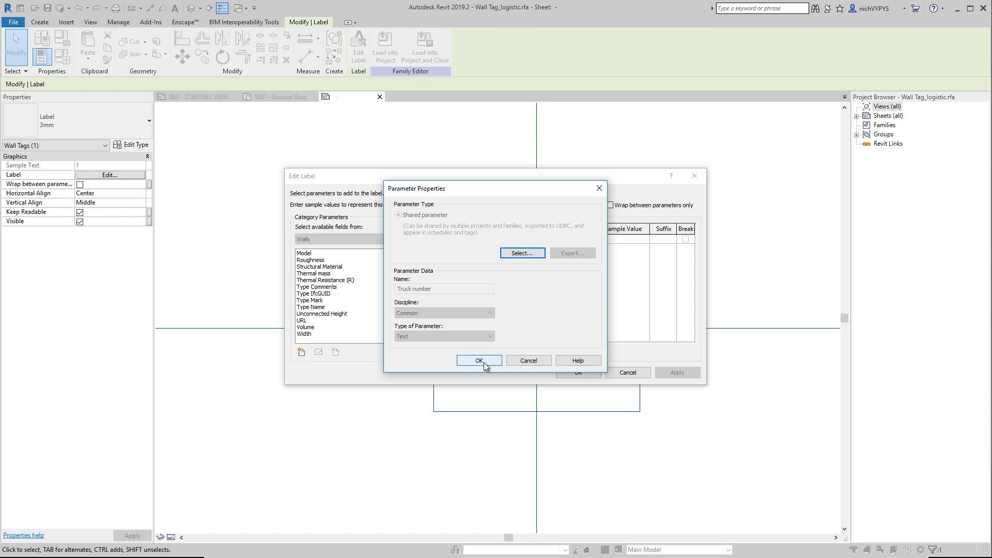
click(478, 360)
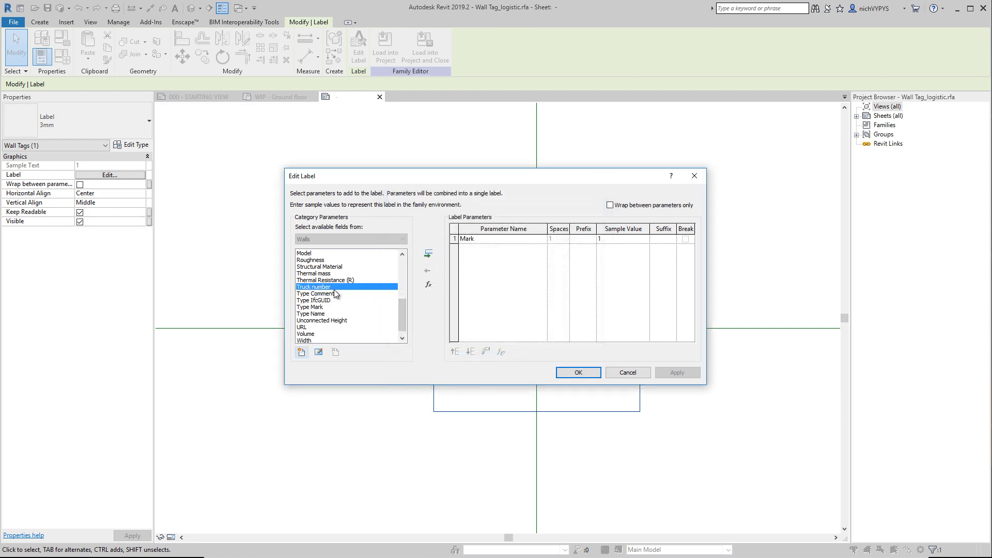
Add Truck number to the label on its own line, with prefixes FE and TN.
click(428, 255)
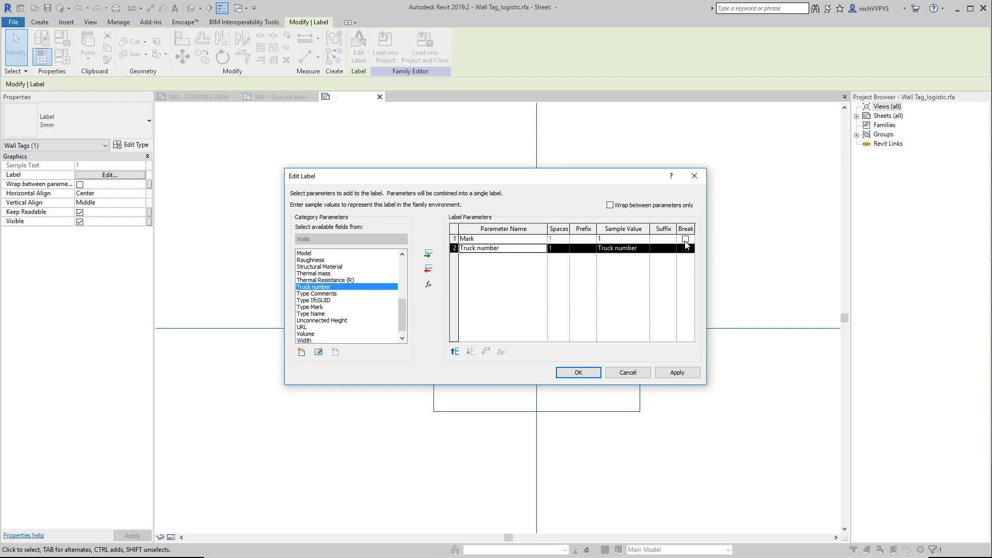
click(686, 238)
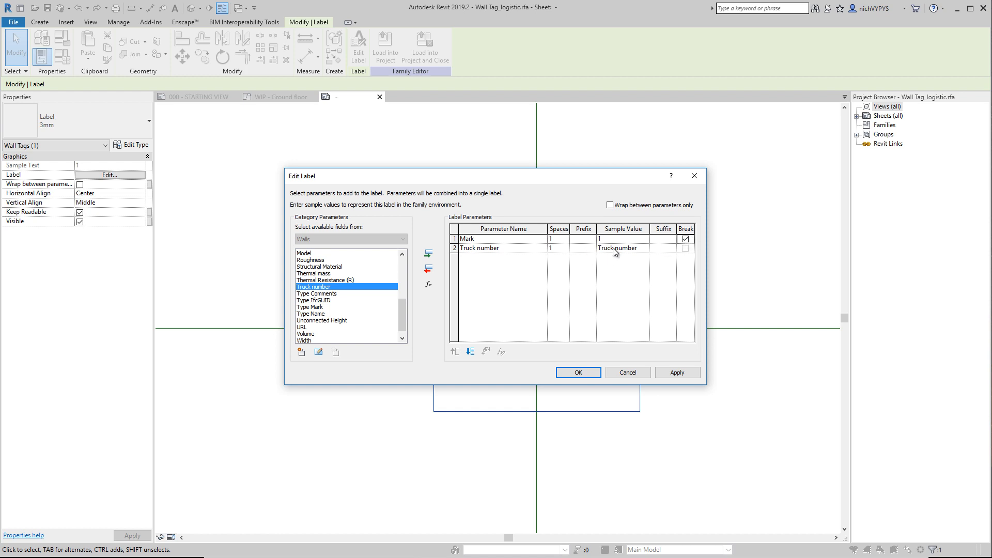
mouse_move(585, 252)
text(T)
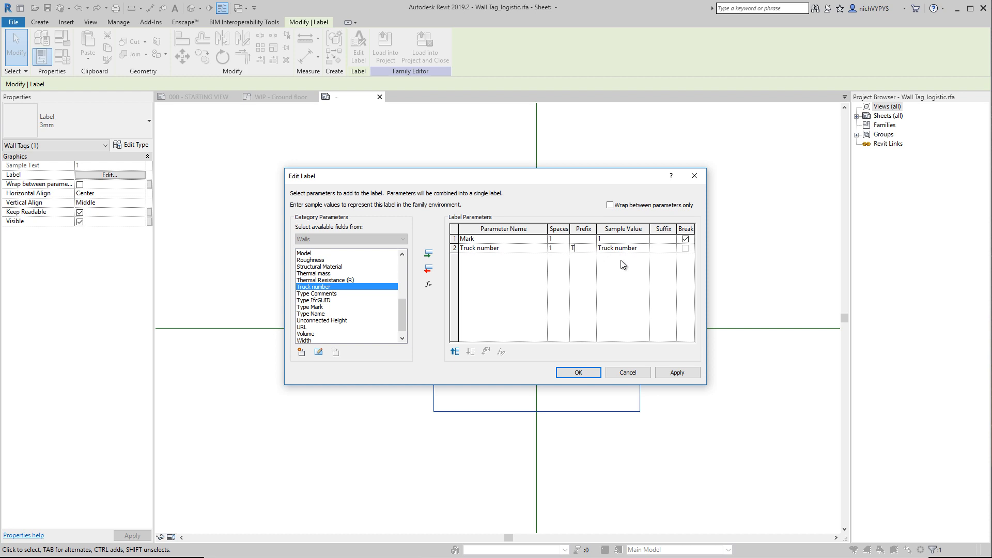
text(N)
click(583, 239)
text(FE)
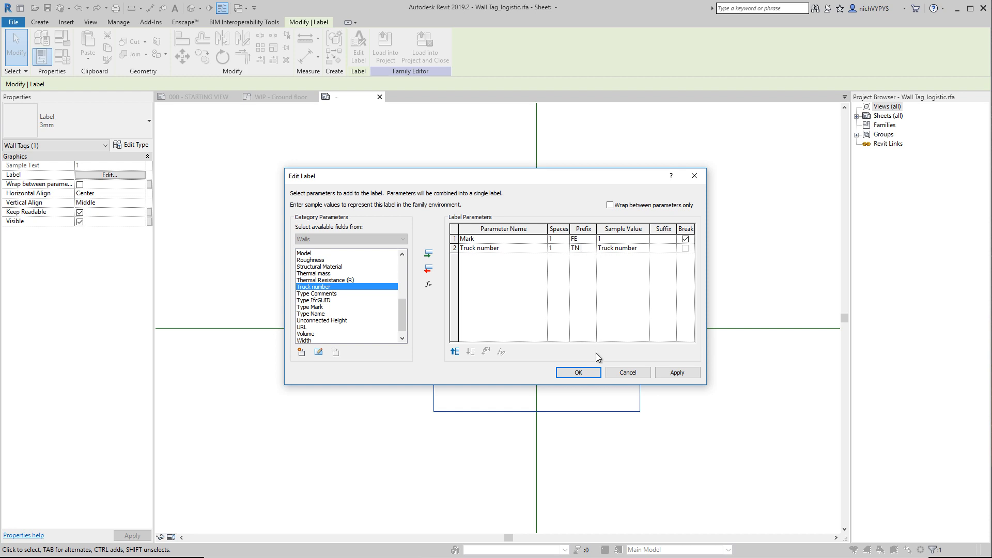
click(577, 372)
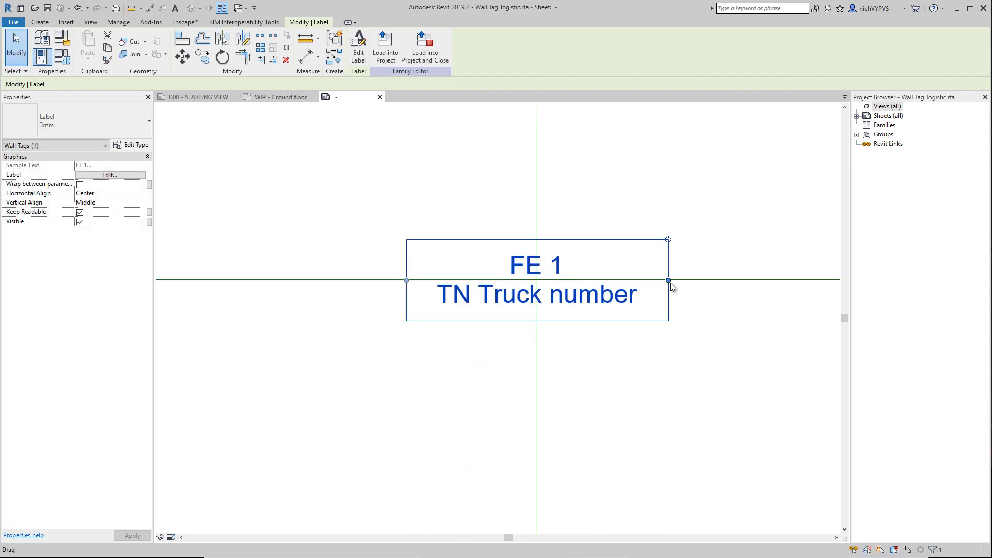
mouse_move(54, 126)
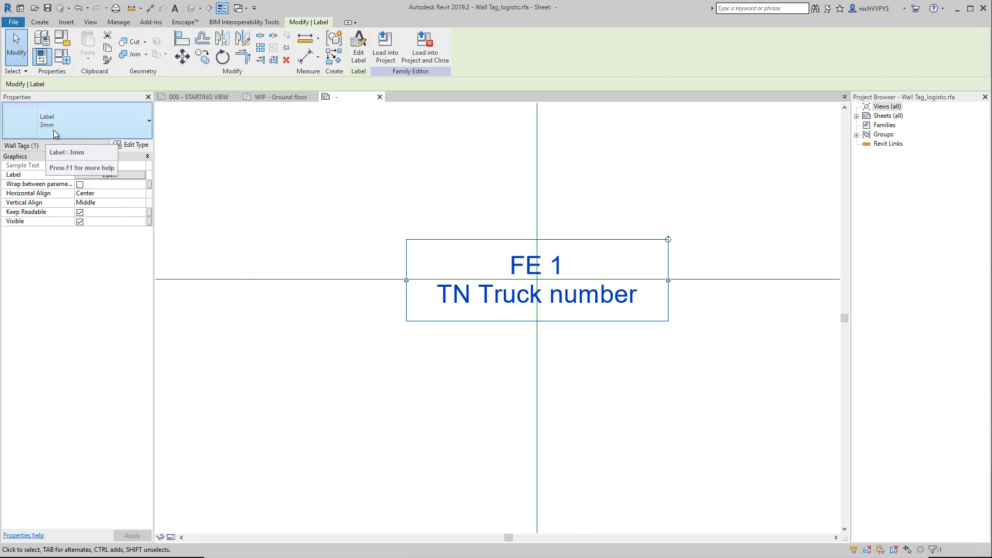
mouse_move(137, 151)
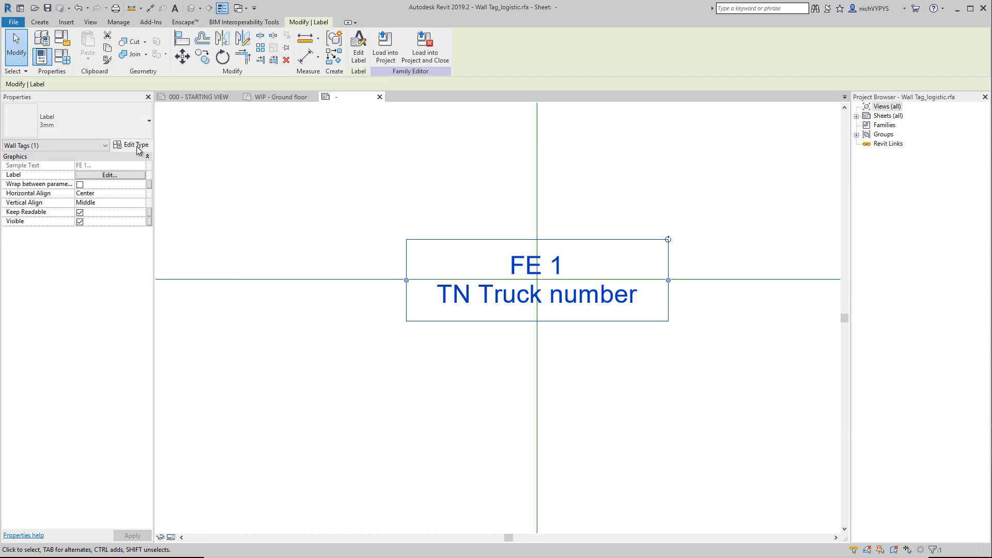
Duplicate the 3 mm label type as '2 mm' with text size 2 and apply it.
click(134, 145)
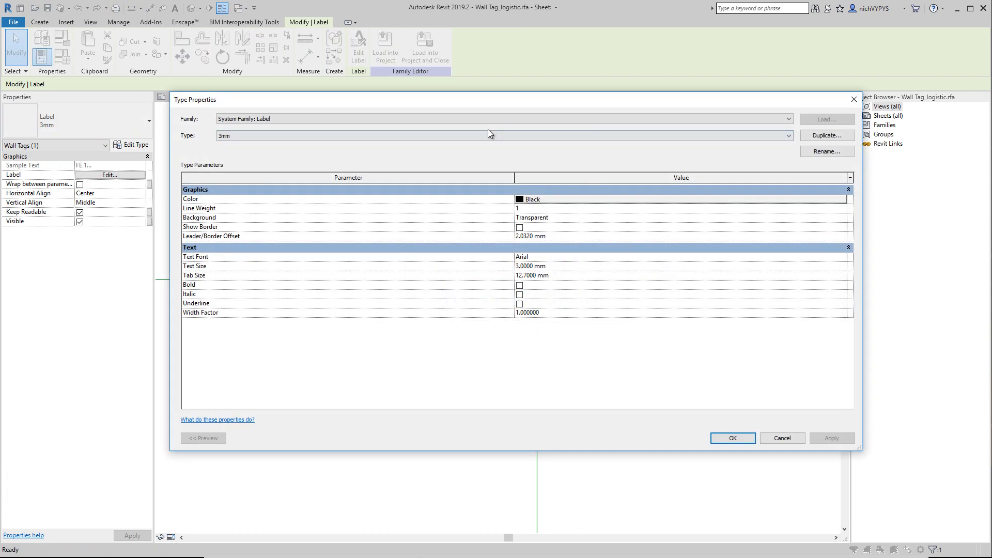
click(827, 135)
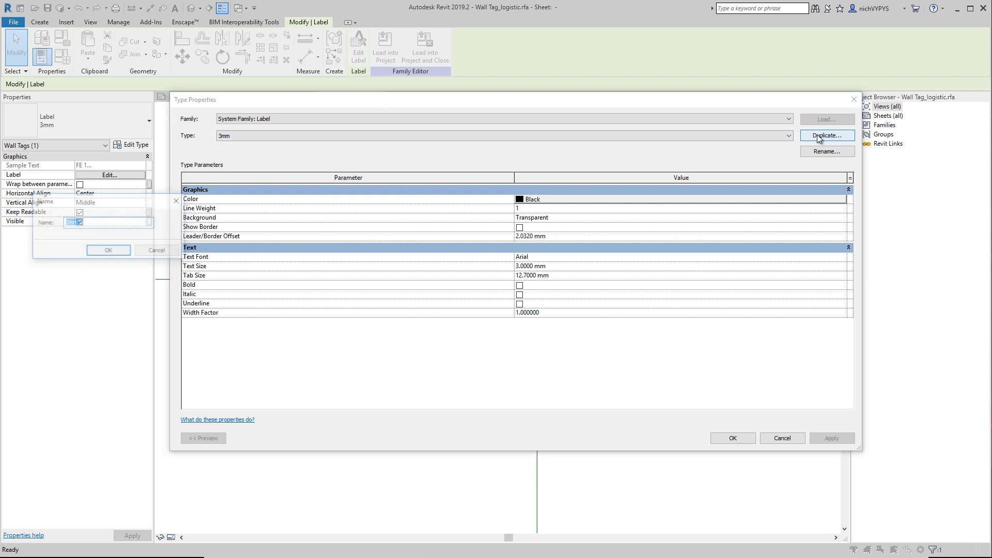
text(2)
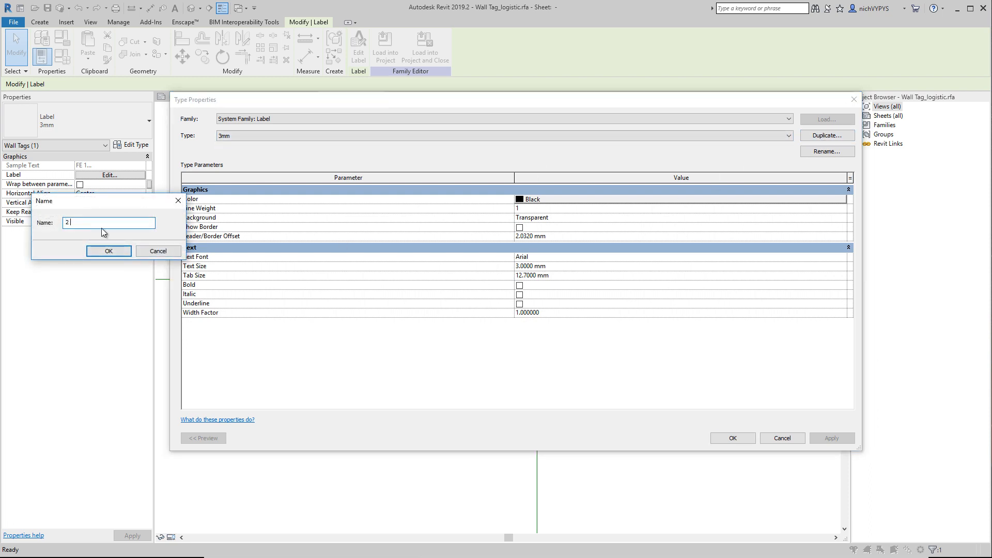
text(mm)
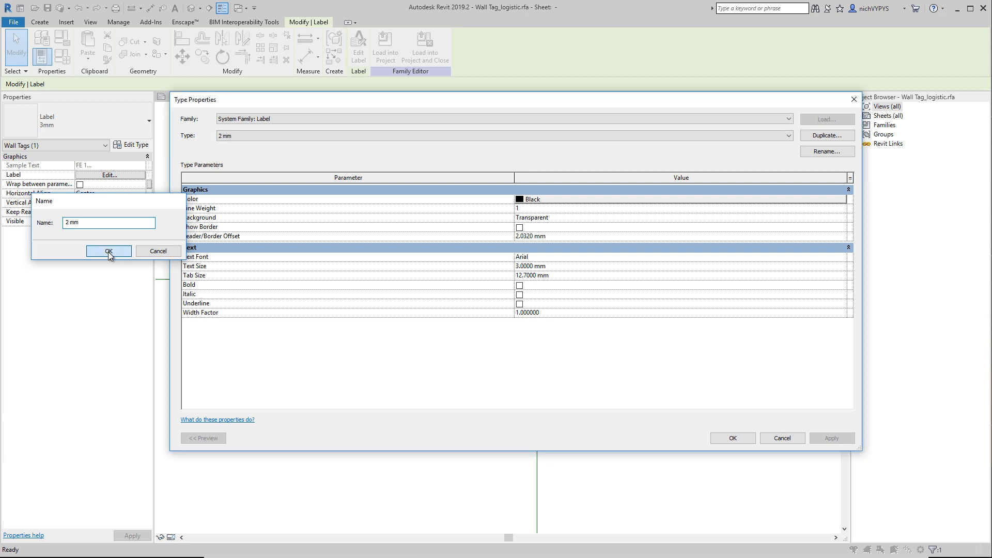
click(108, 250)
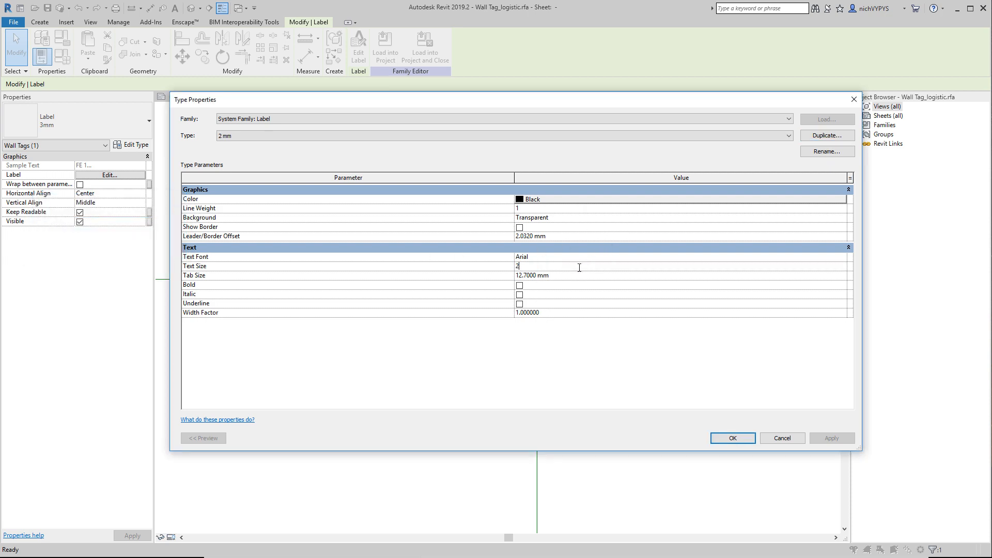
click(732, 438)
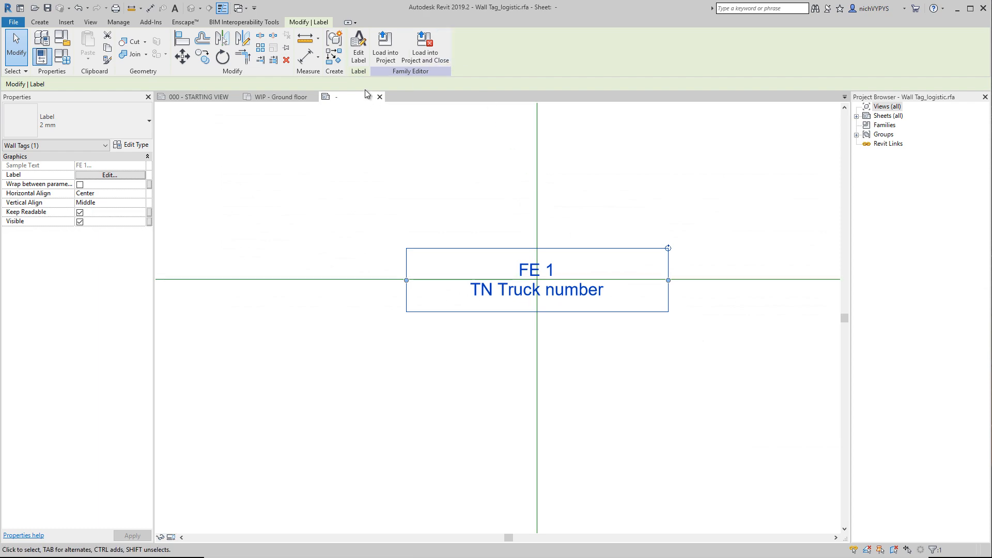
Load the family into the project and switch the FE13 tag to Wall Tag_logistic.
click(184, 131)
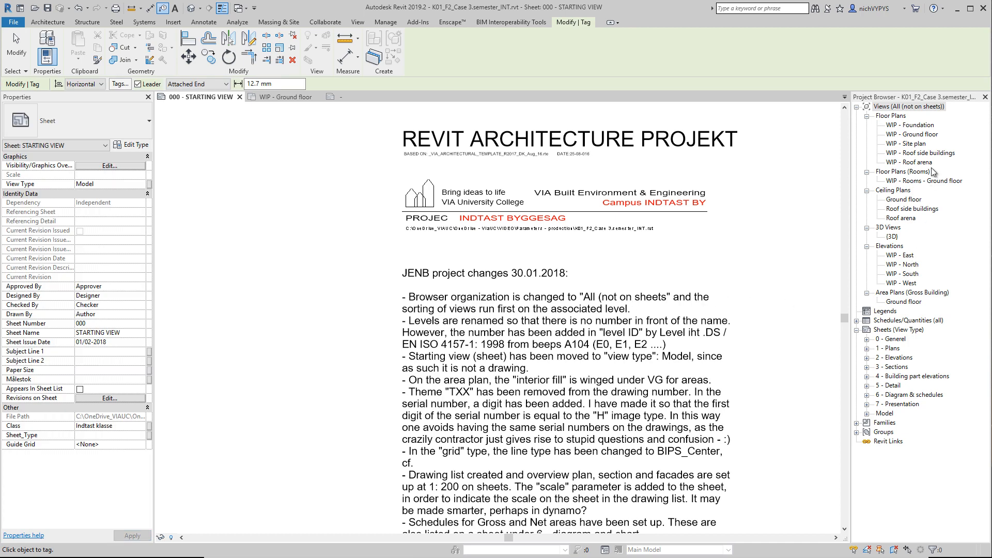
double_click(917, 134)
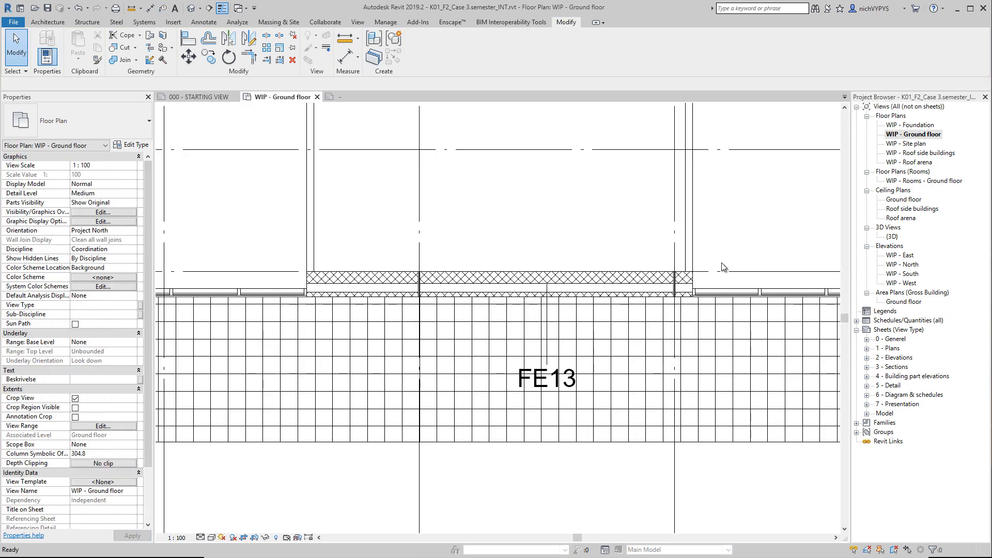
click(546, 378)
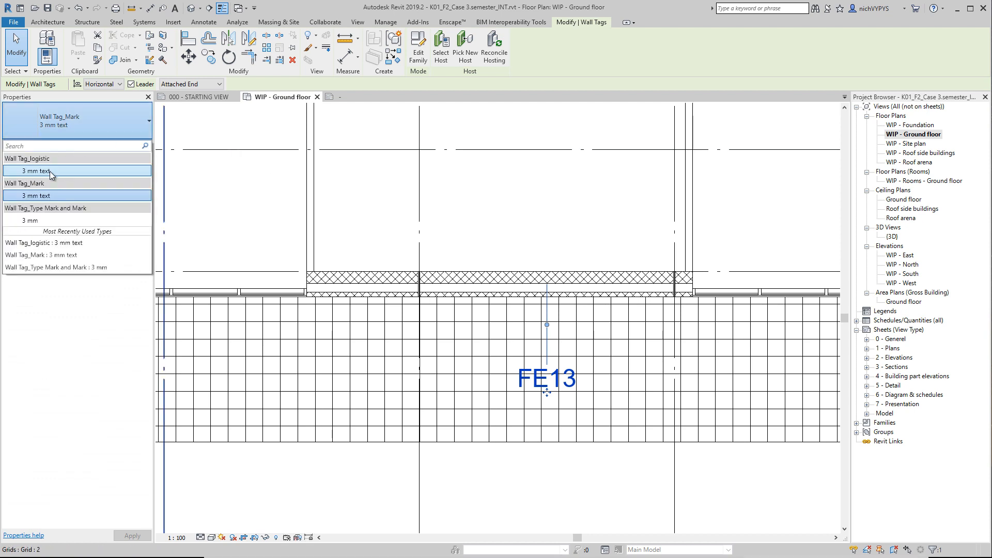
mouse_move(57, 176)
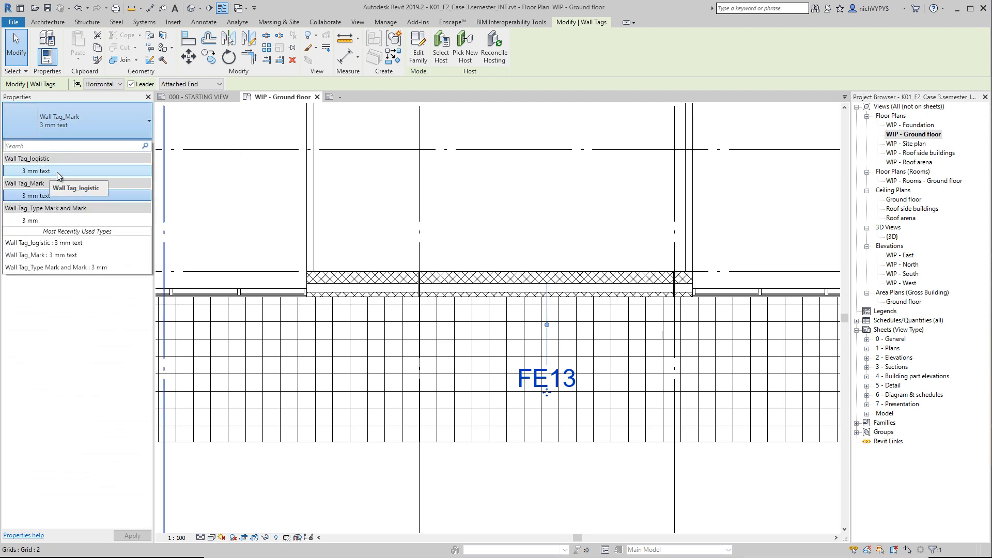
click(39, 171)
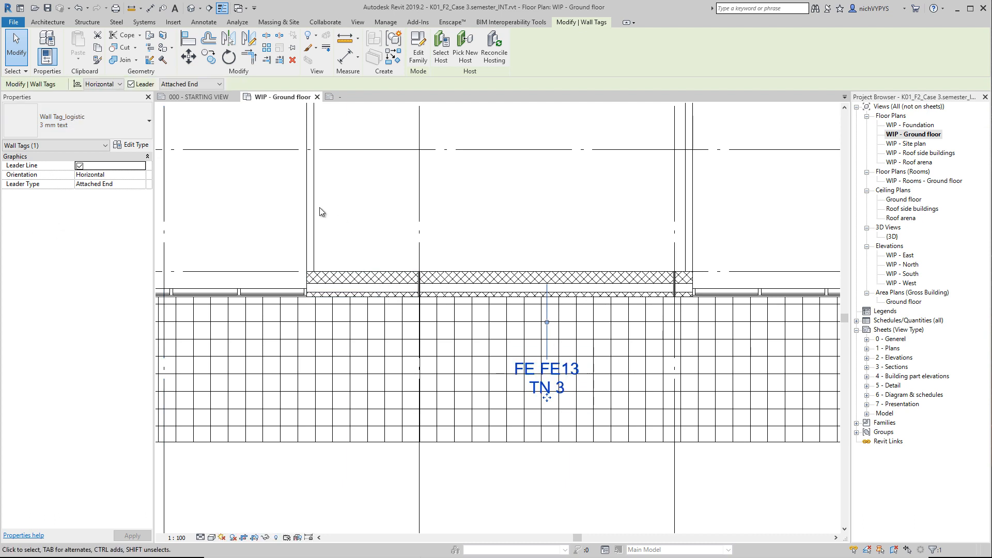
click(547, 376)
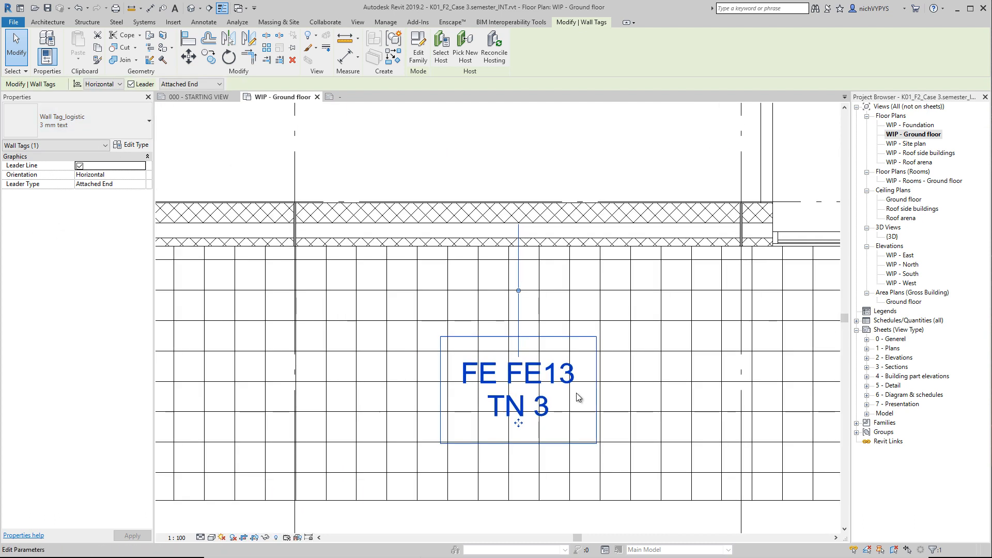
Change the tagged wall's Mark from FE13 to 13 so the tag reads FE 13.
click(537, 229)
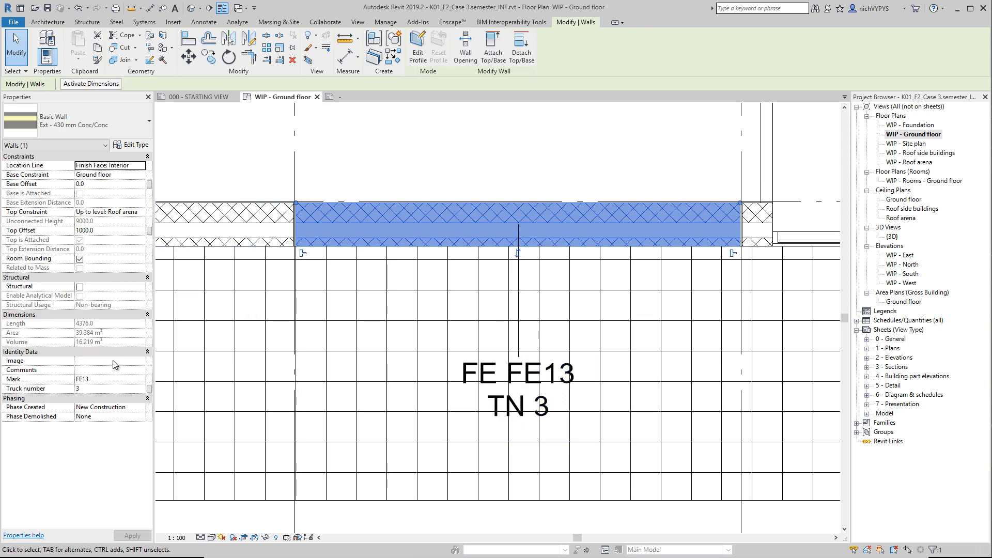
click(101, 380)
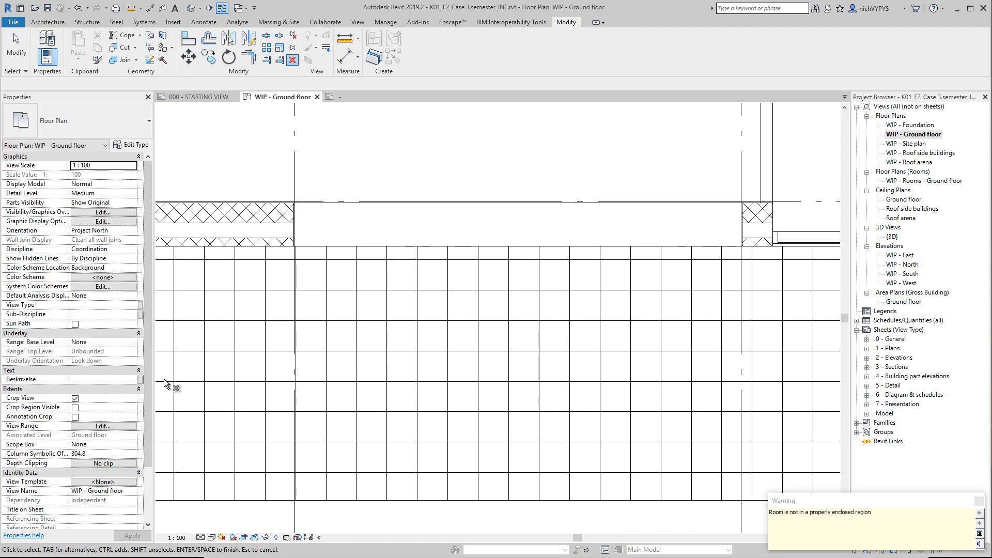
mouse_move(455, 168)
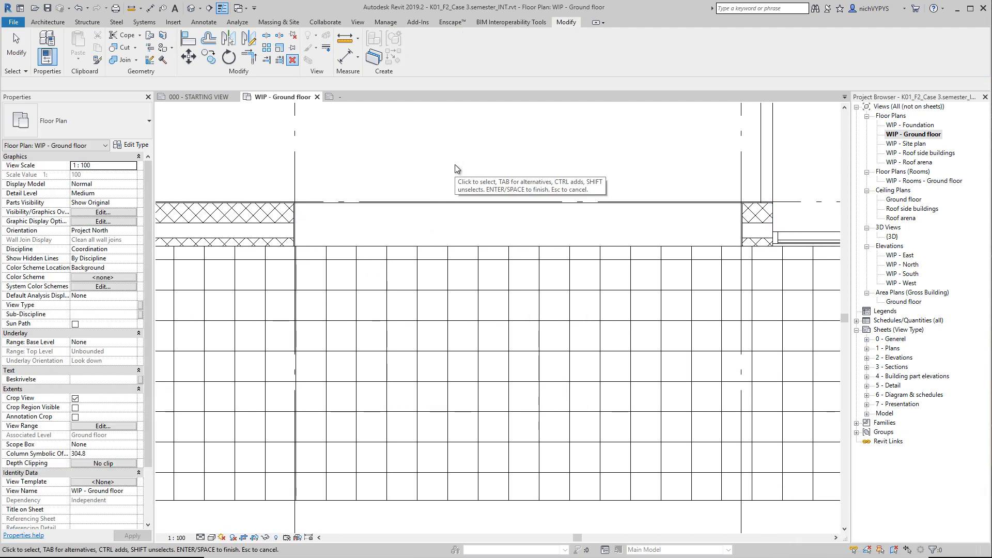
click(506, 224)
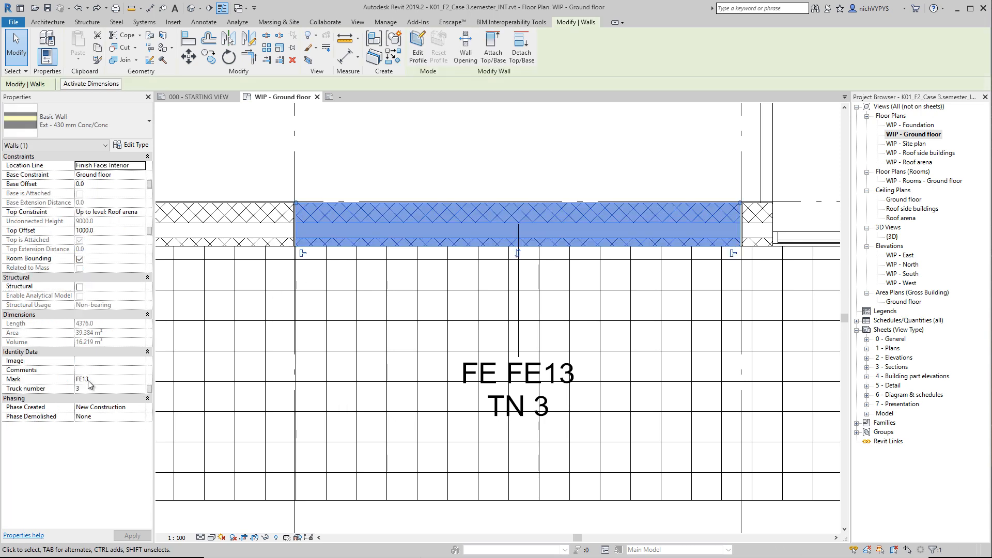
mouse_move(100, 402)
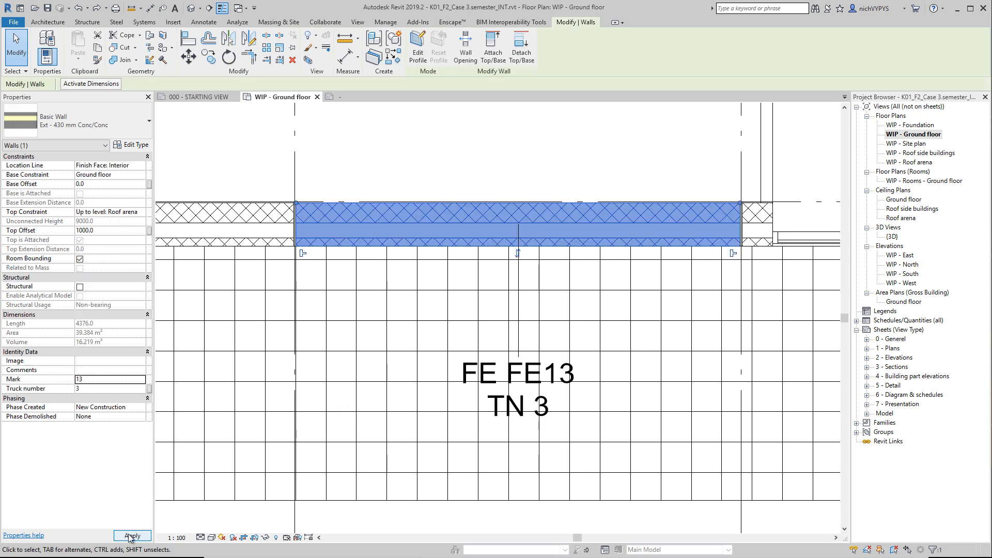
click(132, 536)
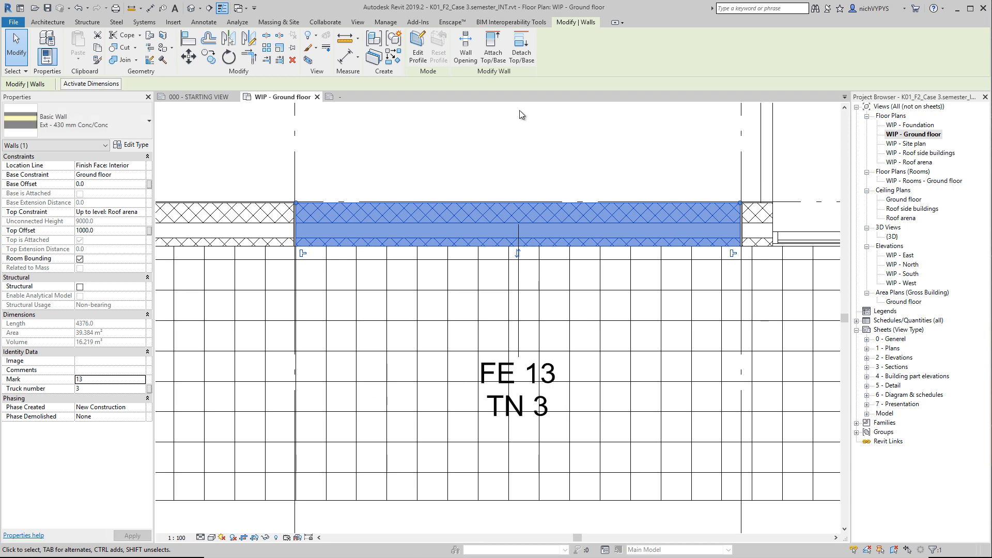
double_click(898, 135)
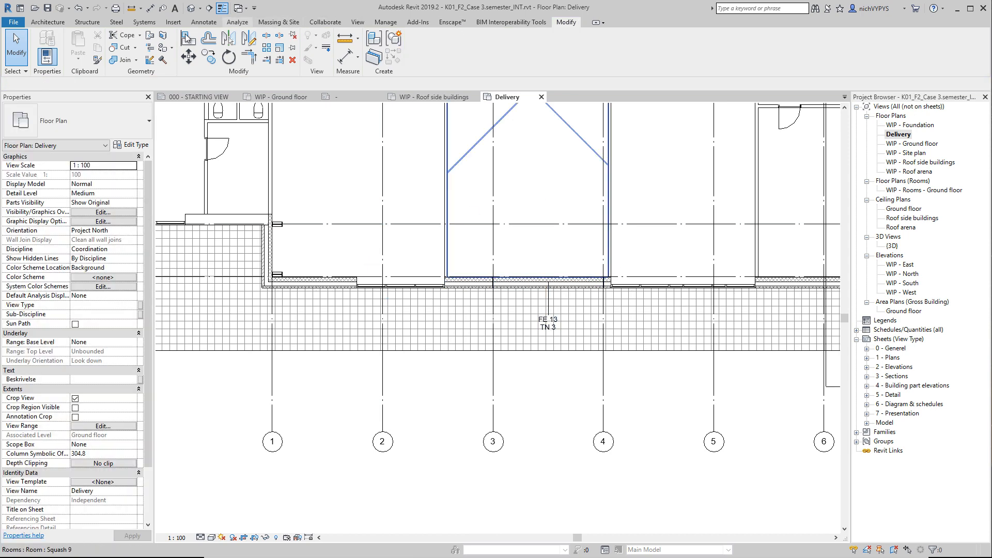
Tag the south facade exterior walls in the Delivery plan with logistic wall tags.
click(204, 22)
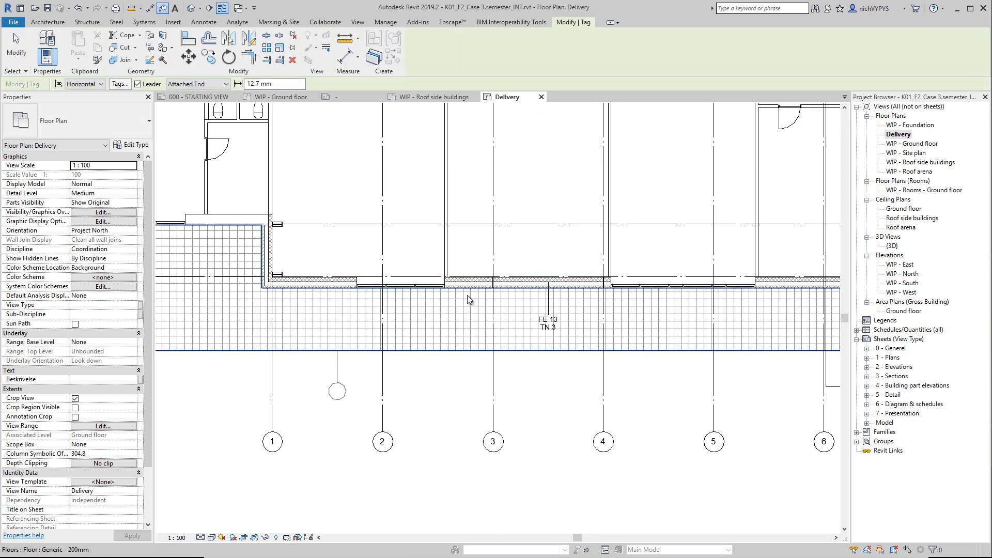
click(466, 297)
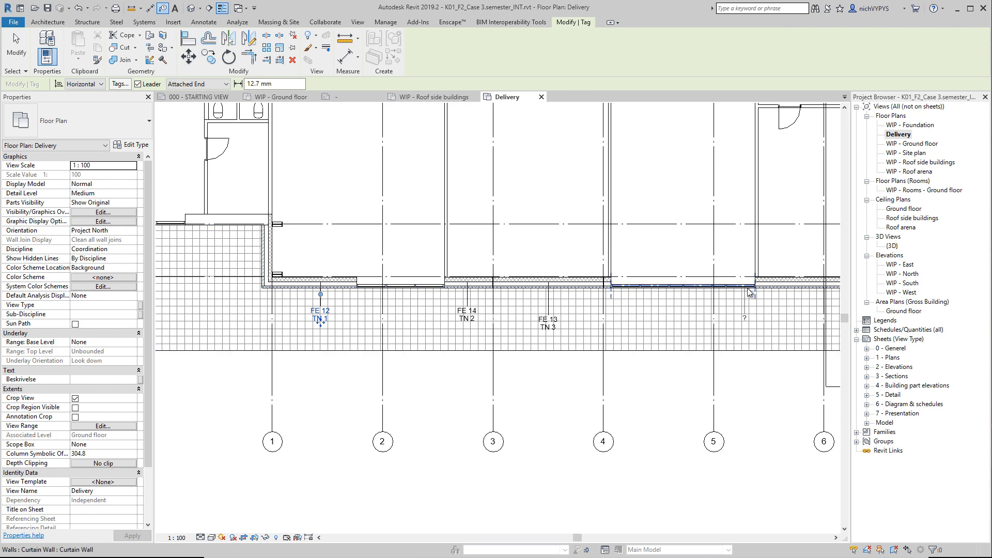
click(588, 288)
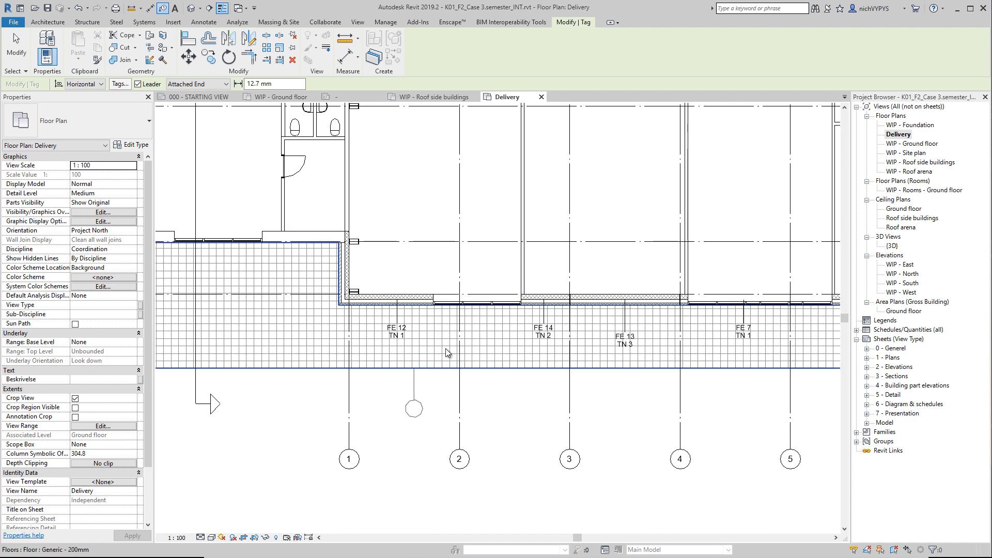
mouse_move(401, 343)
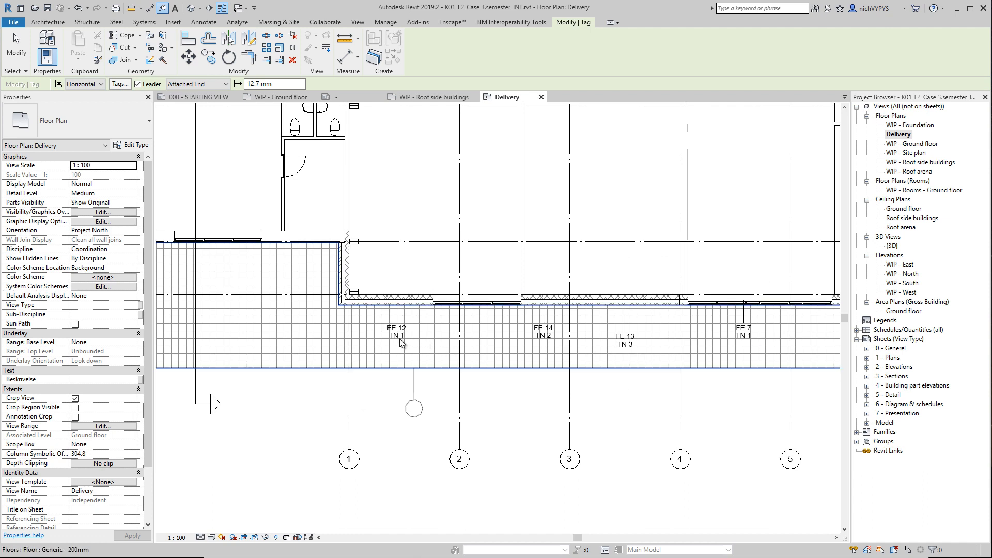
mouse_move(723, 352)
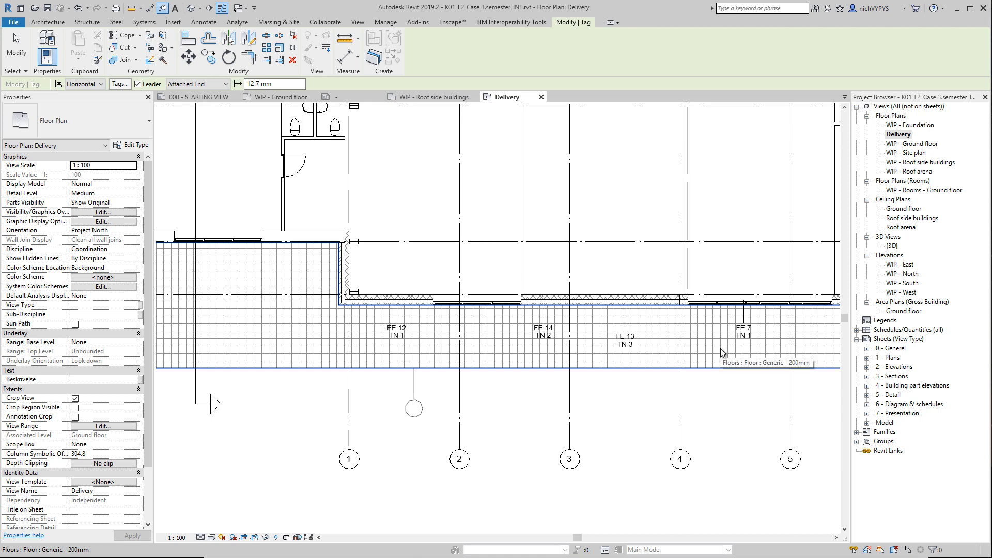
mouse_move(551, 346)
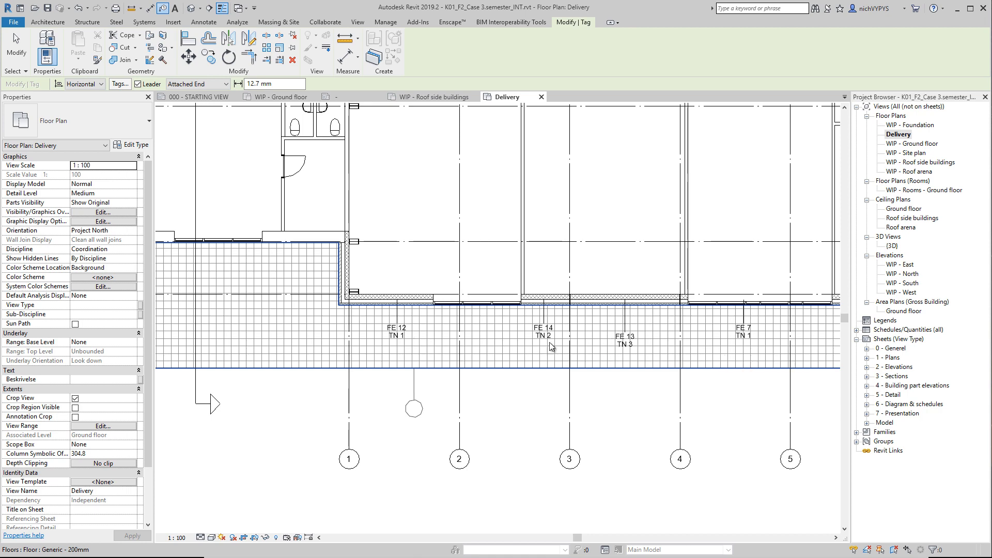
click(645, 300)
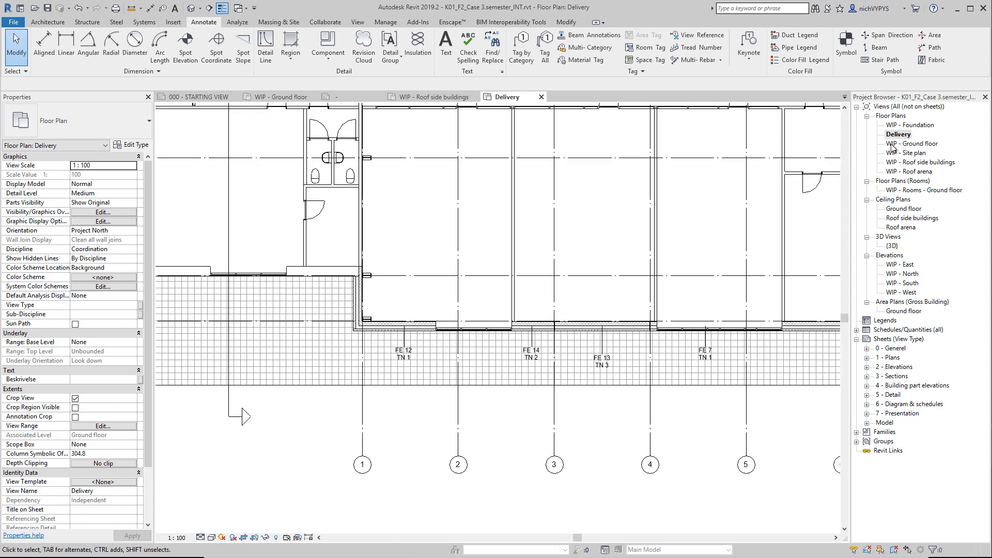
mouse_move(906, 153)
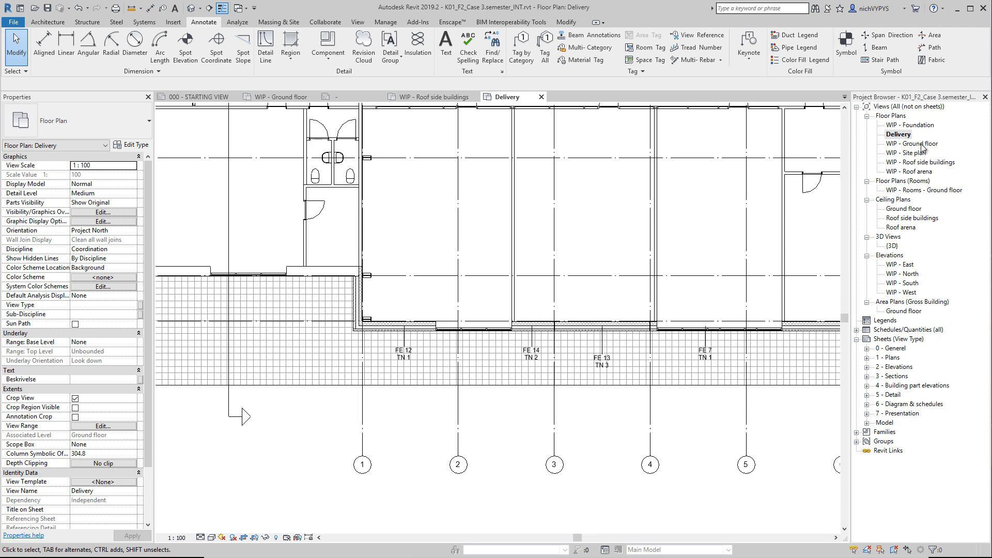
mouse_move(881, 139)
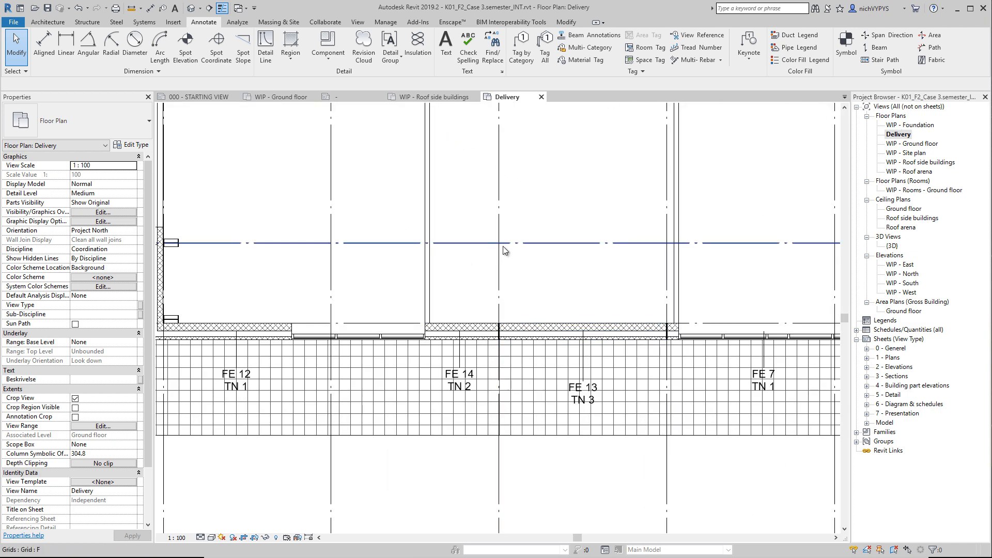
scroll(down, 3)
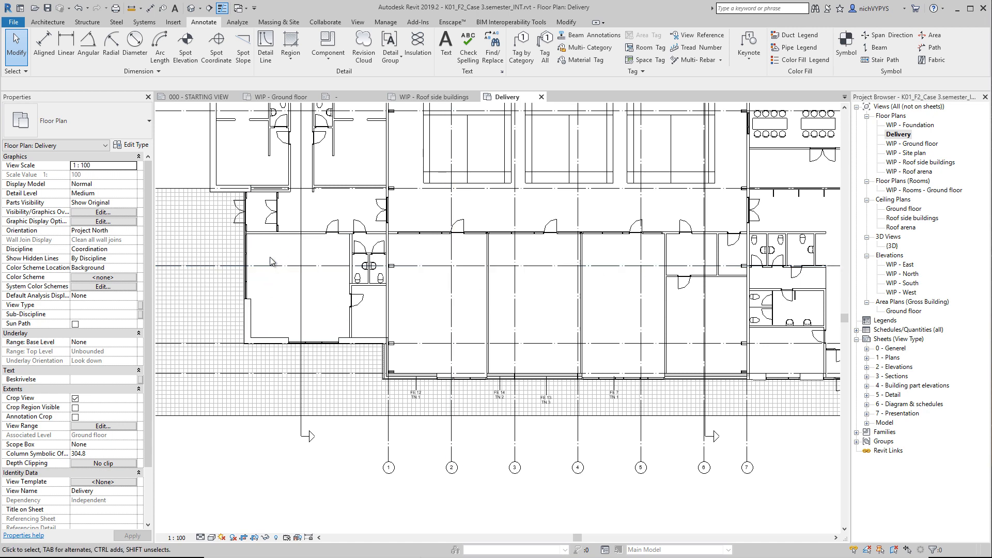
mouse_move(106, 213)
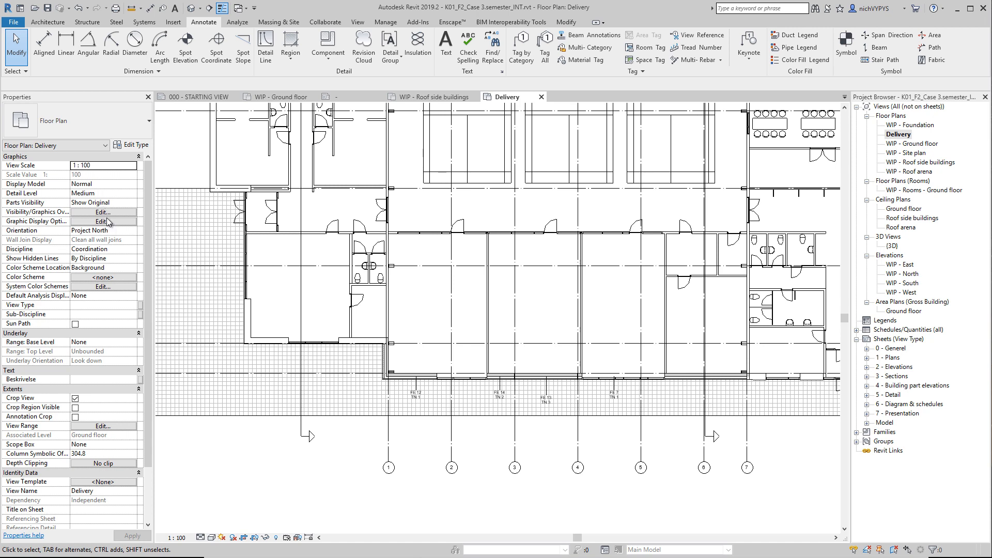
Set the Delivery floor plan's Detail Level to Coarse.
click(102, 211)
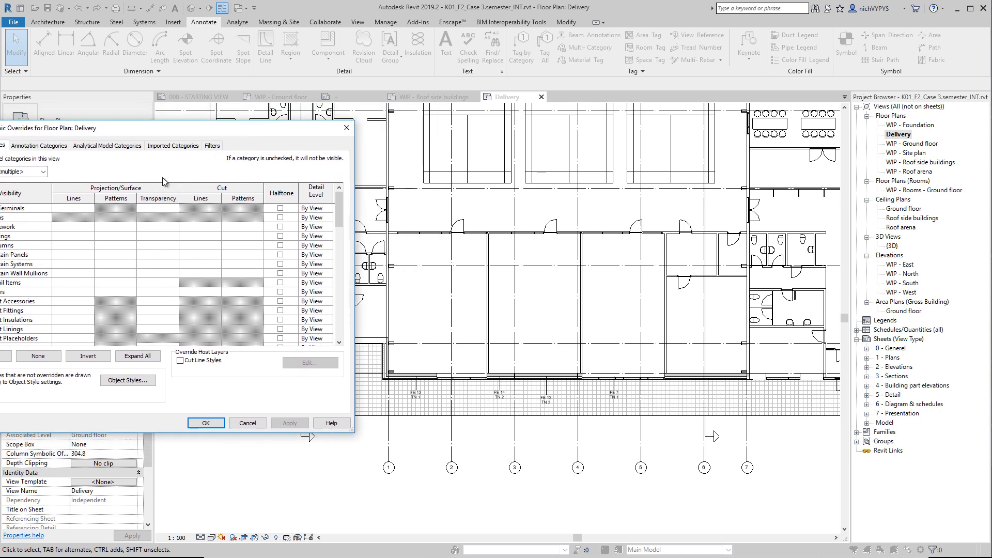
mouse_move(263, 440)
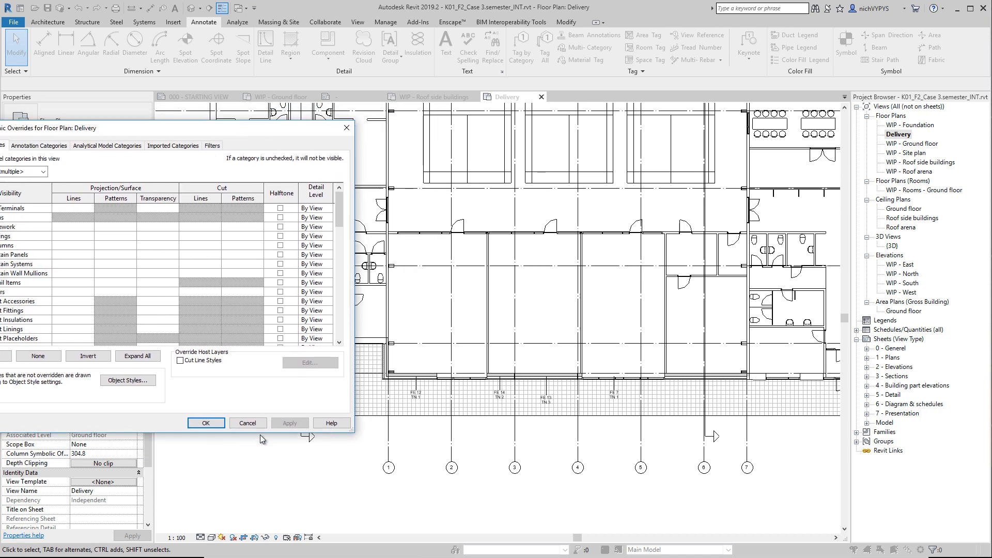
click(205, 423)
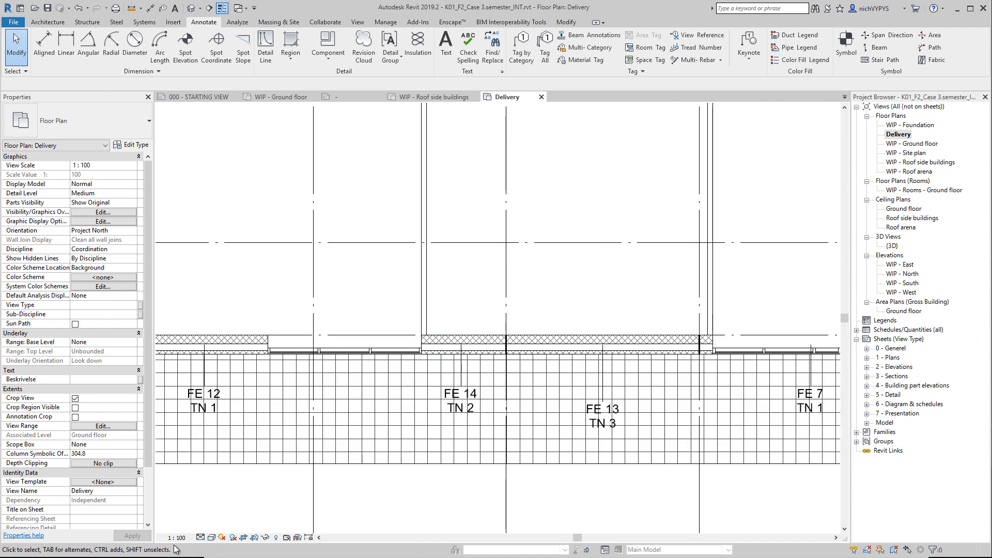
click(221, 537)
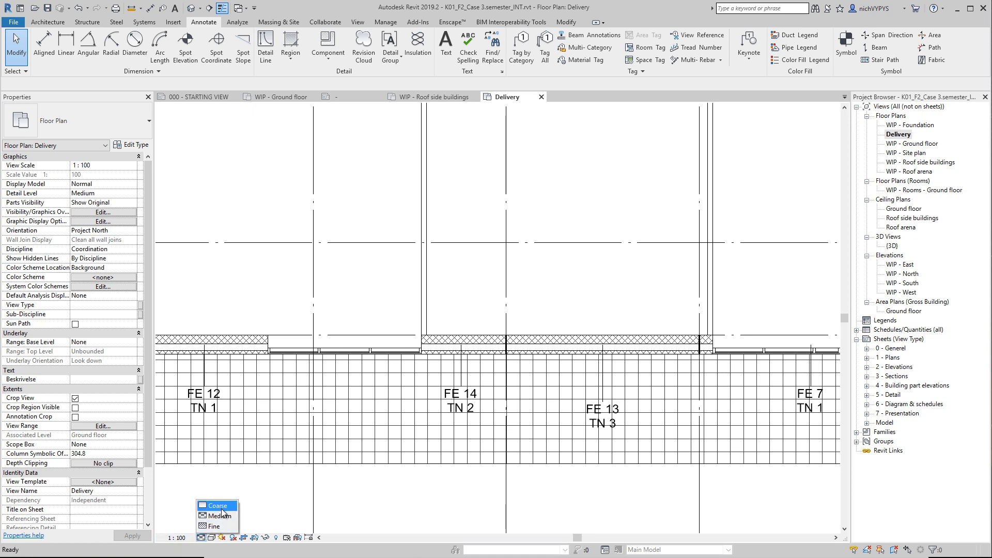
click(216, 506)
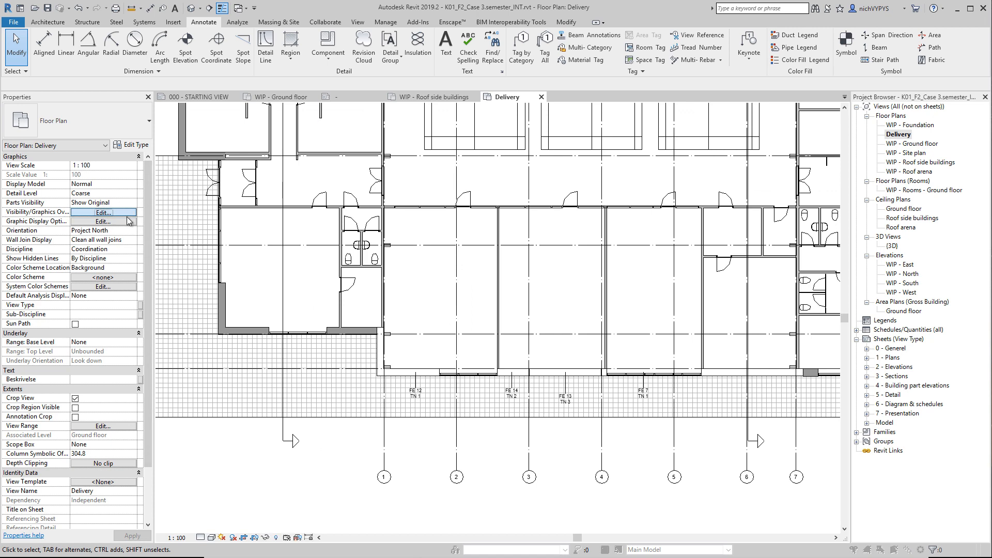
Create a new rule-based filter named TN1 applying to Walls.
click(102, 212)
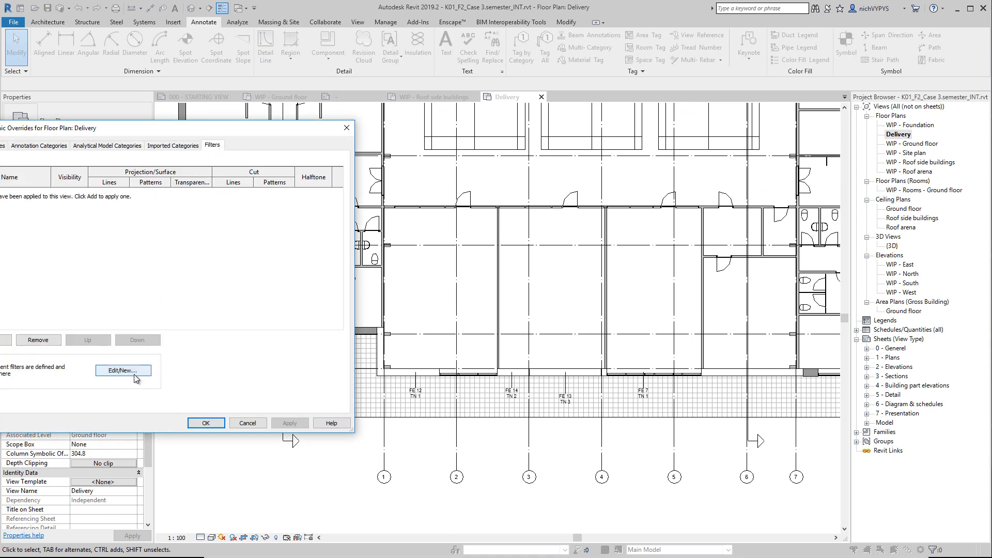
click(123, 370)
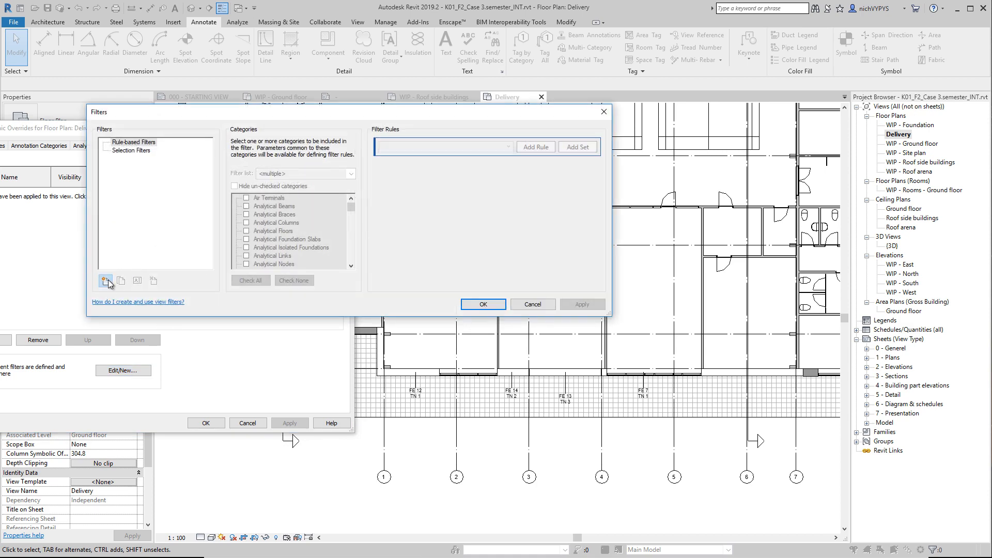
click(104, 280)
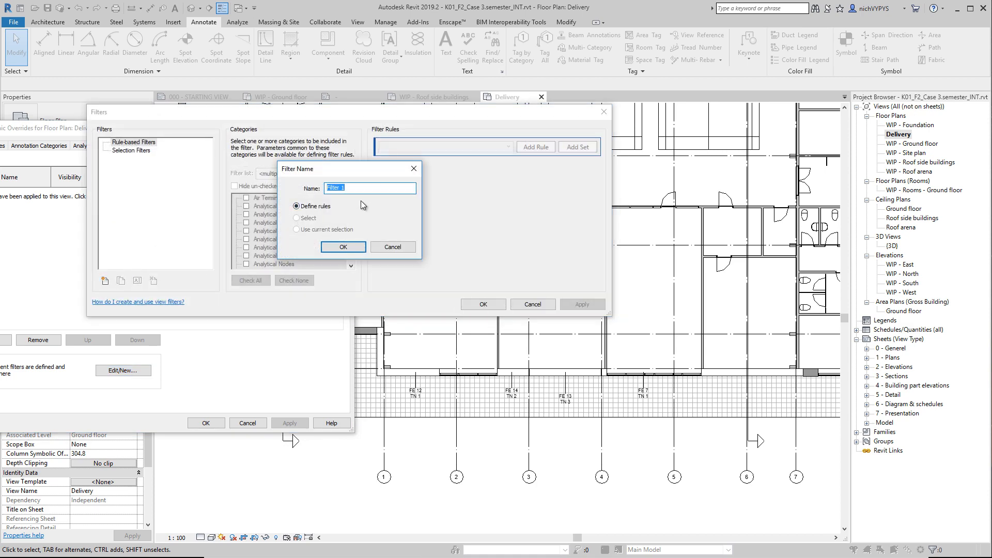
text(TN1)
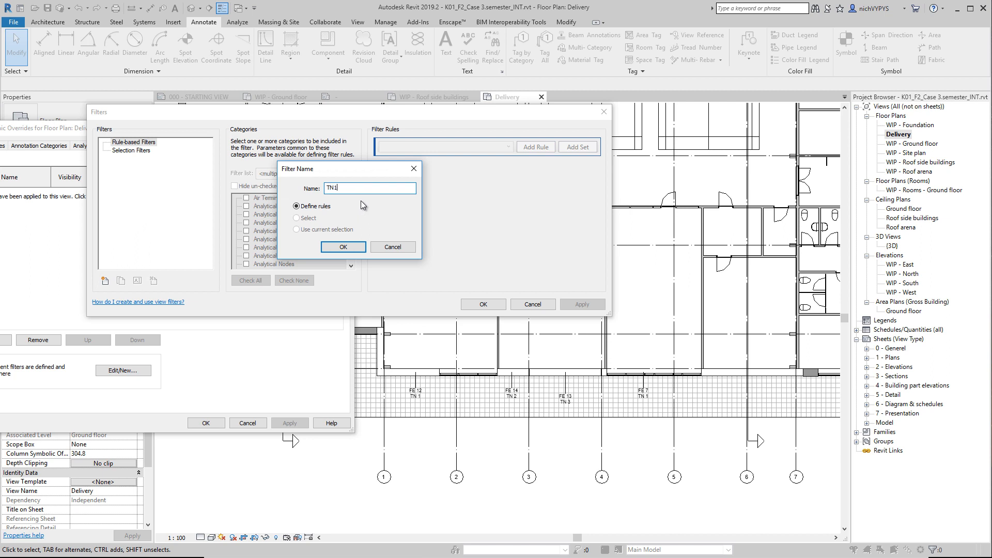
click(342, 247)
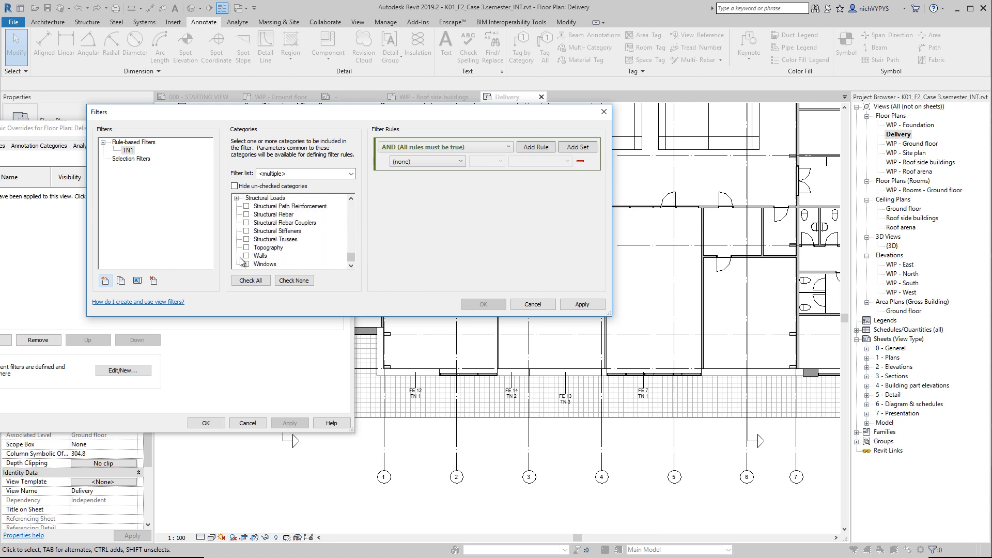
click(247, 256)
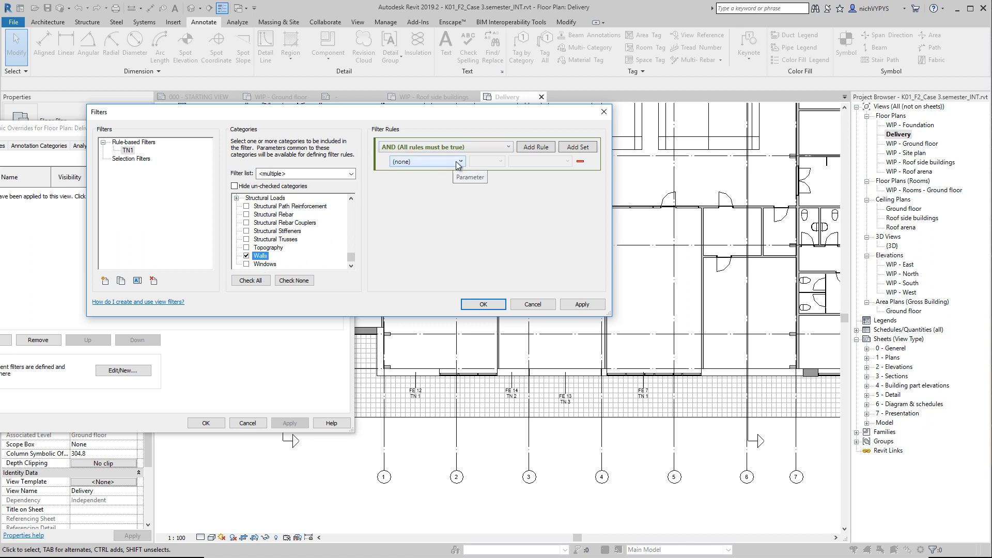
Give TN1 the rule Truck number equals 1 and save the filter.
click(457, 162)
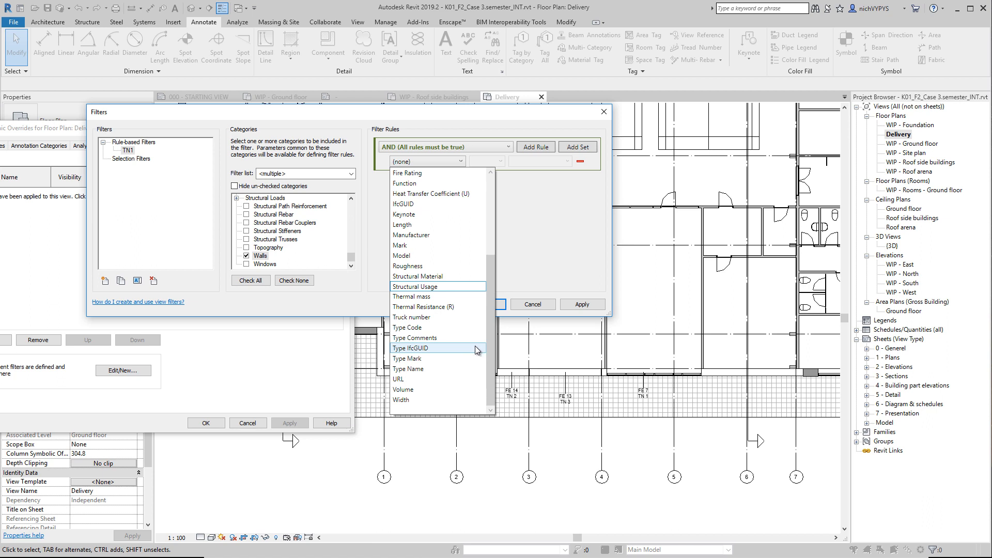
click(411, 317)
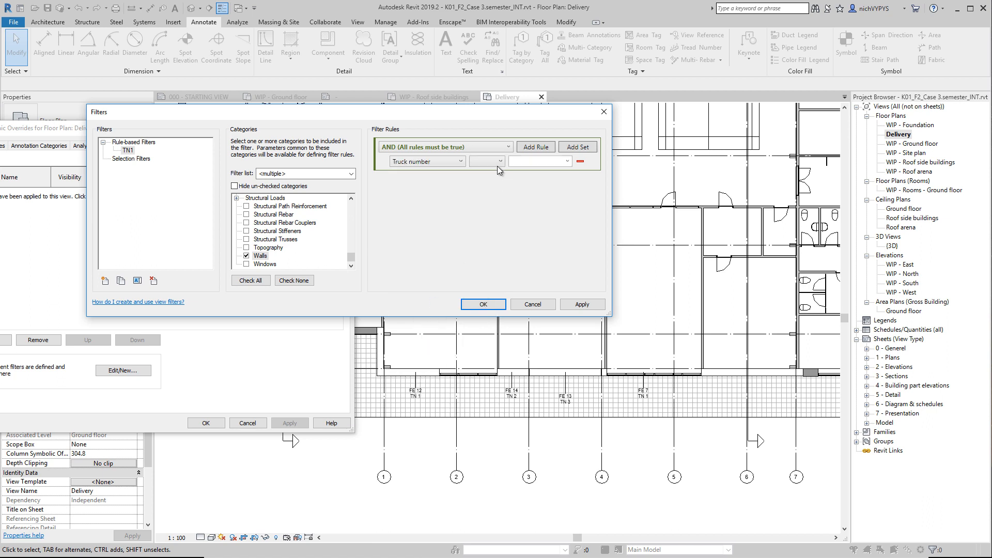
click(487, 162)
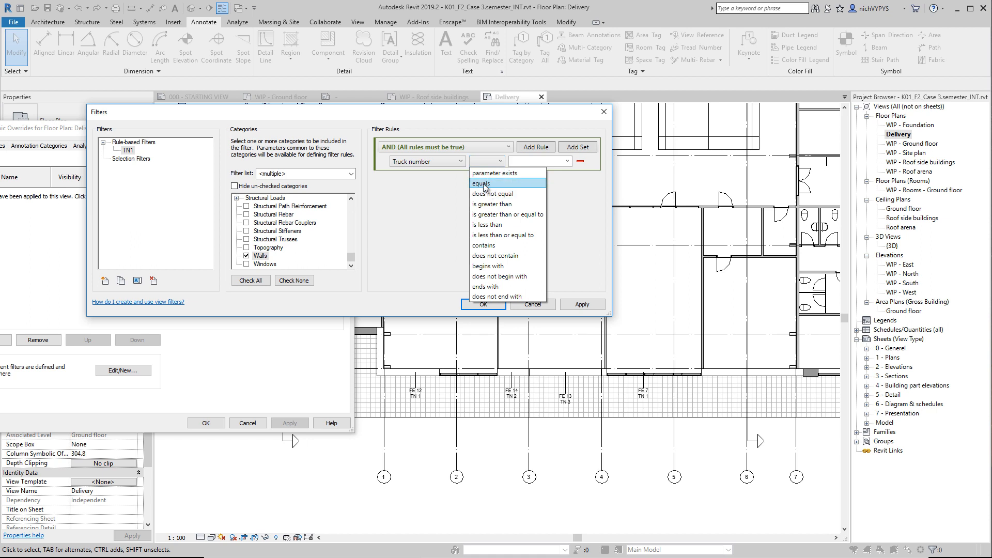
click(482, 184)
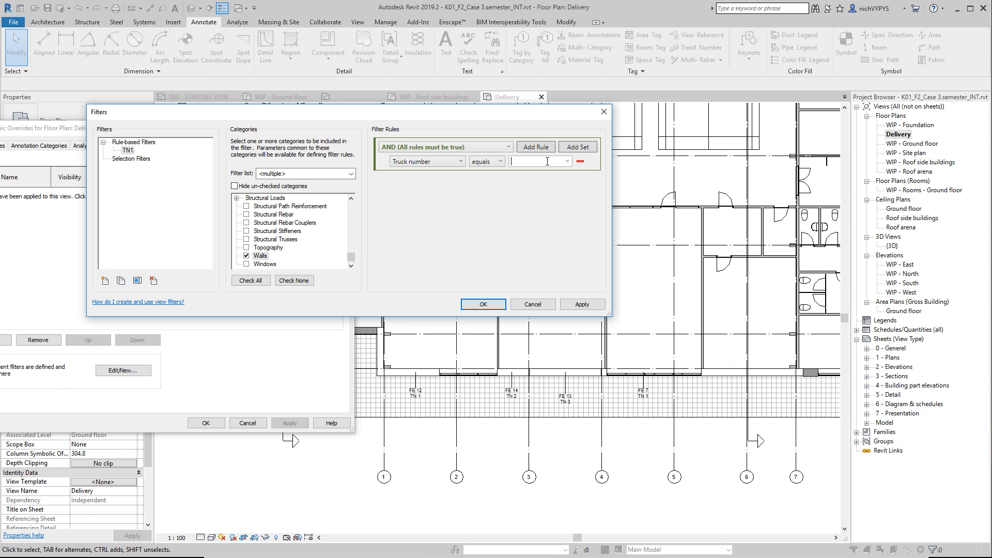
text(1)
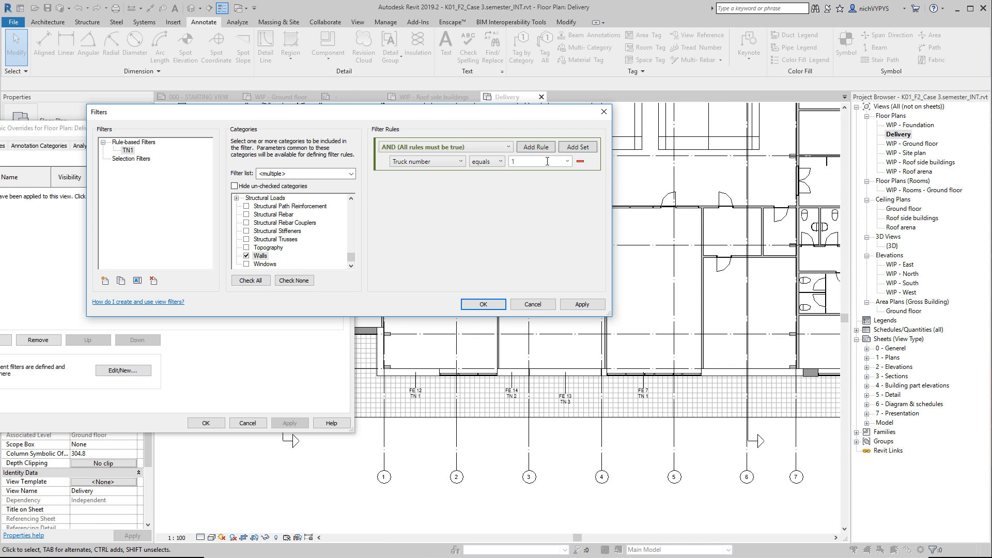
click(534, 147)
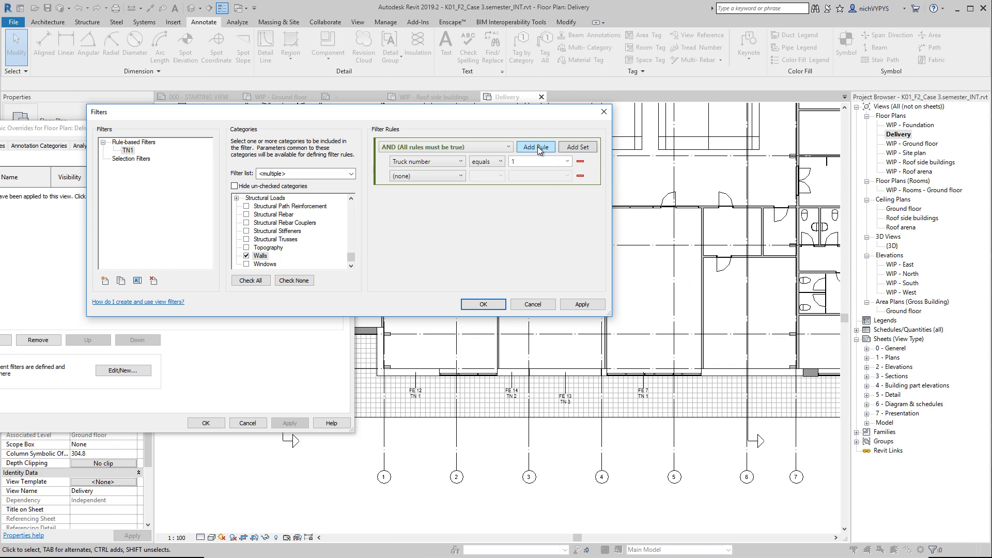
mouse_move(484, 304)
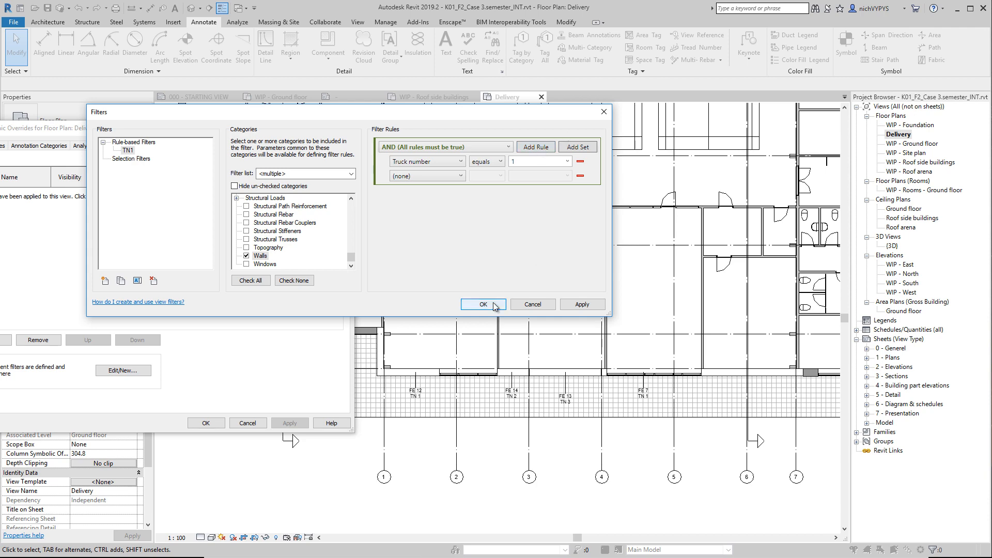
click(483, 304)
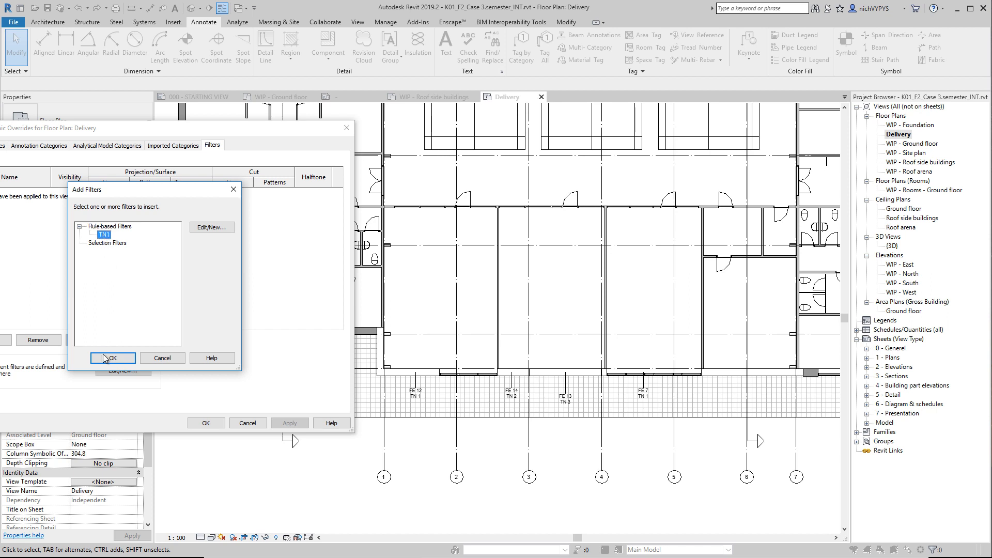
Add the TN1 filter with a green Cut Patterns override and apply it to the Delivery plan.
click(112, 358)
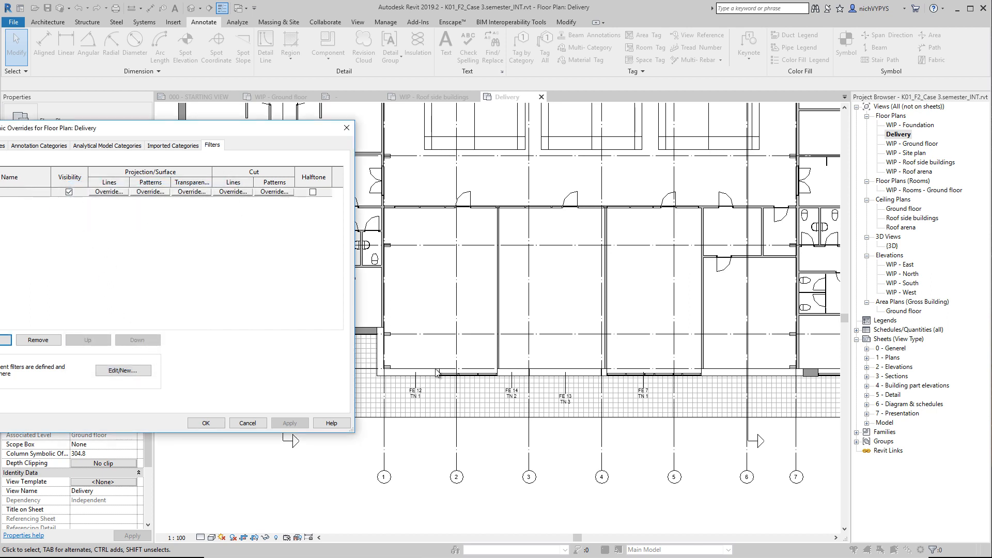
mouse_move(371, 286)
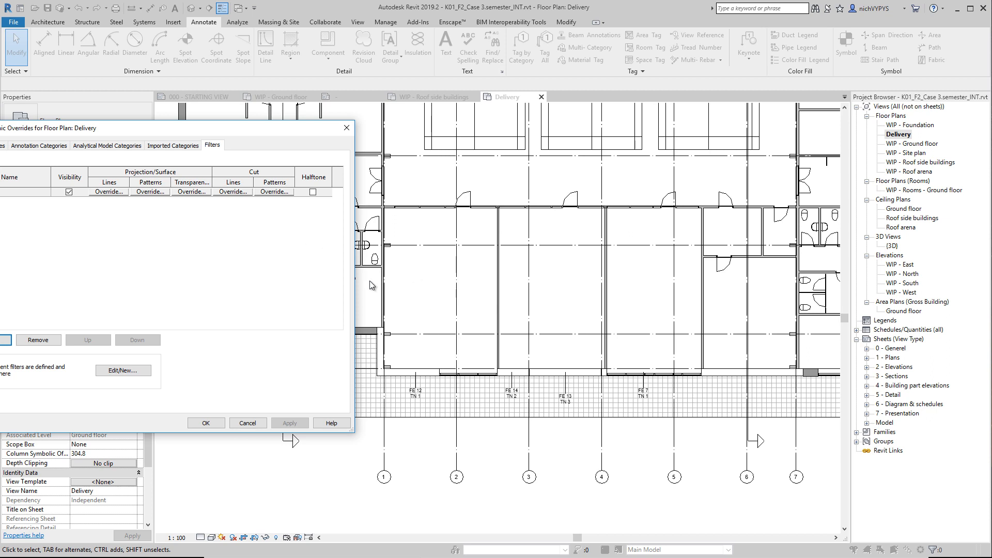
mouse_move(570, 377)
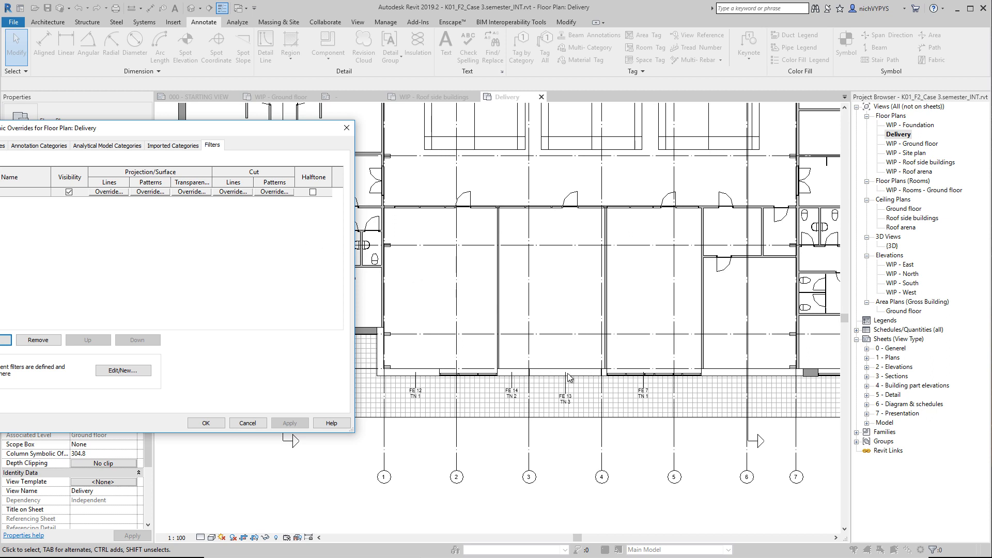
mouse_move(273, 192)
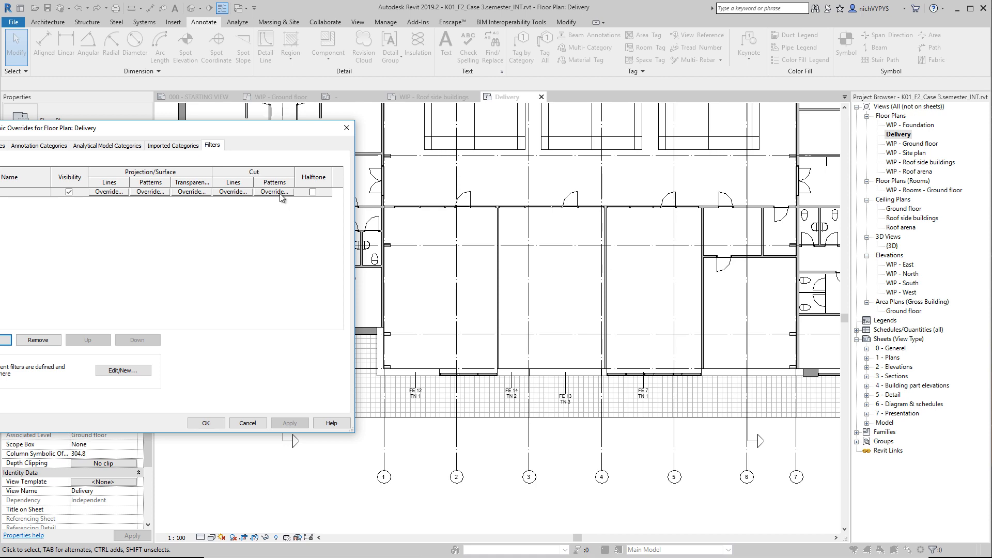
click(273, 192)
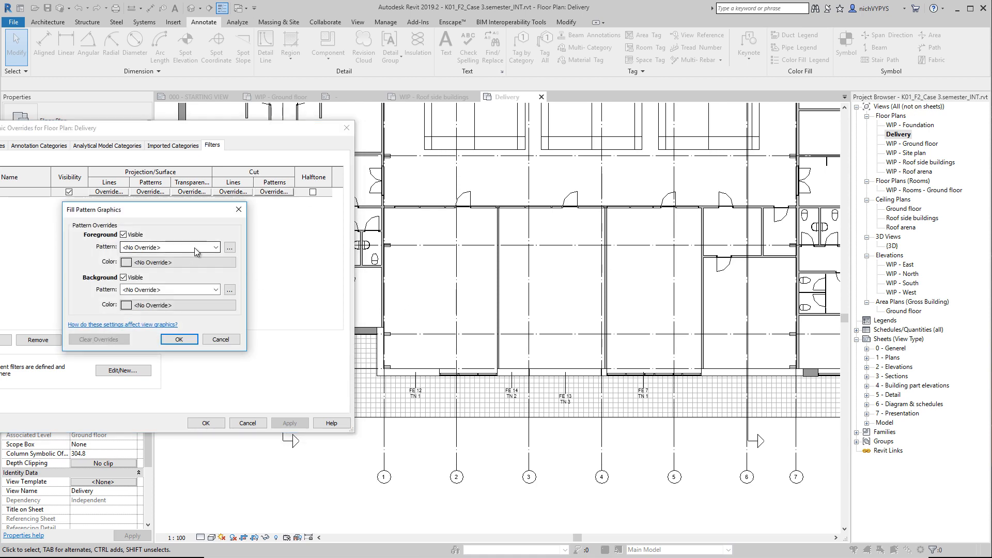
click(168, 247)
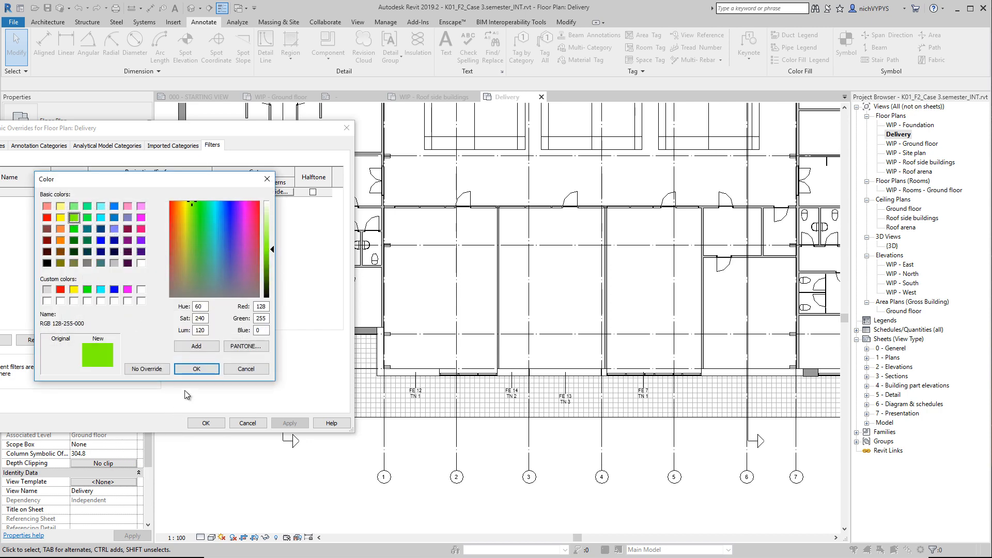
click(197, 368)
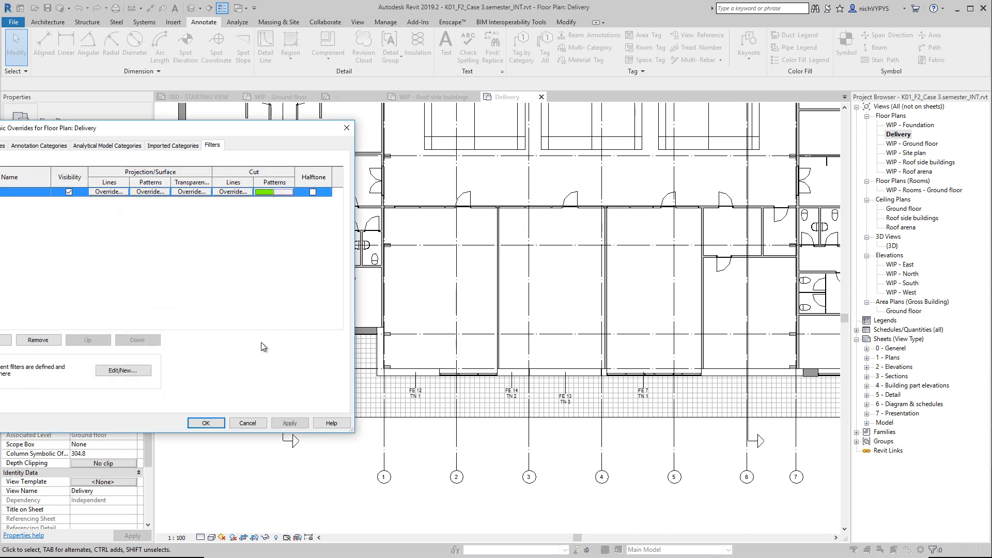
click(290, 422)
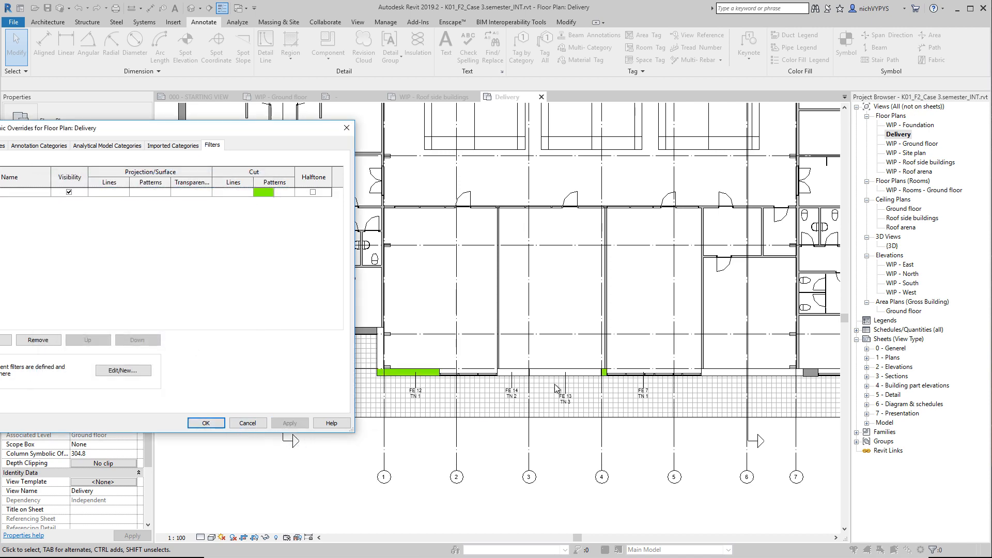
mouse_move(421, 404)
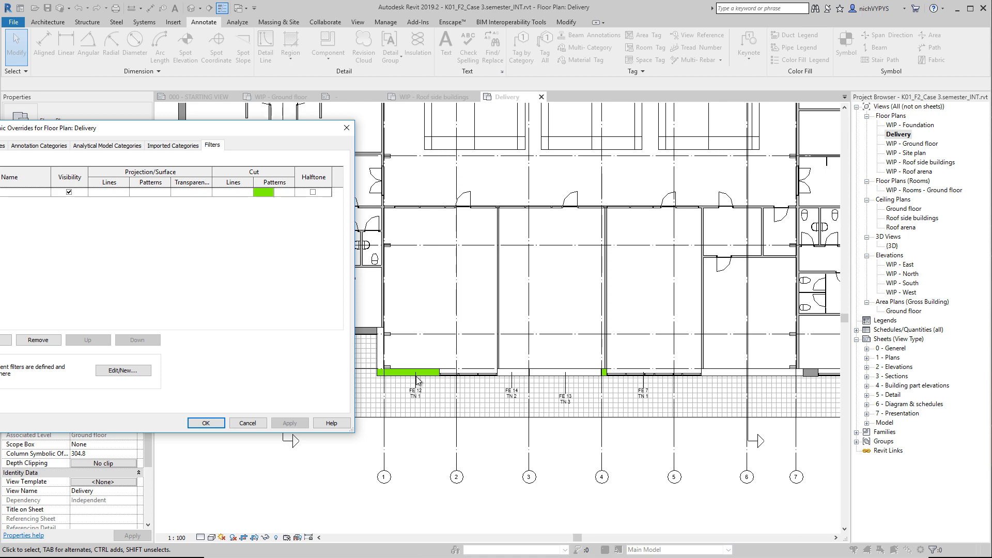
mouse_move(104, 352)
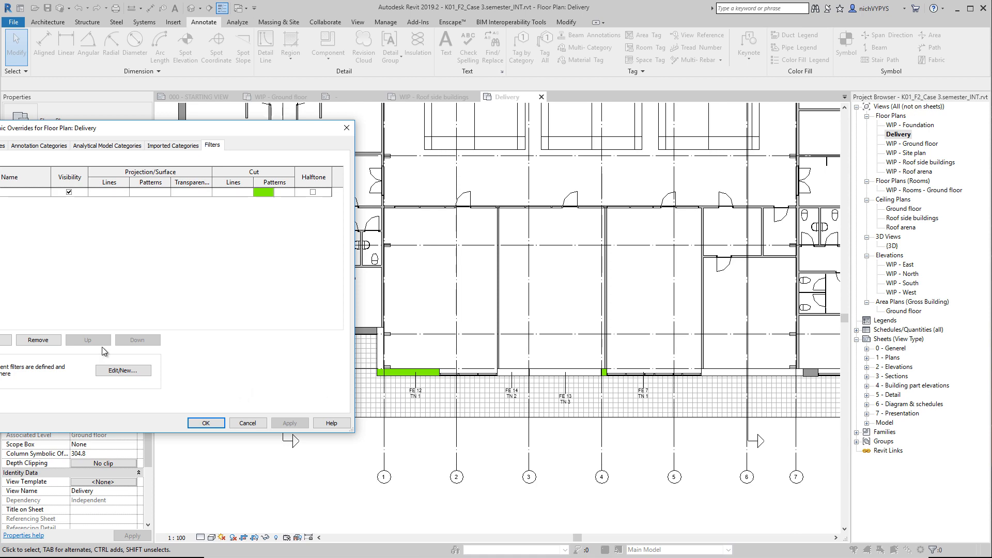
click(123, 370)
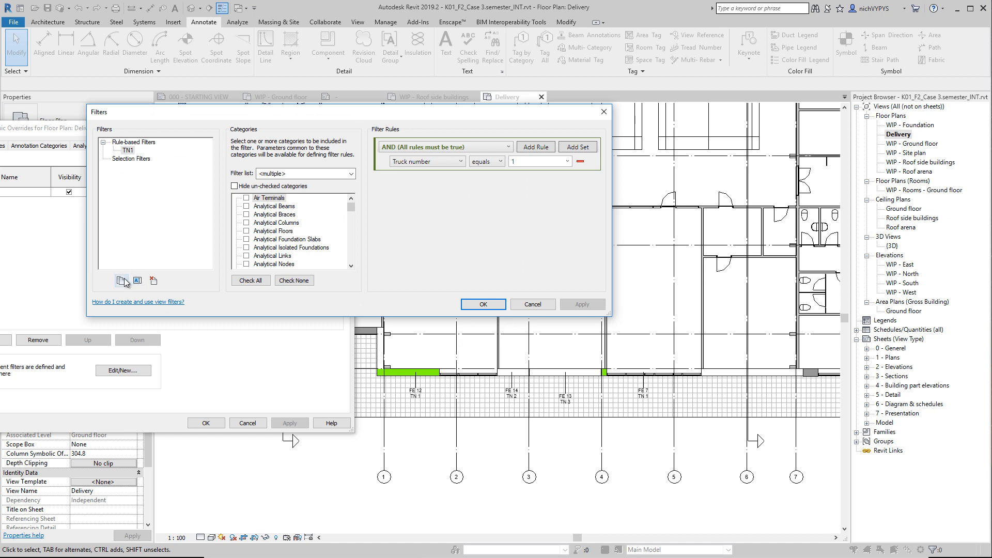
Duplicate TN1 as TN1 (1) and confirm the Visibility/Graphics Overrides back to the plan.
click(121, 280)
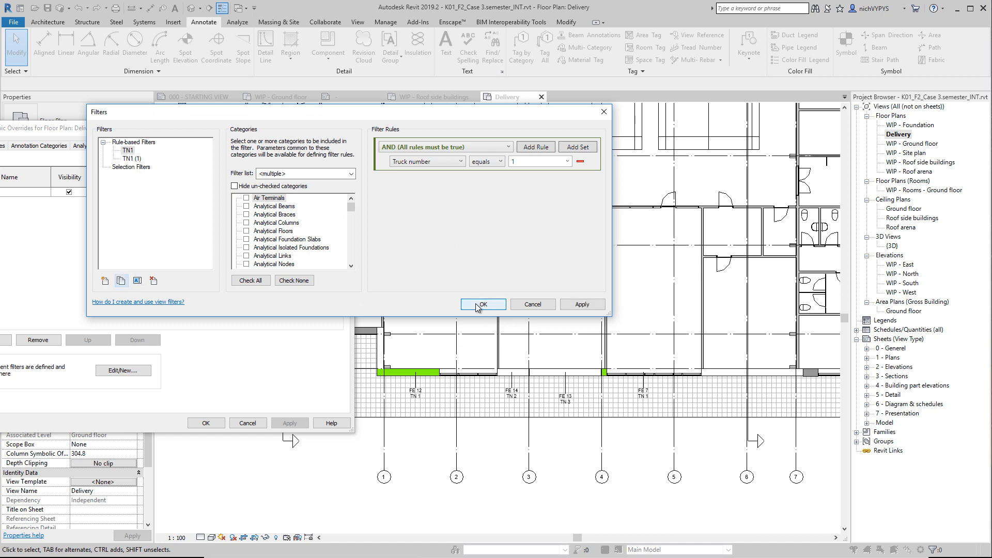
click(484, 304)
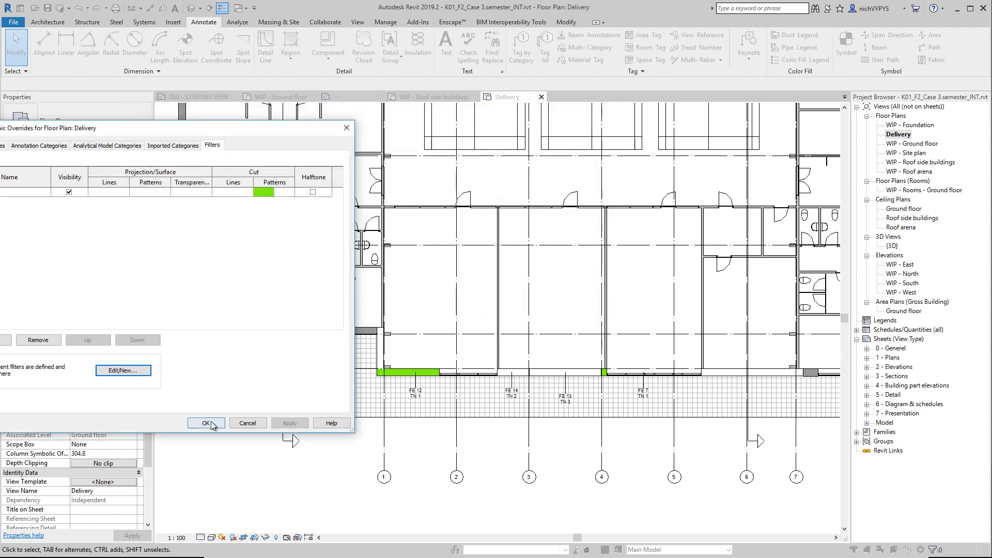
click(205, 423)
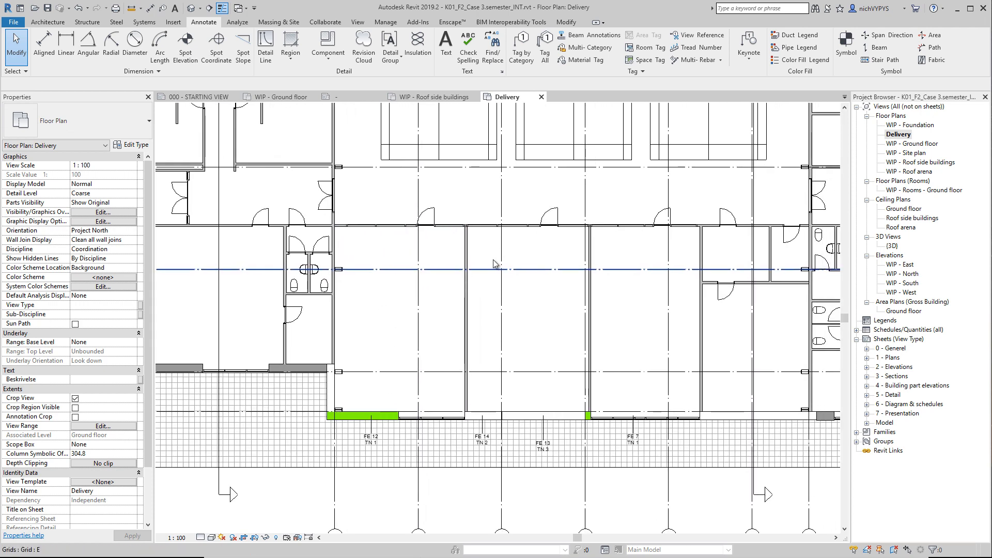
Create a new schedule for the Walls category named Wall Schedule, reaching its Fields settings.
click(566, 134)
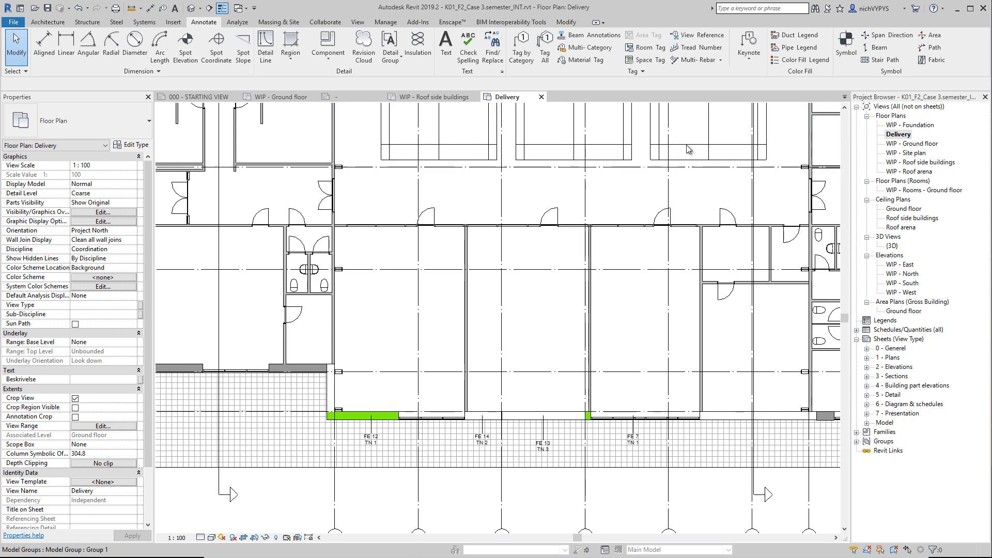
click(356, 21)
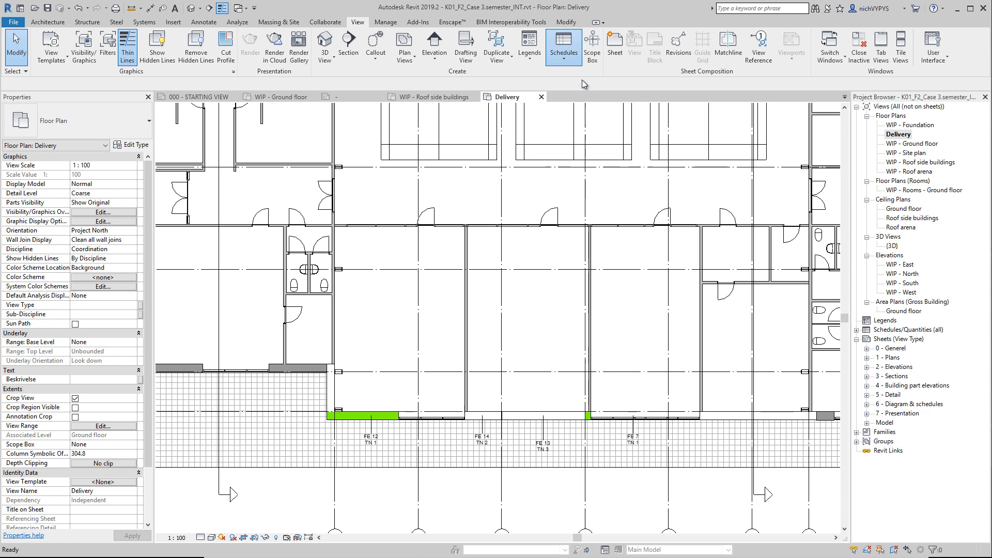
click(562, 44)
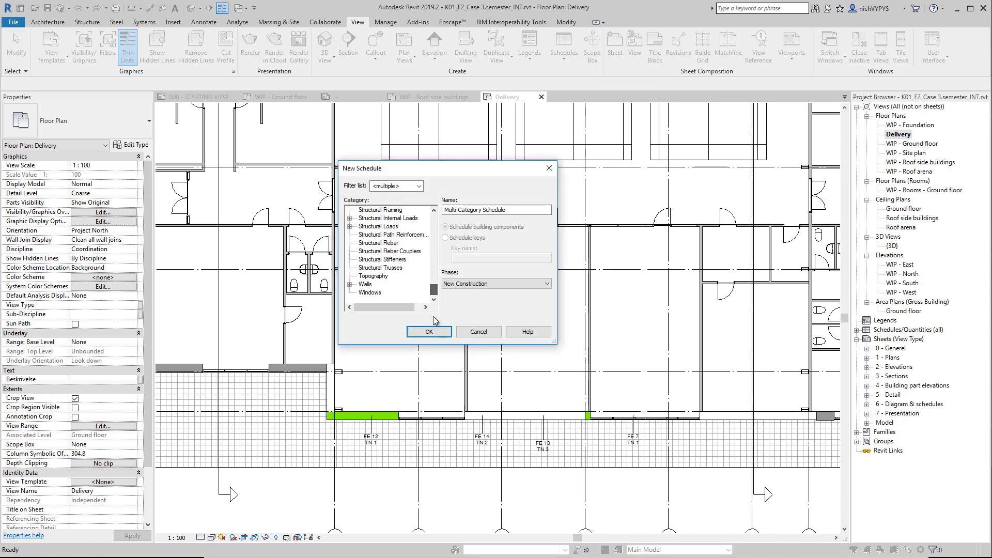
click(366, 285)
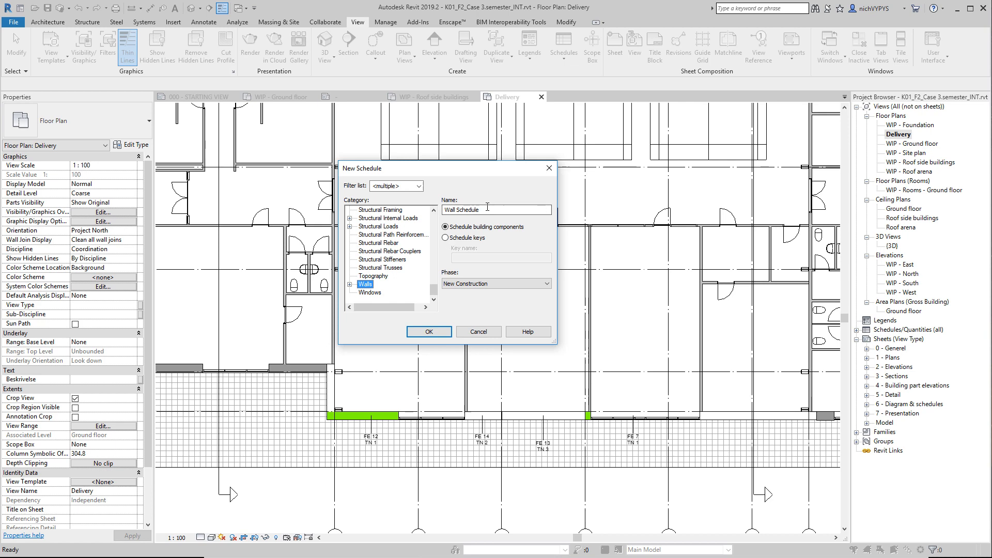
click(428, 330)
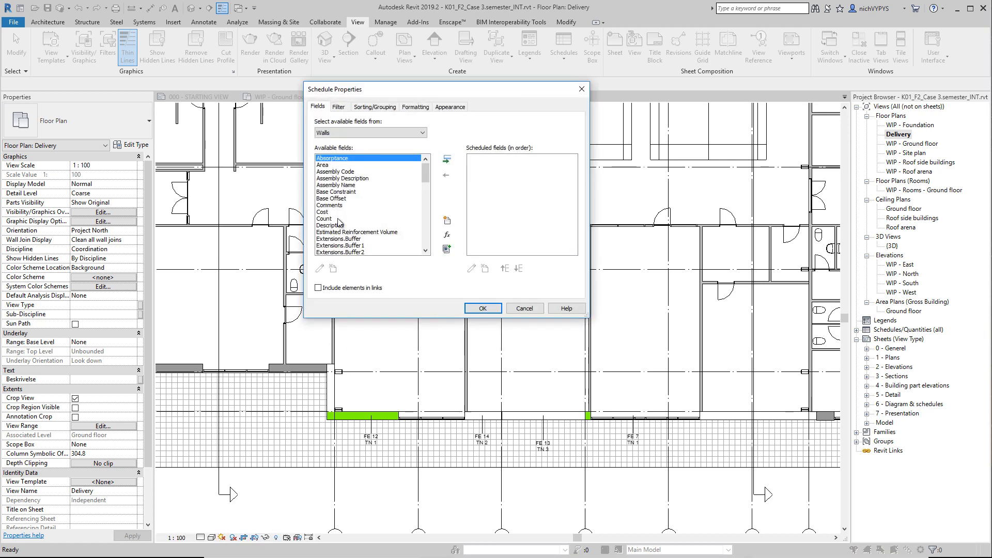
Add the Truck number, Width, Mark and Type fields to the schedule.
scroll(down, 3)
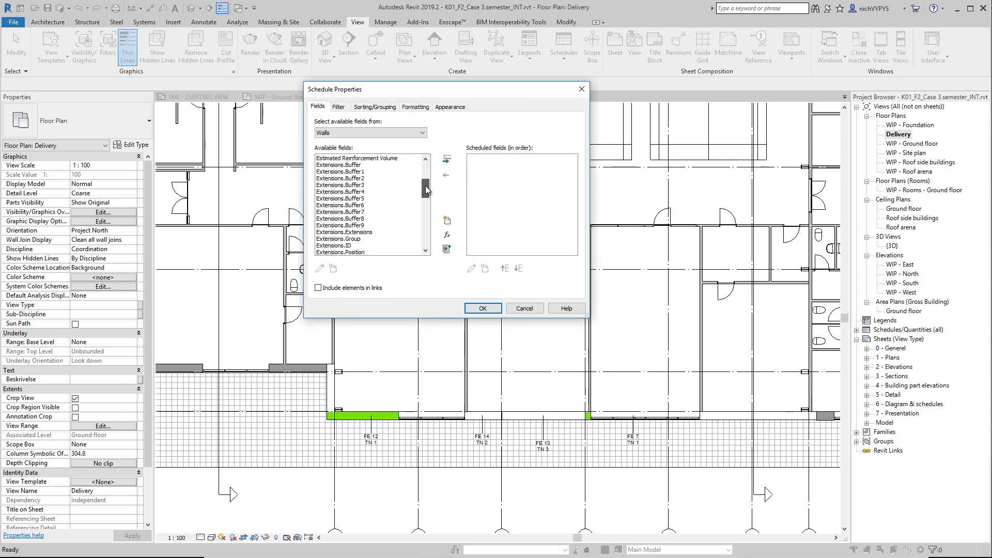
scroll(down, 3)
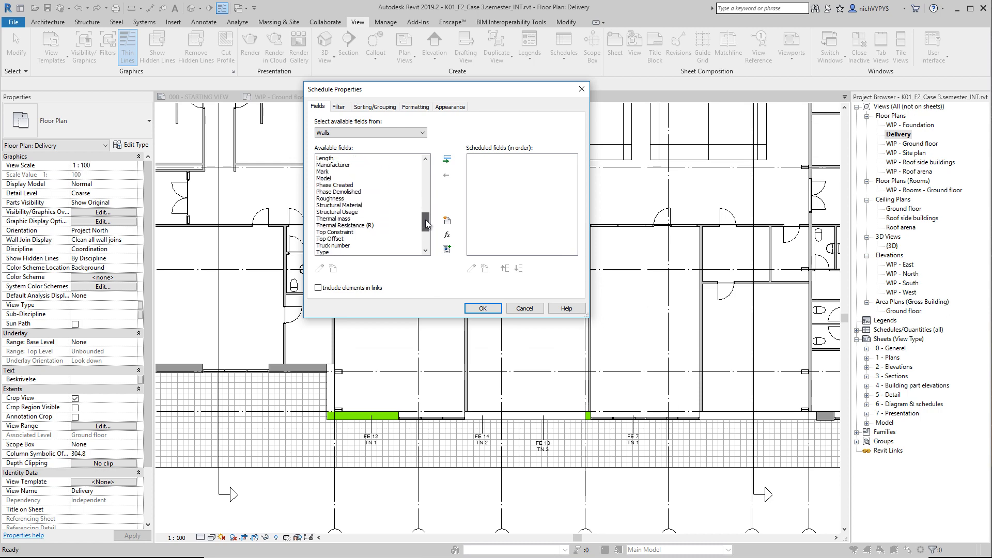
scroll(down, 3)
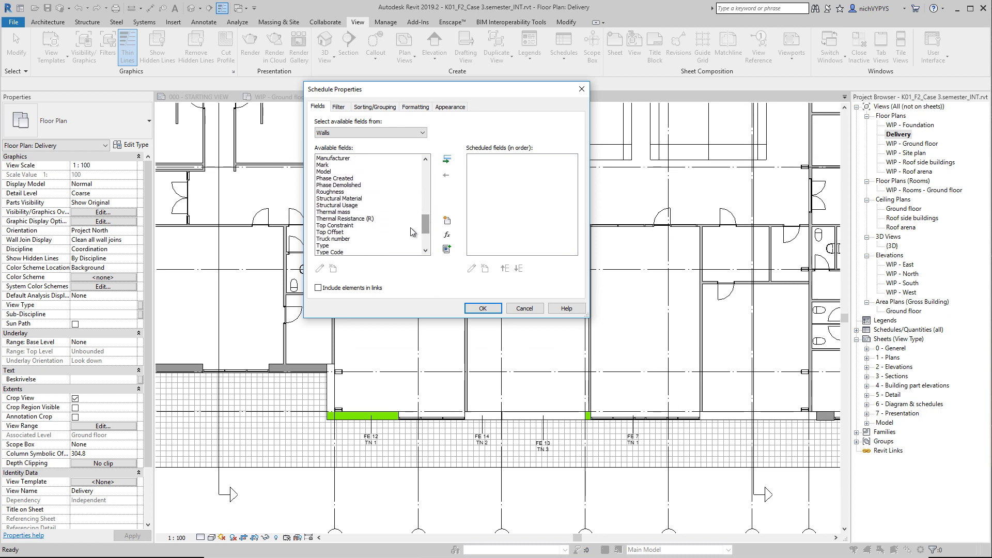
click(333, 239)
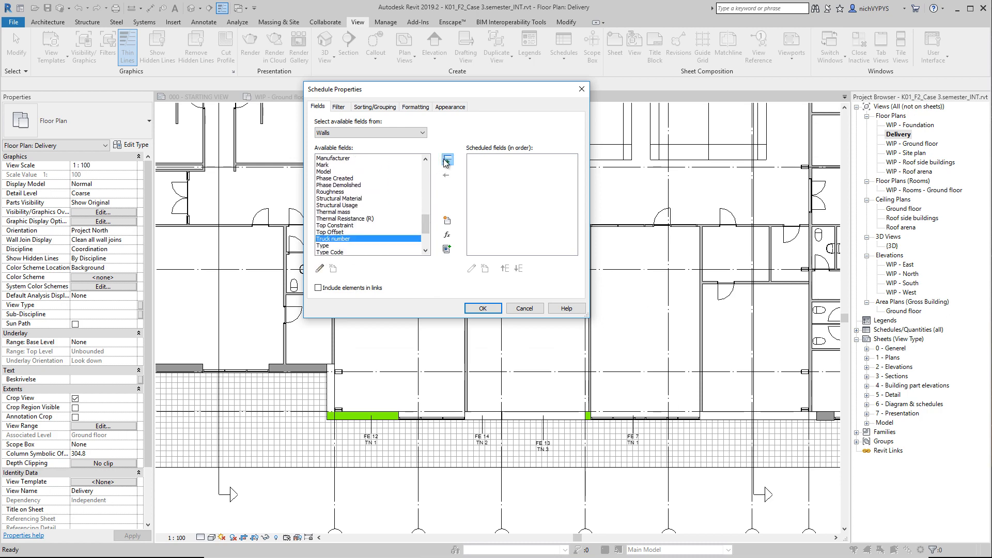
click(446, 158)
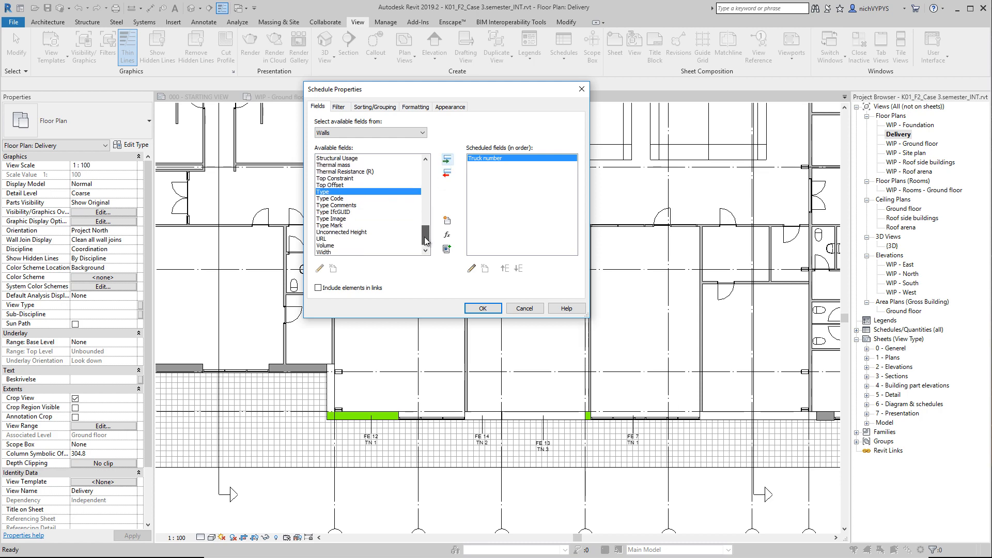
scroll(down, 3)
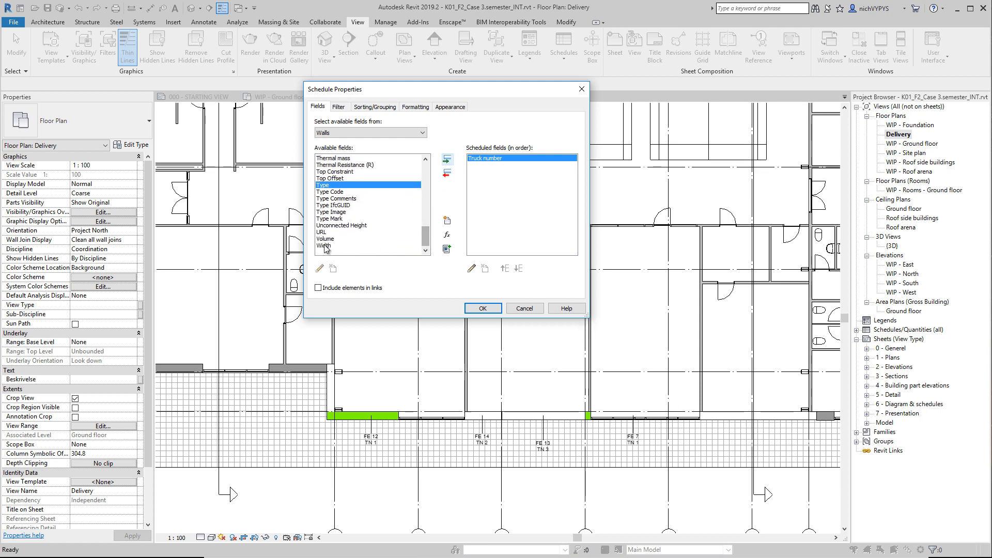
click(447, 157)
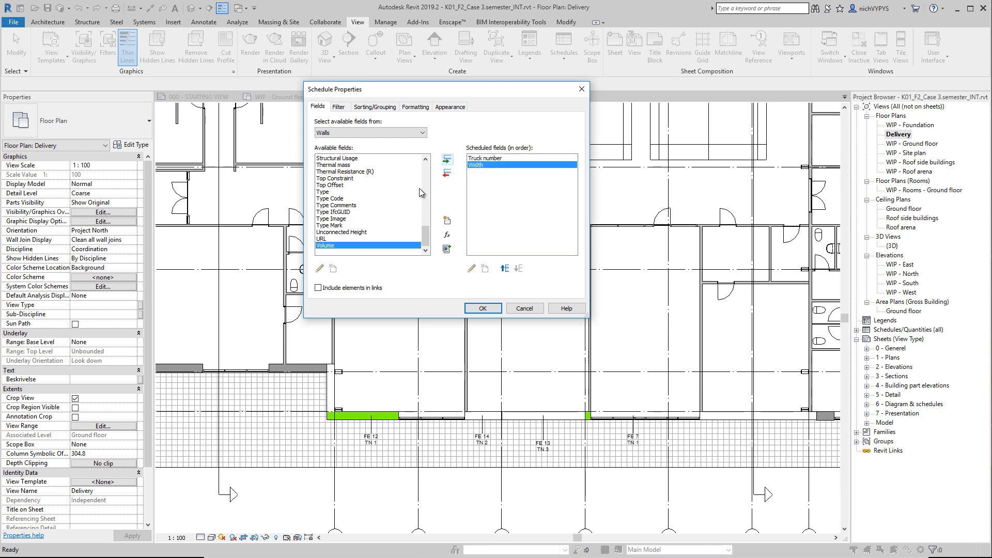
scroll(up, 3)
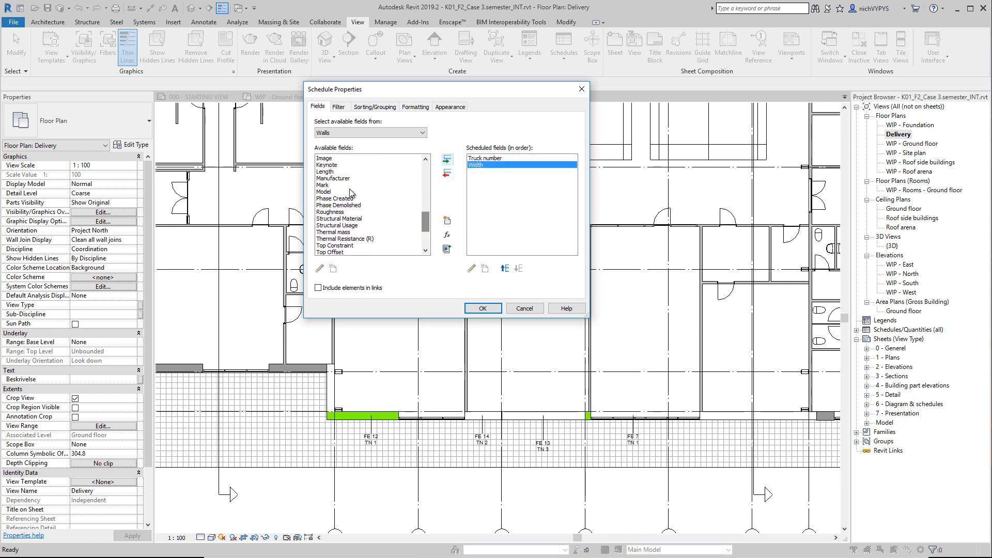
click(447, 159)
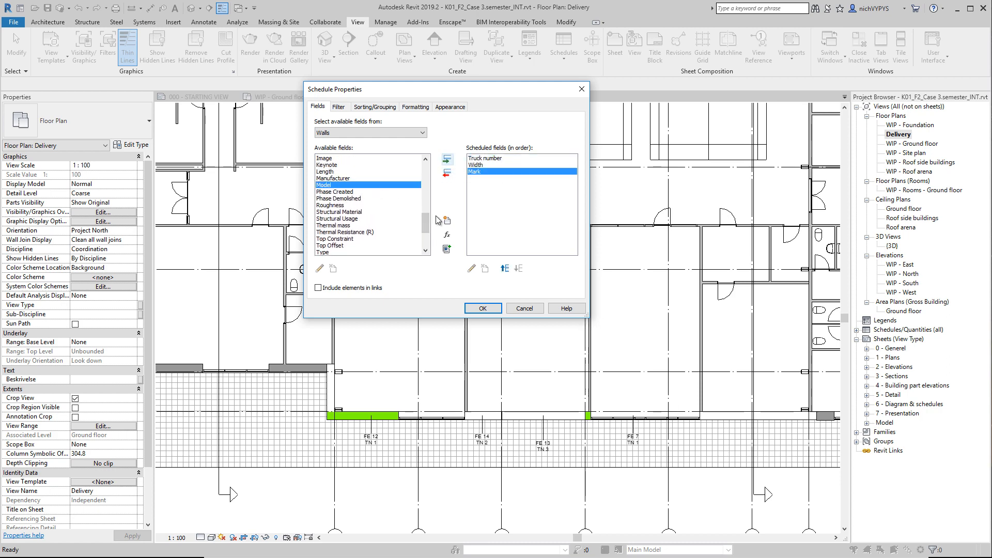
scroll(up, 3)
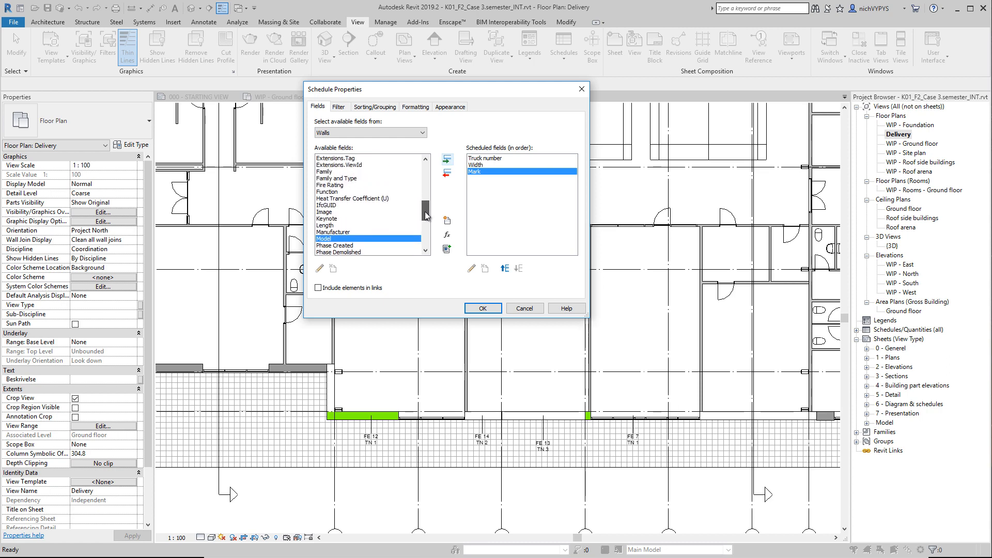
scroll(down, 3)
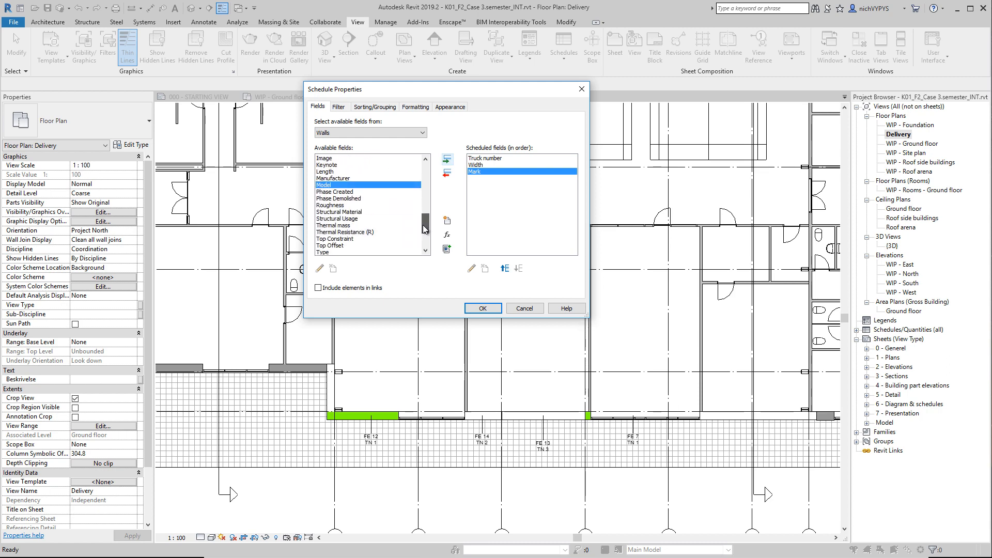
scroll(down, 3)
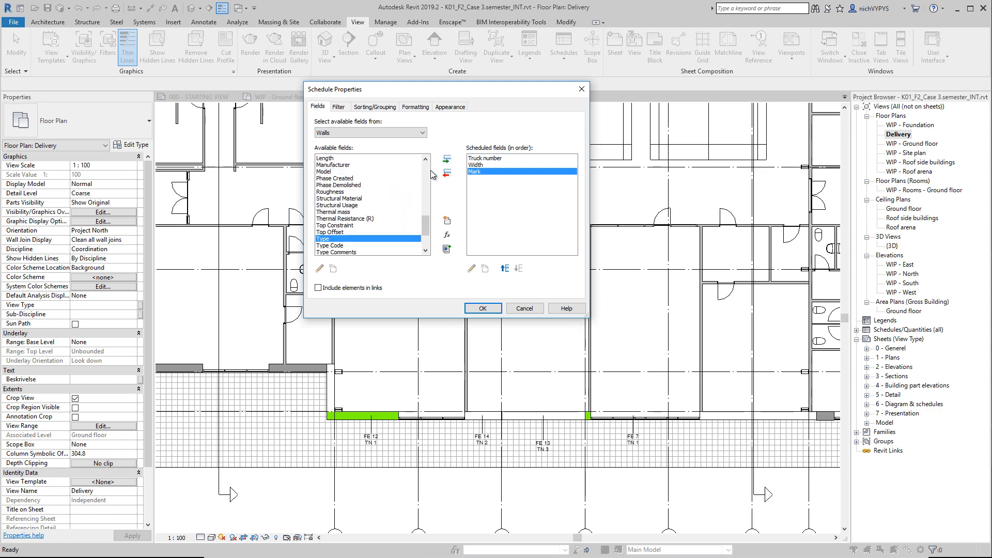
click(448, 159)
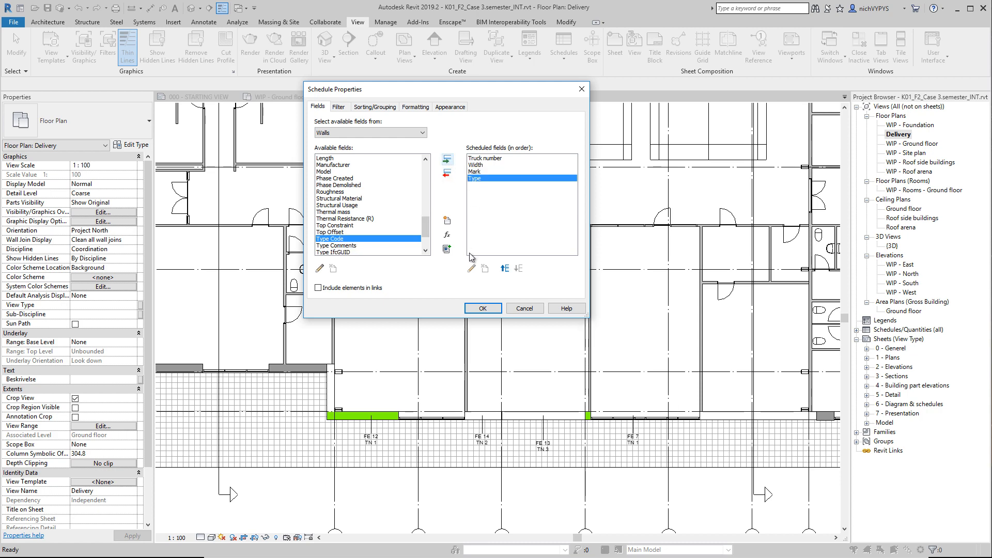
Reorder the columns to Type, Width, Mark, Truck number and generate the schedule.
click(504, 268)
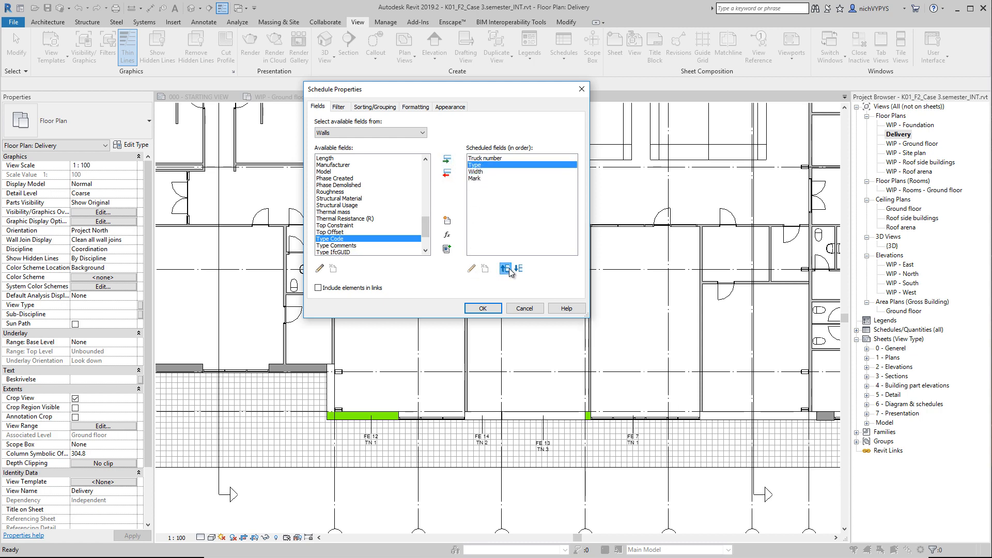
click(508, 268)
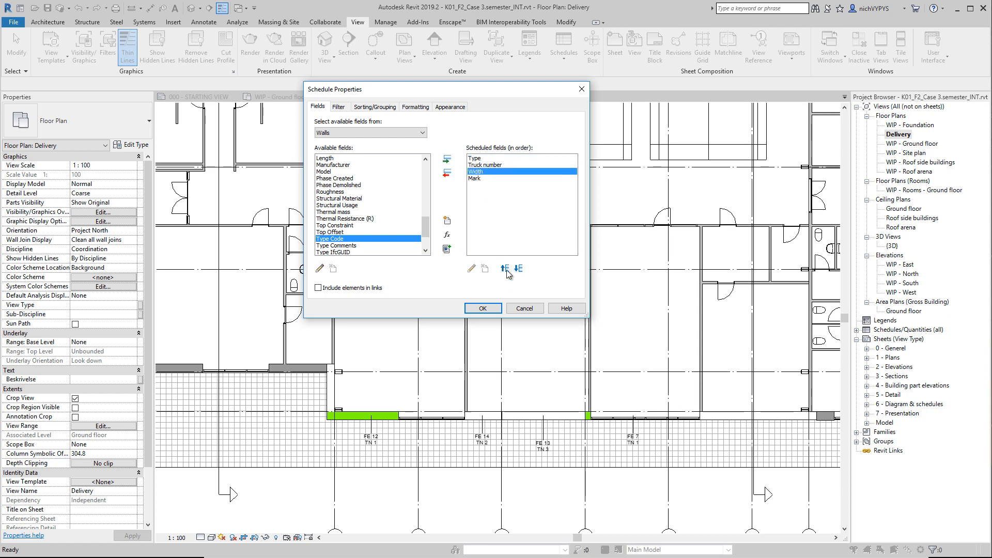
click(504, 268)
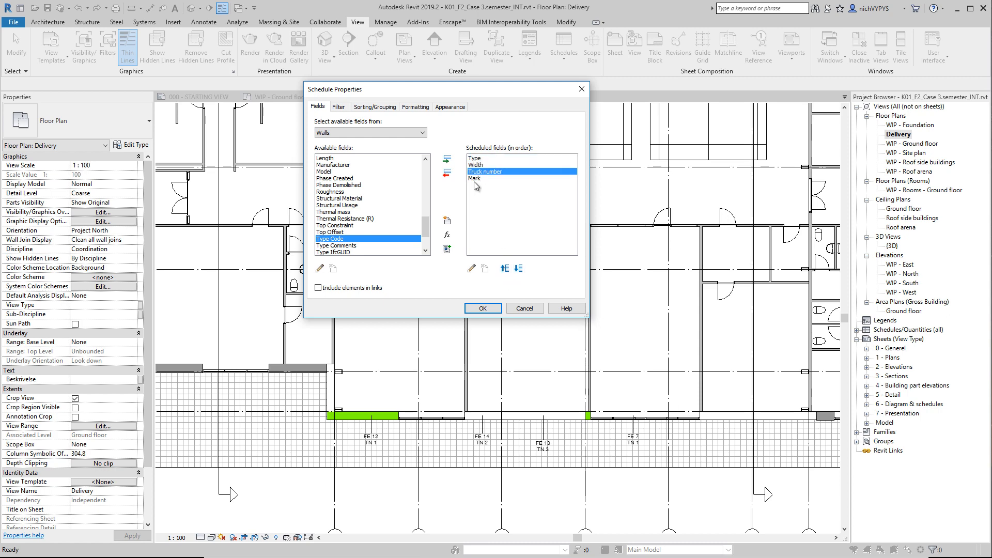
click(505, 268)
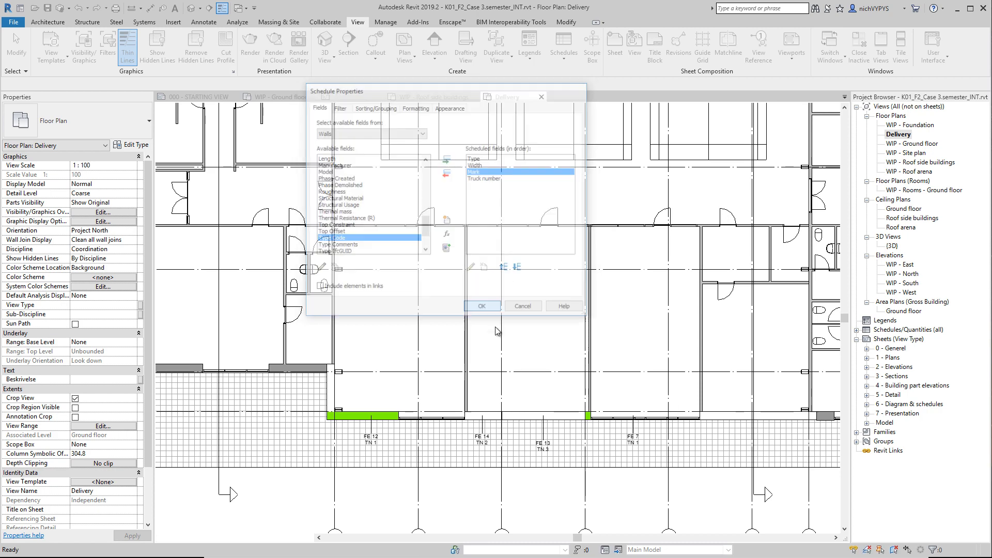
click(481, 306)
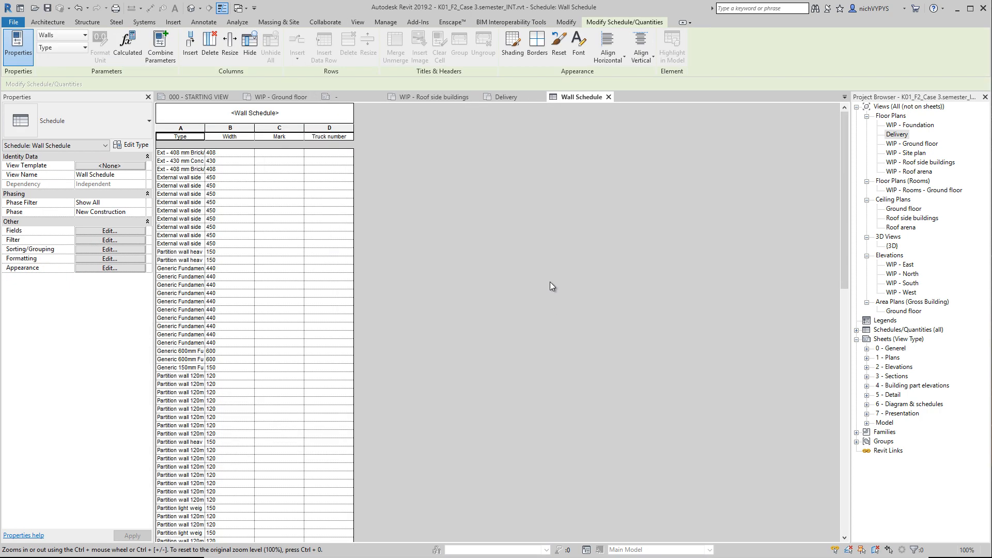
scroll(down, 3)
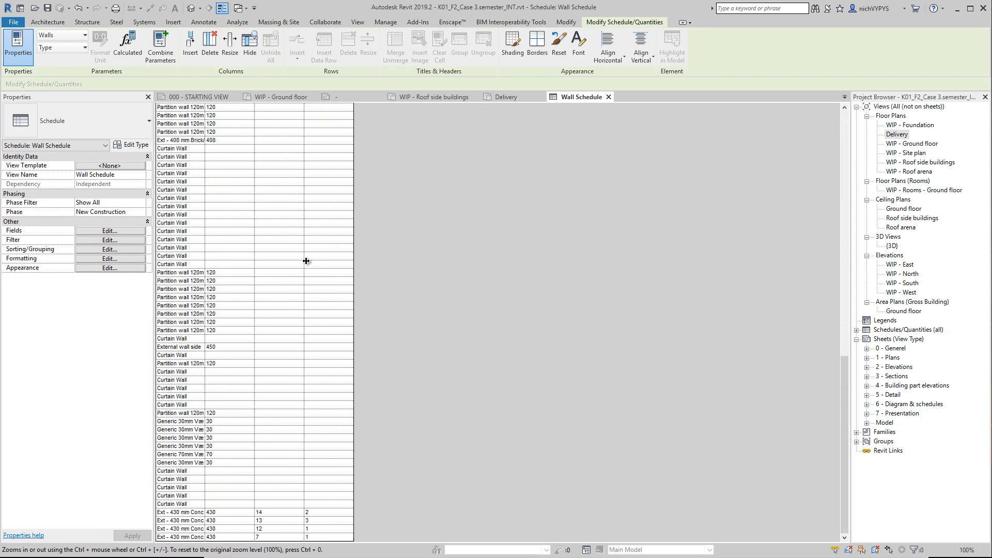
scroll(down, 3)
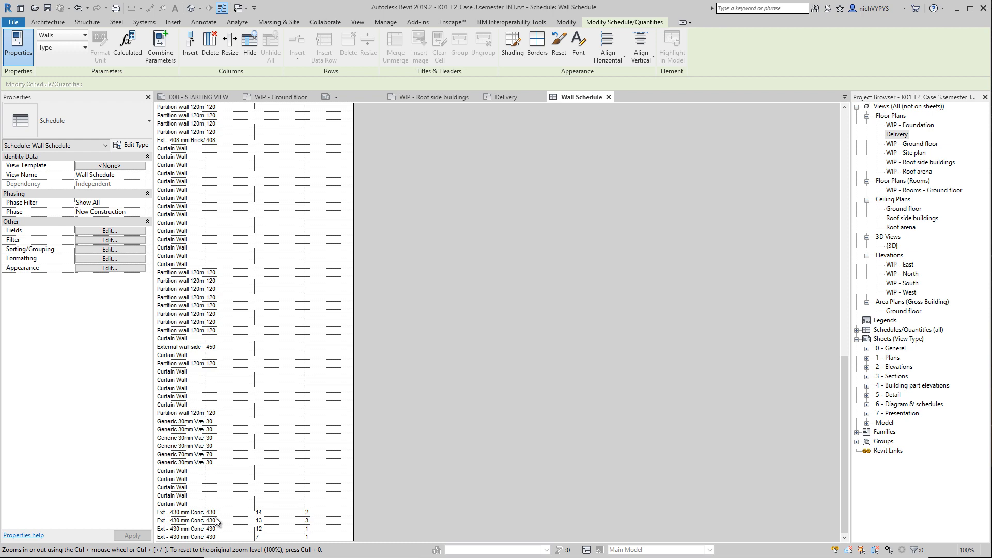
mouse_move(218, 523)
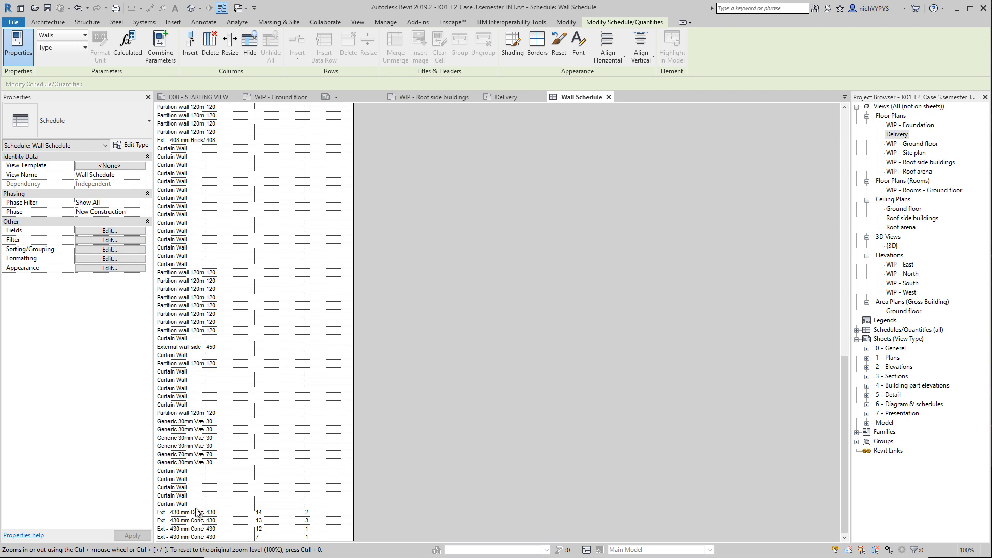
scroll(up, 3)
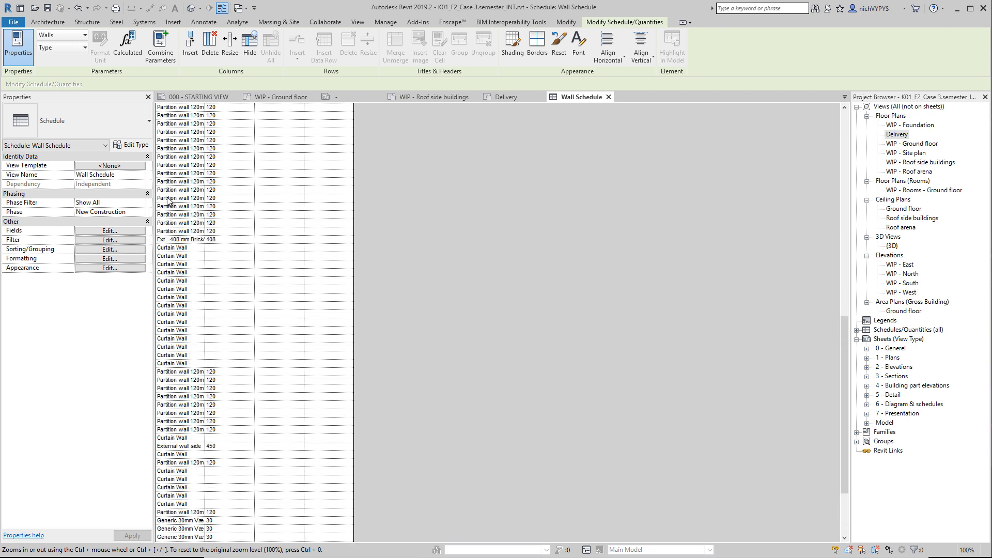
scroll(down, 3)
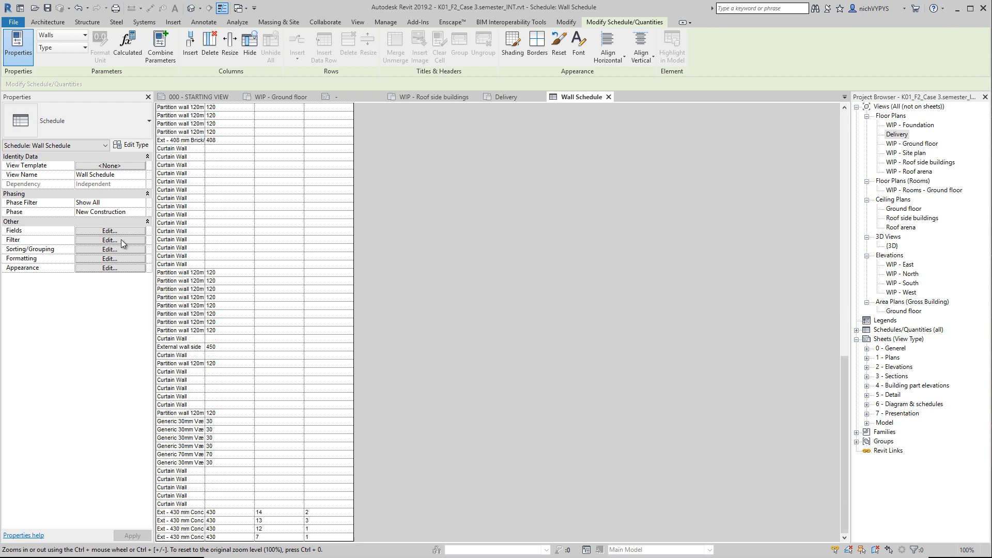
Filter the schedule by Mark is greater than 1.
click(109, 240)
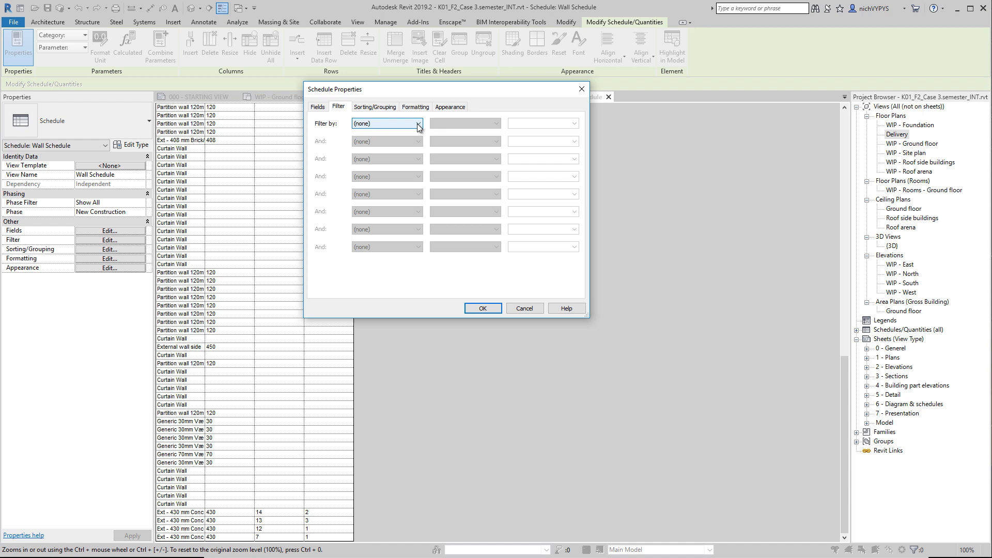
click(417, 123)
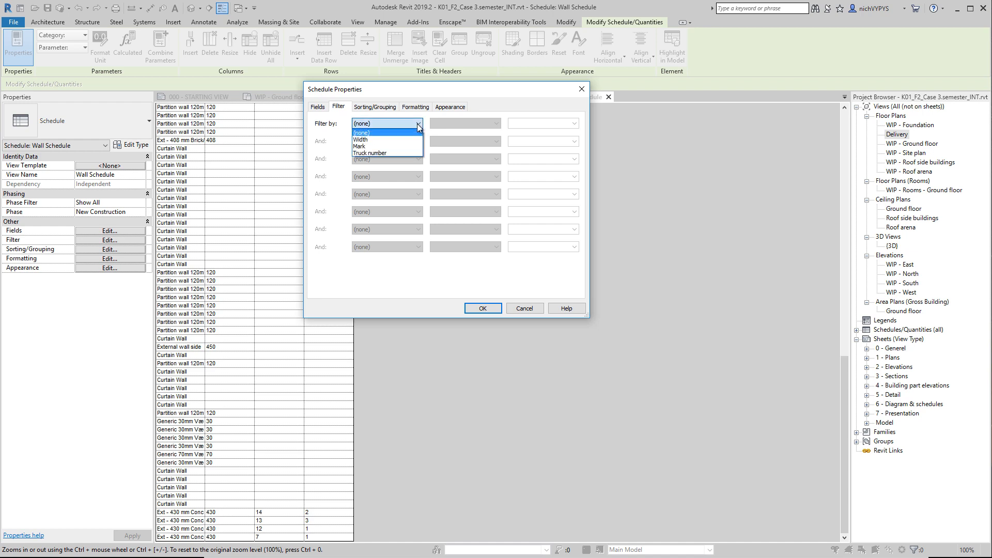
mouse_move(375, 154)
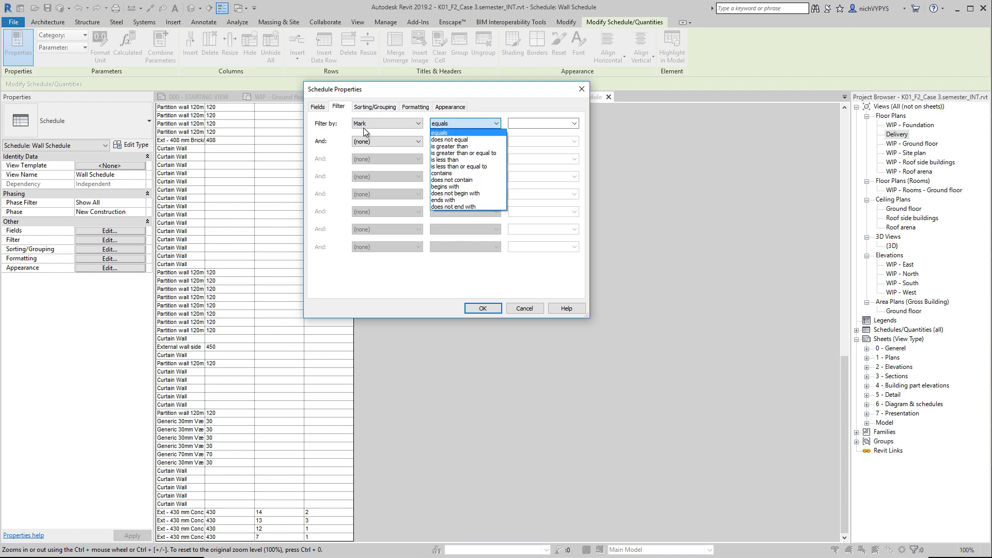
mouse_move(450, 146)
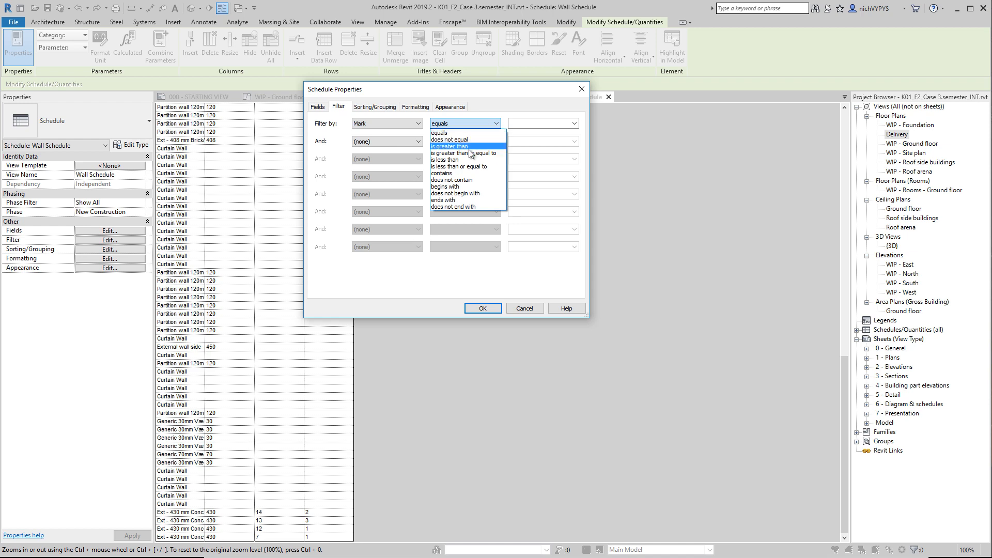
mouse_move(459, 153)
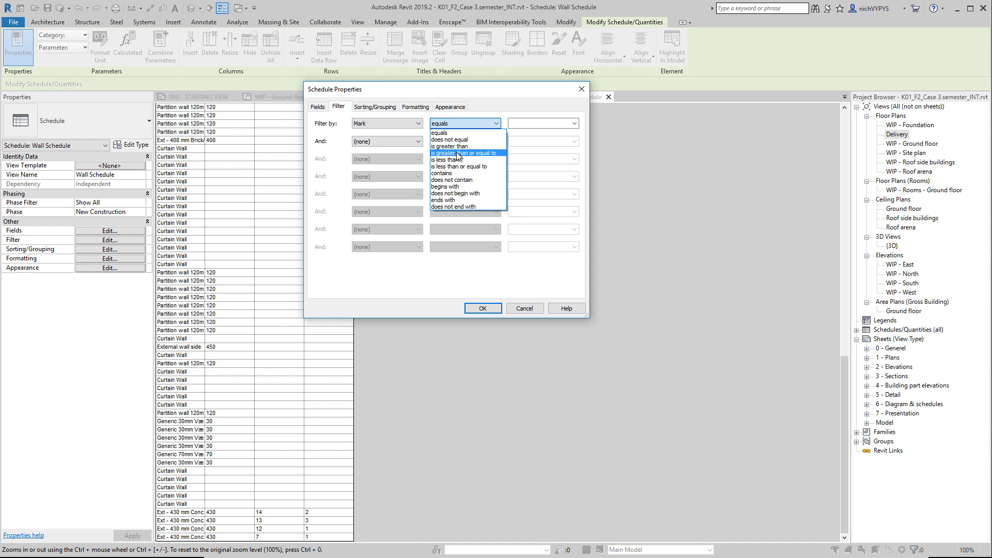
click(451, 145)
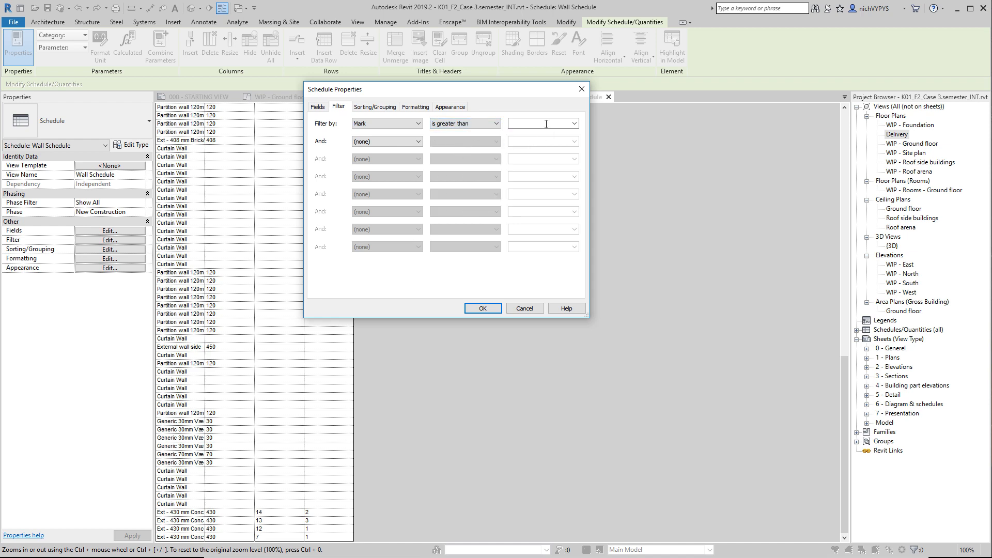
text(1)
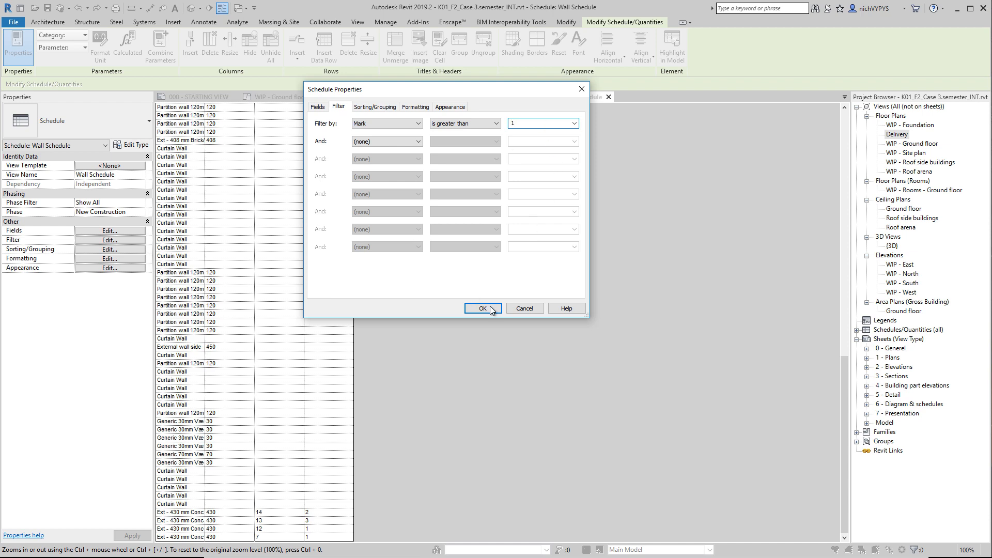
click(482, 308)
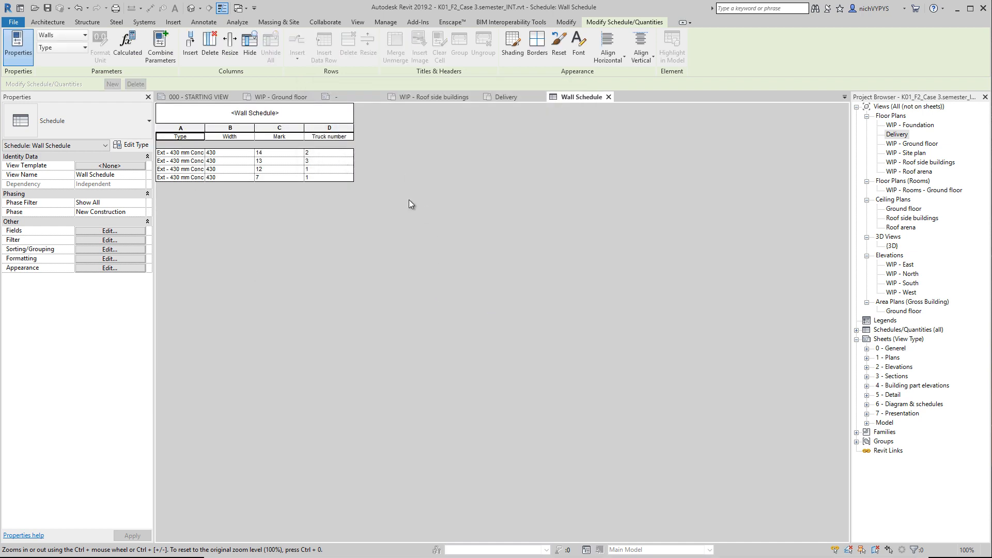
mouse_move(340, 190)
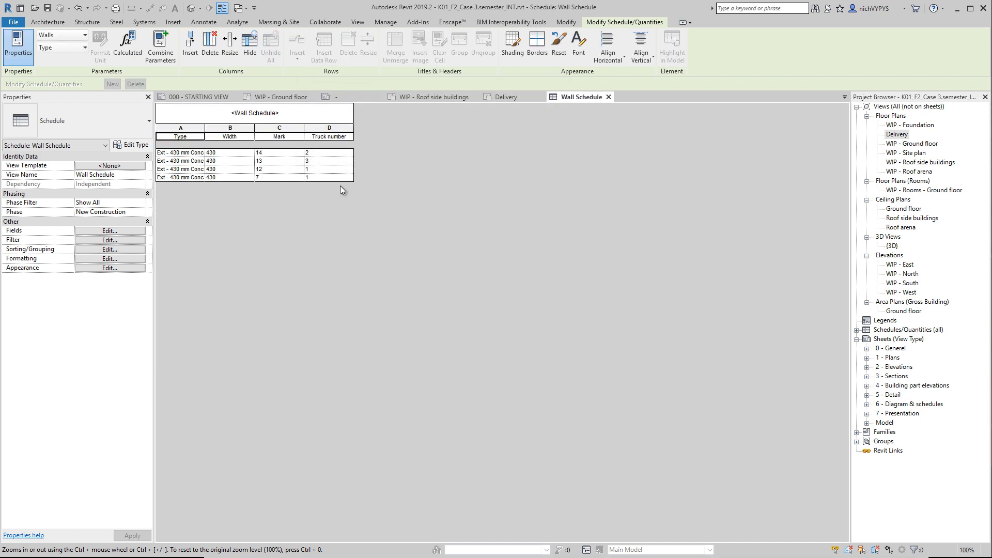
mouse_move(292, 194)
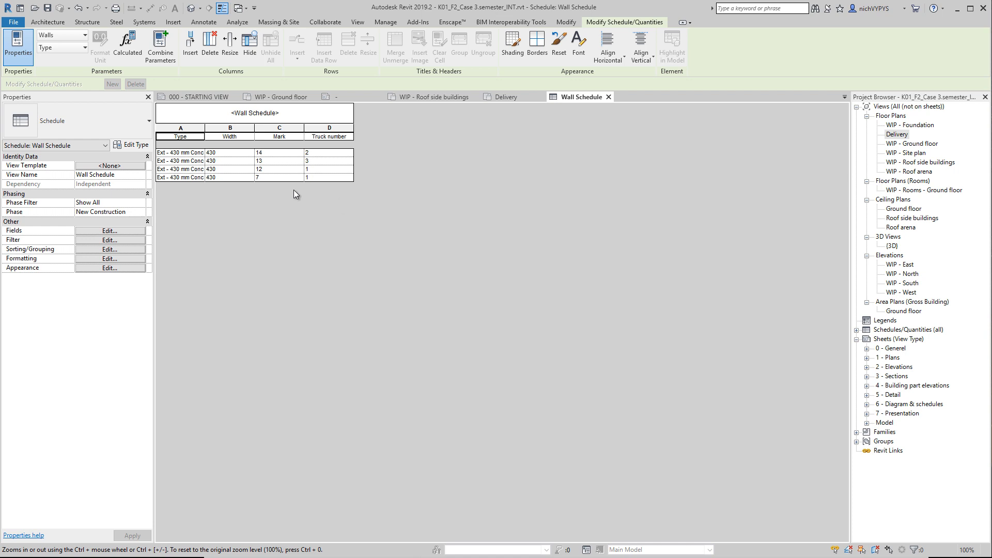
Add a Count field and move it up to sit directly after Type.
click(110, 249)
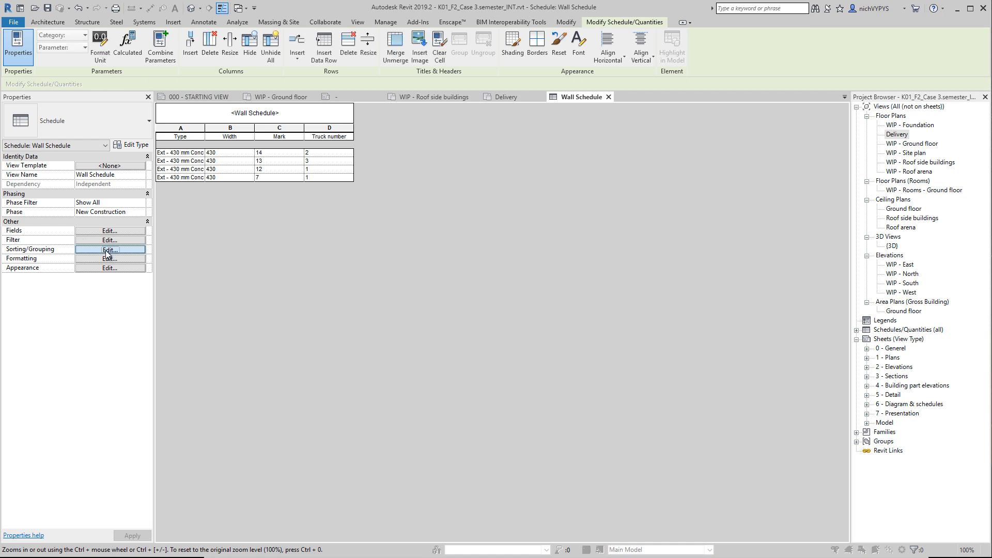
click(110, 249)
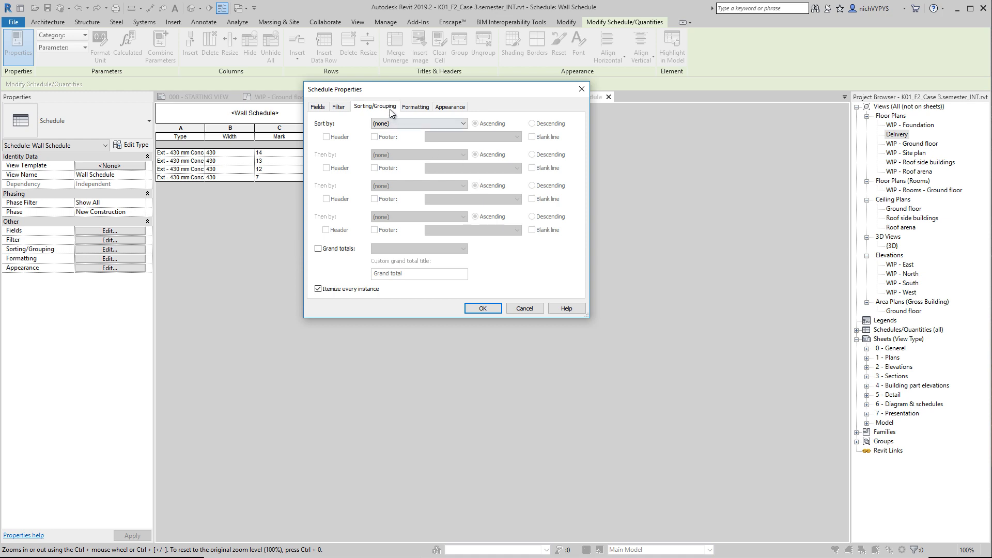
click(317, 106)
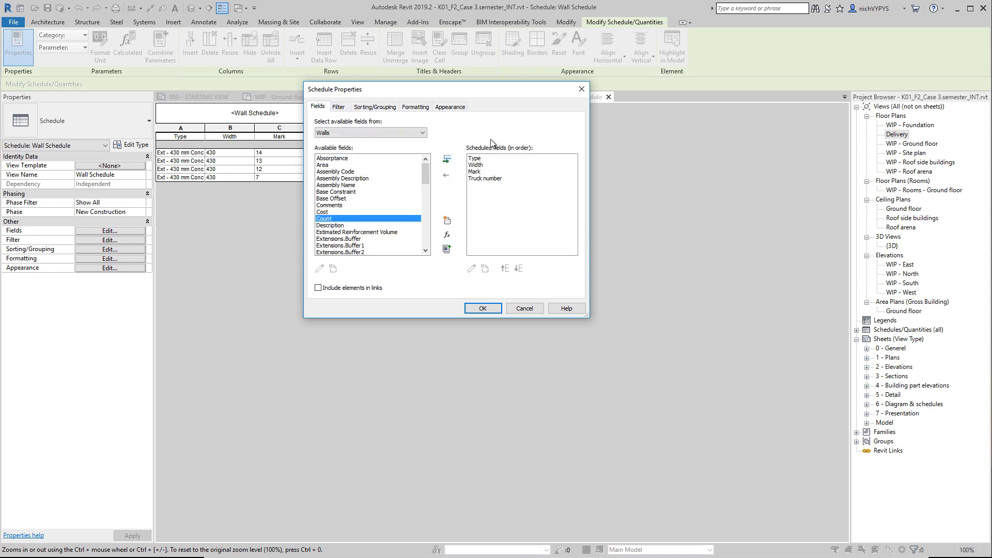
click(446, 159)
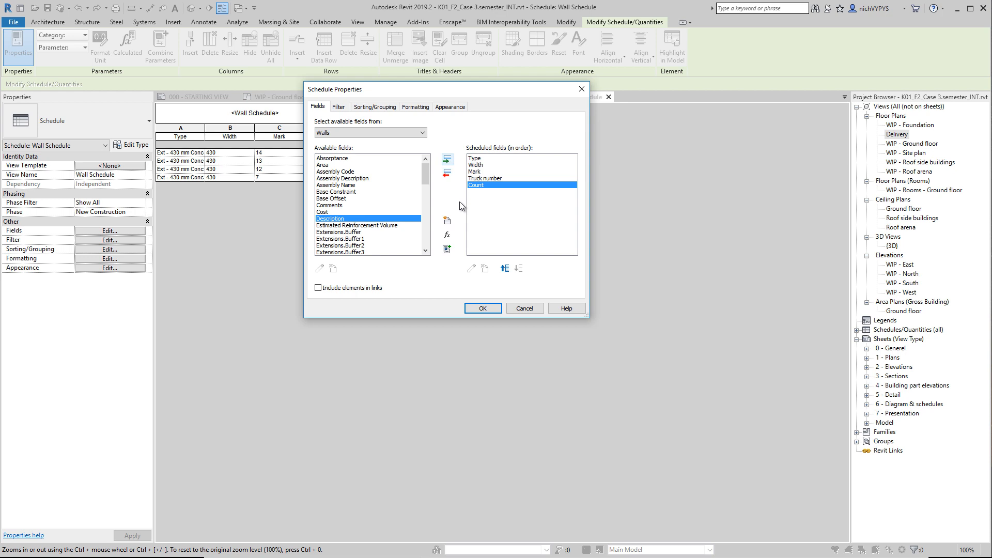
mouse_move(481, 261)
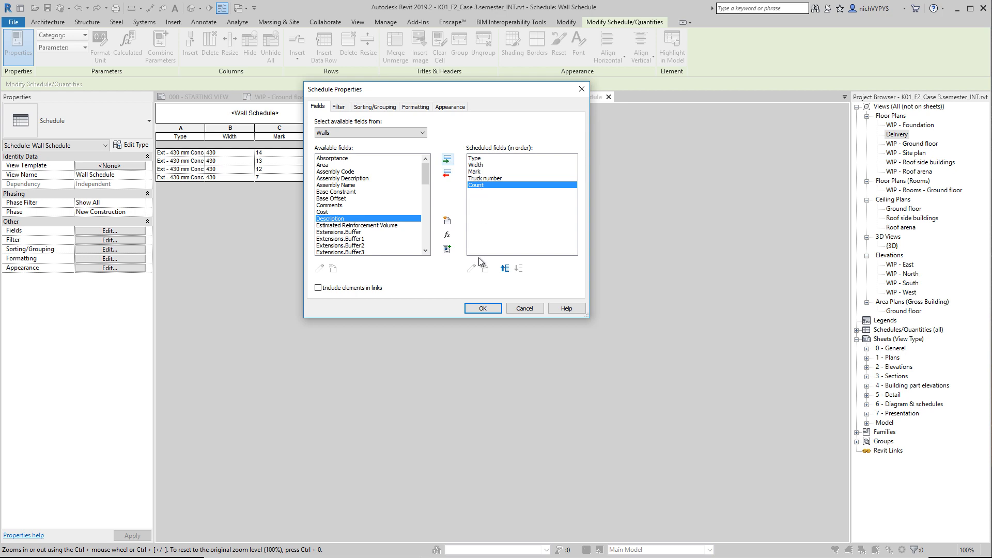
click(504, 267)
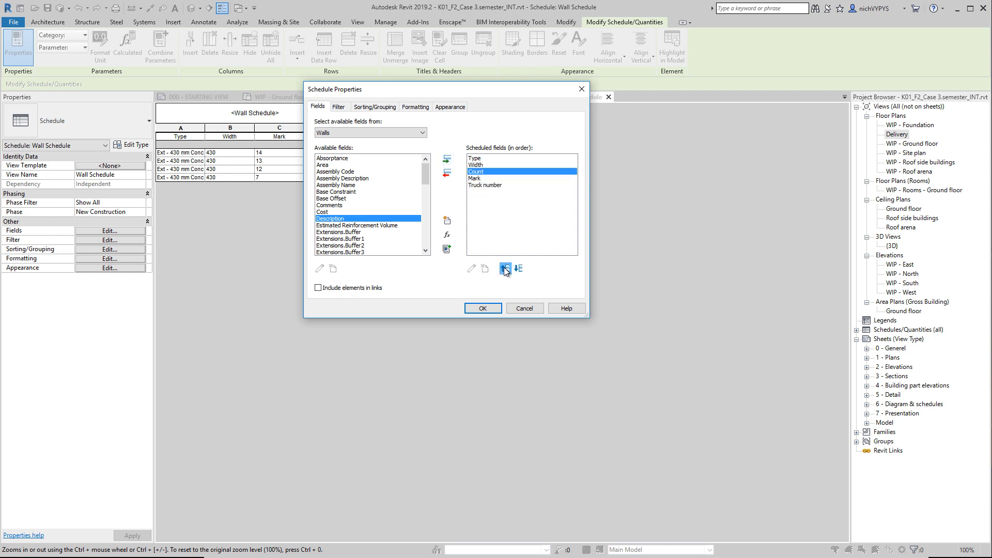
click(504, 268)
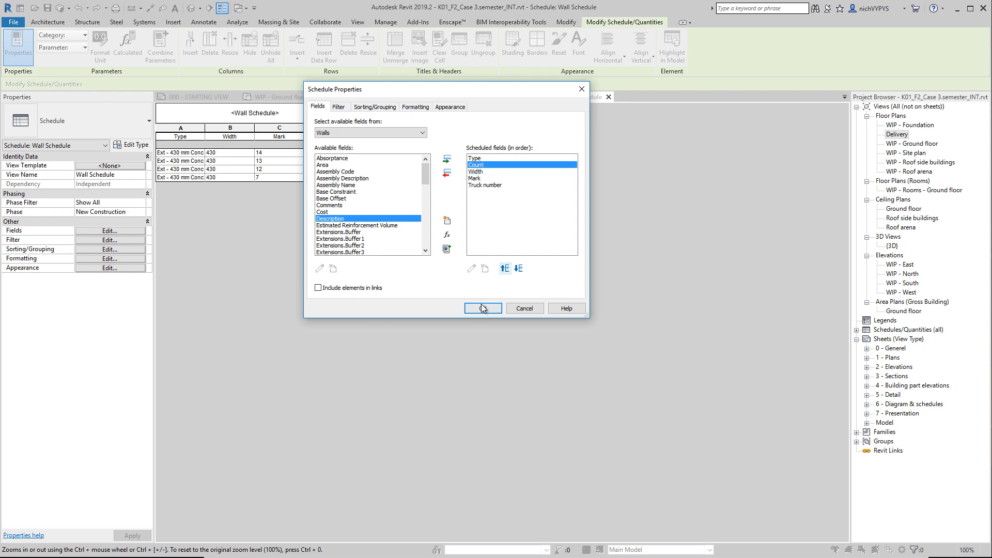
click(483, 308)
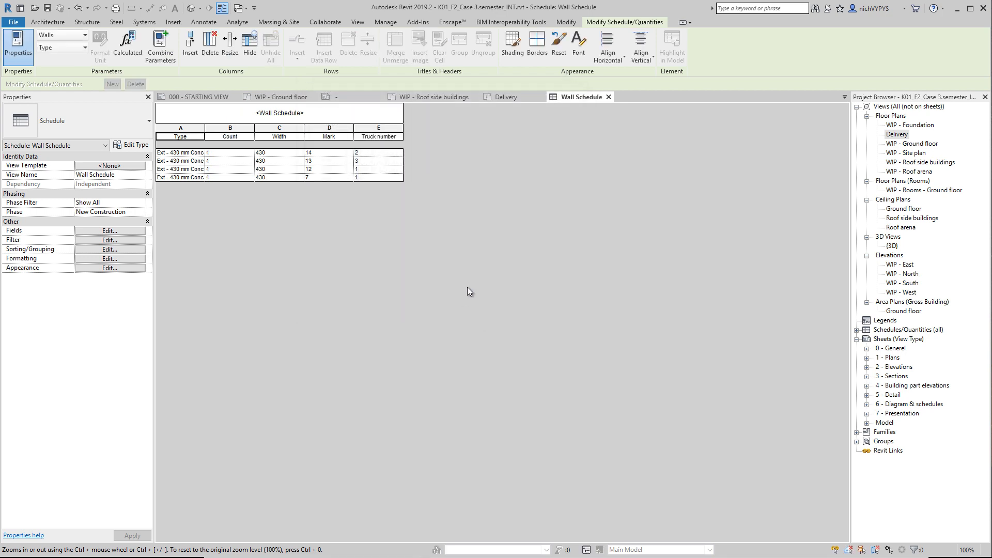
mouse_move(213, 158)
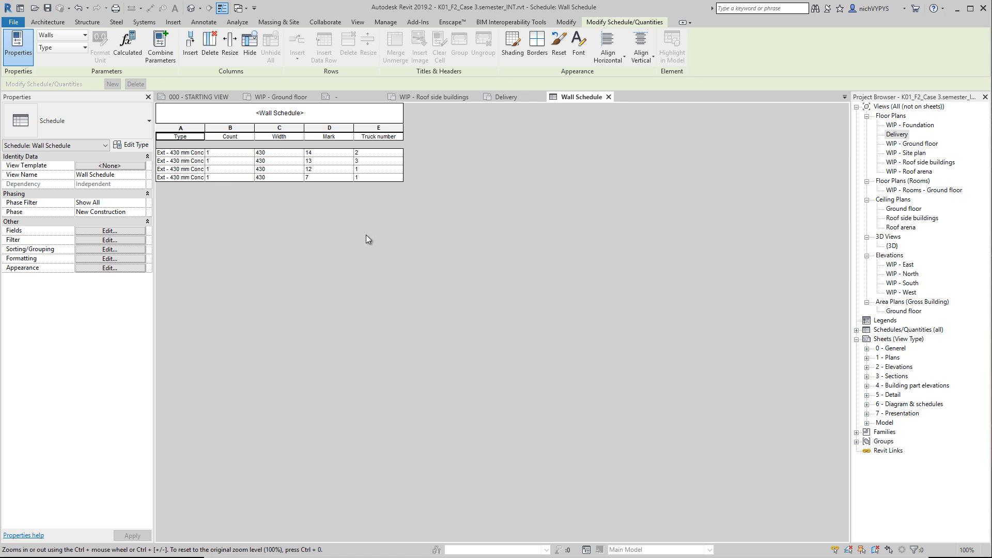
mouse_move(277, 204)
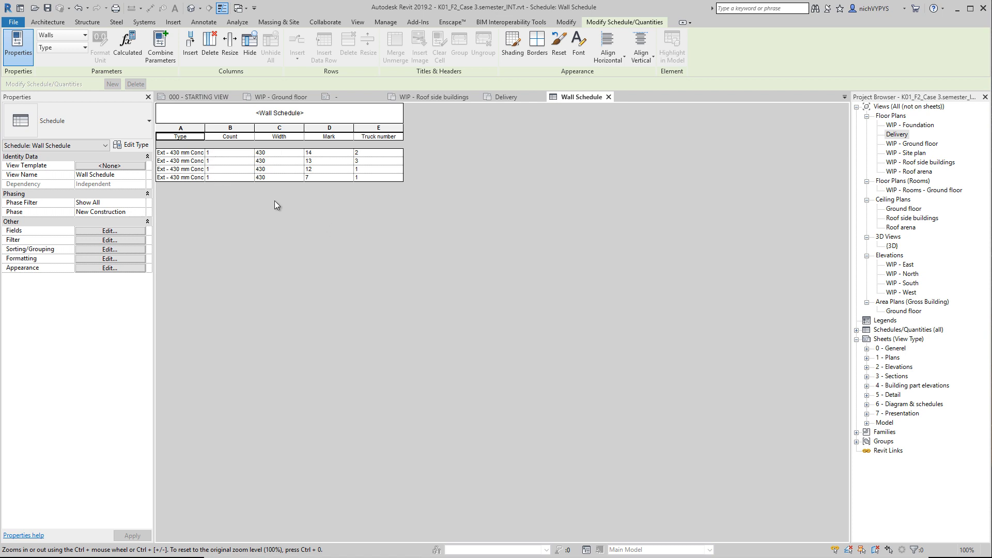
mouse_move(114, 255)
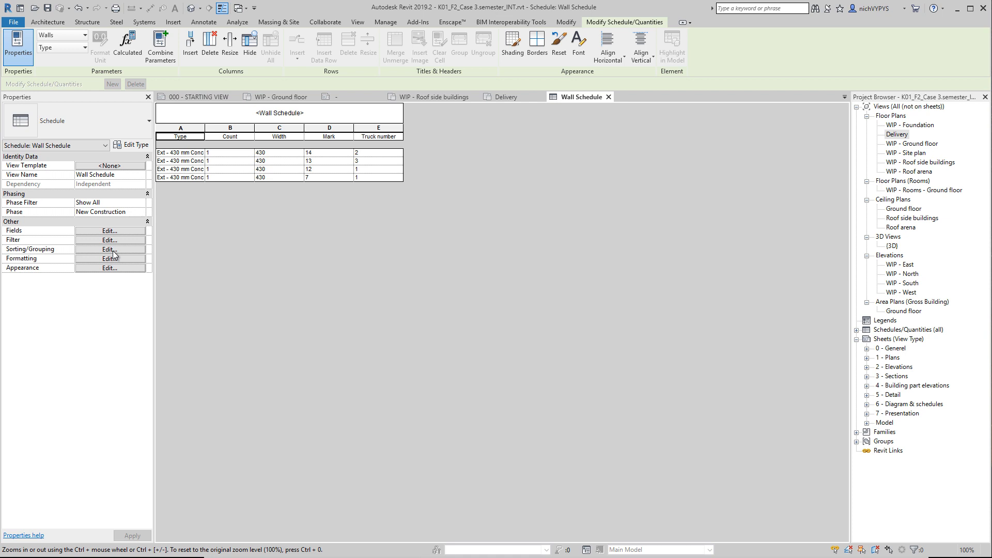
mouse_move(109, 254)
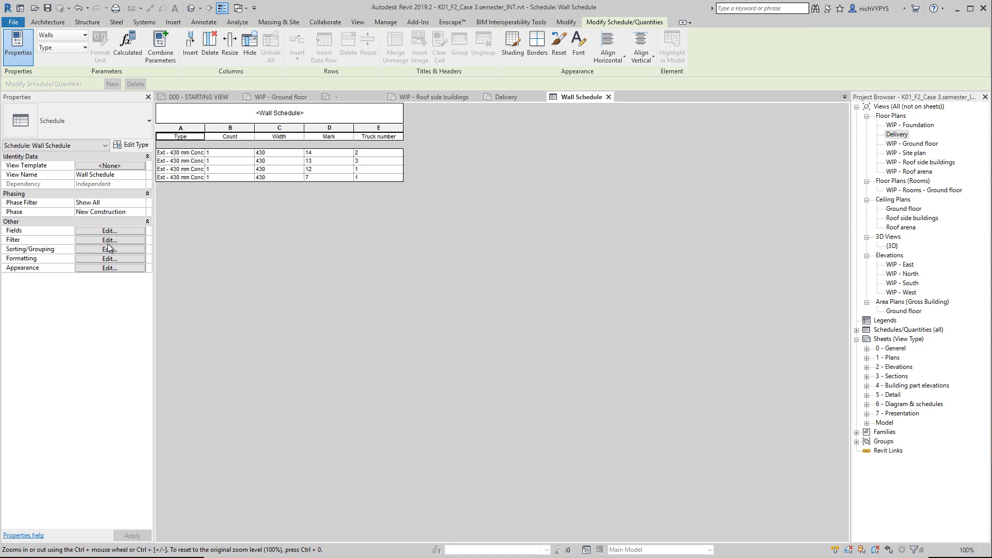
Sort by Truck number ascending with a blank line between groups, leaving the footer off.
click(110, 249)
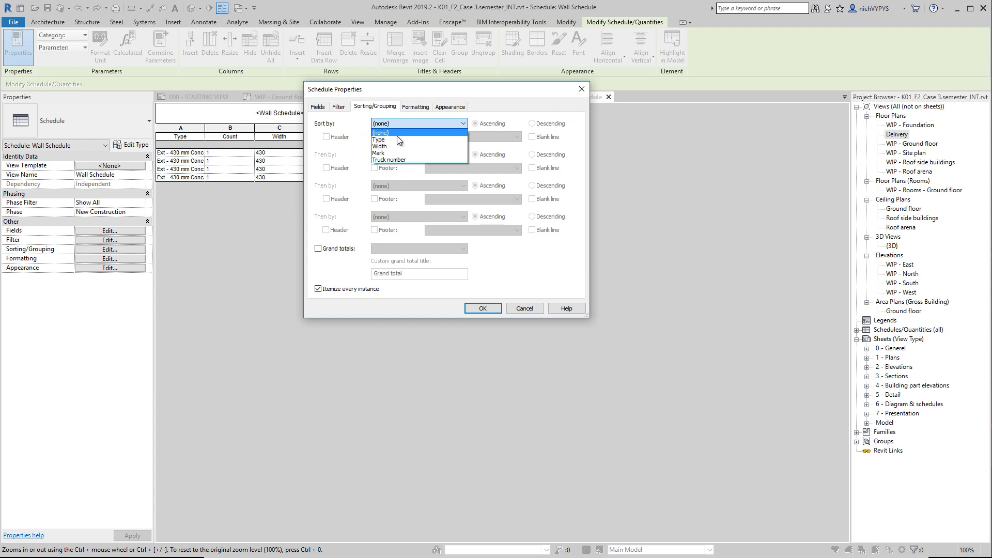
click(389, 159)
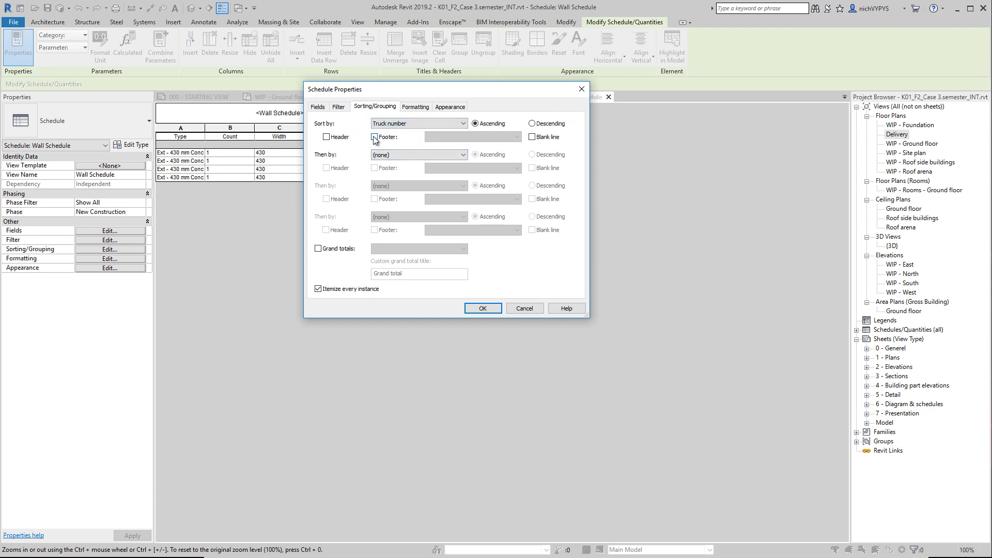
click(372, 137)
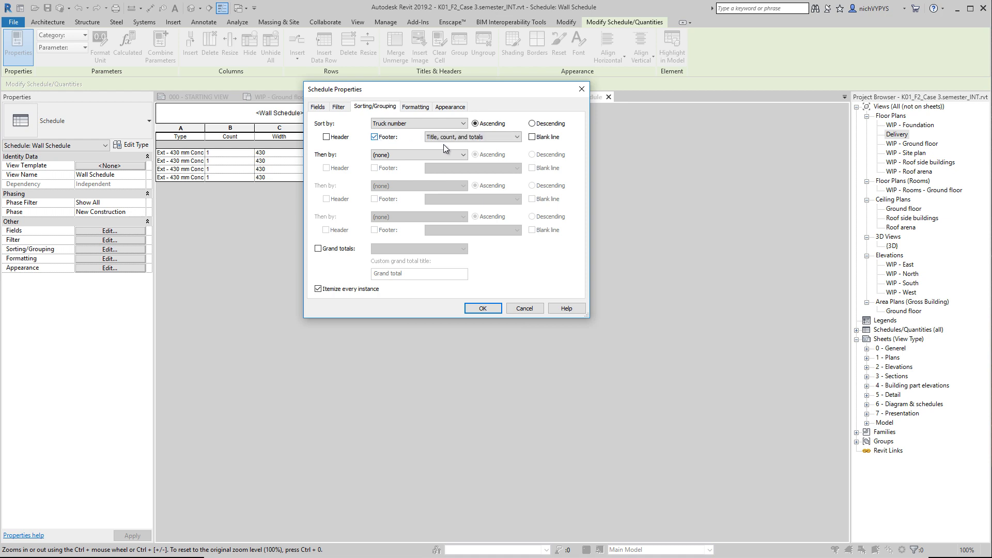
click(374, 136)
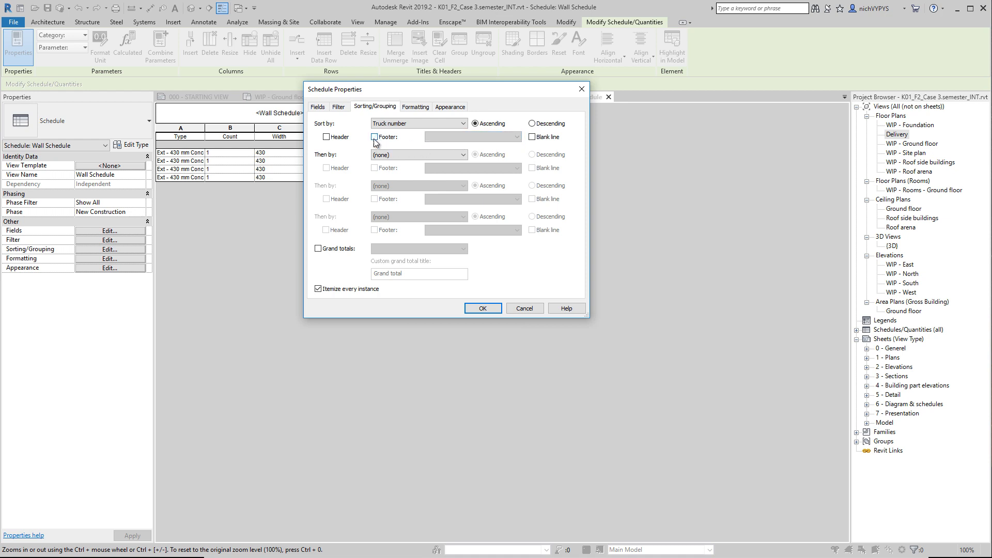
click(531, 137)
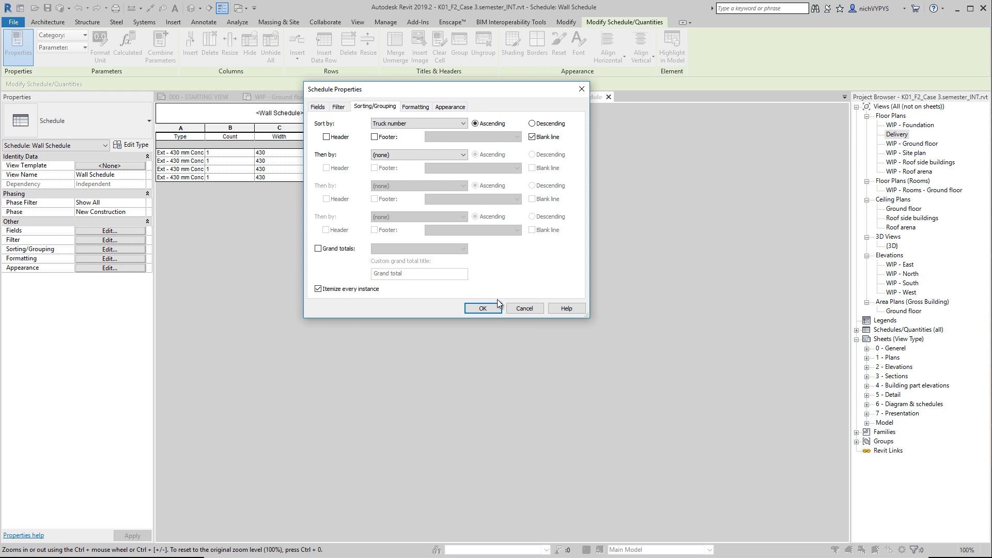
click(482, 308)
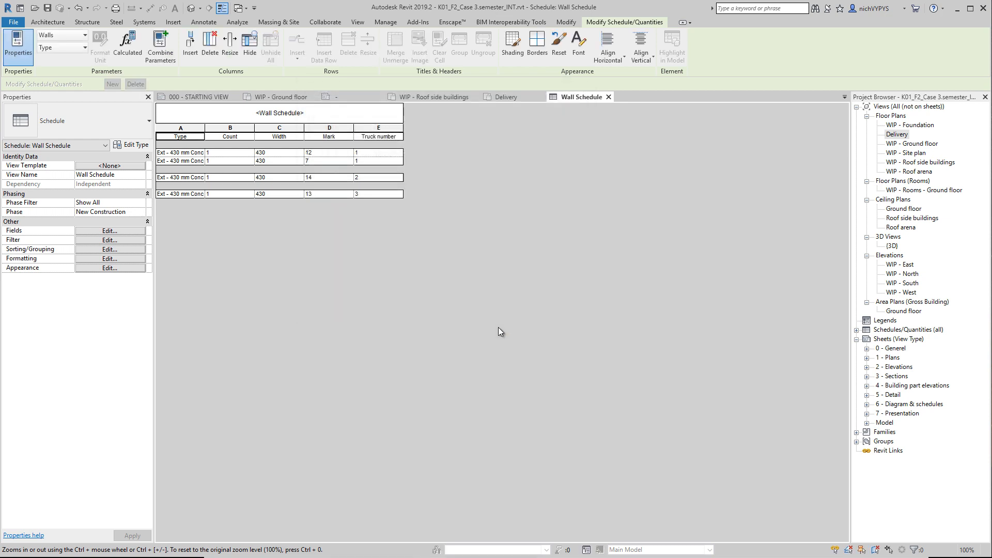
mouse_move(337, 159)
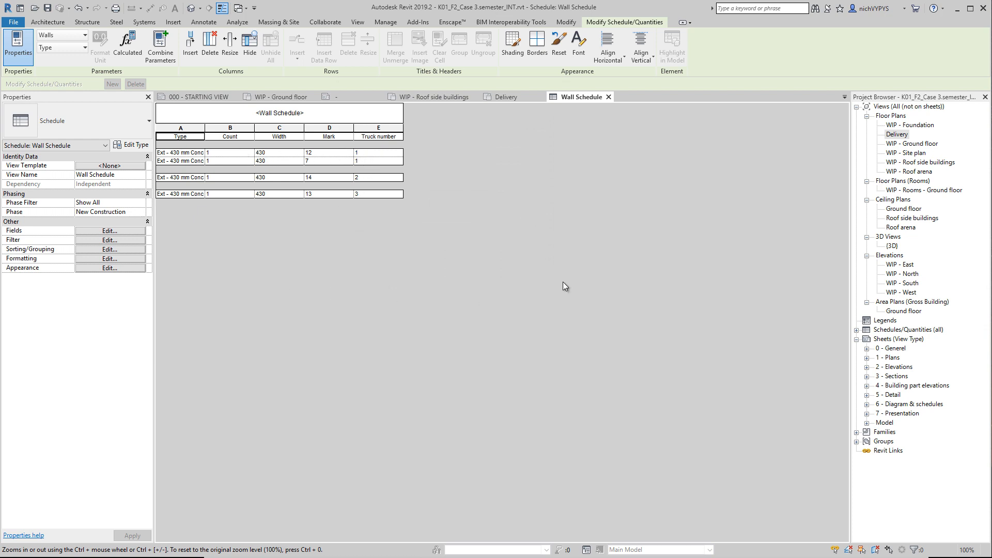
mouse_move(635, 193)
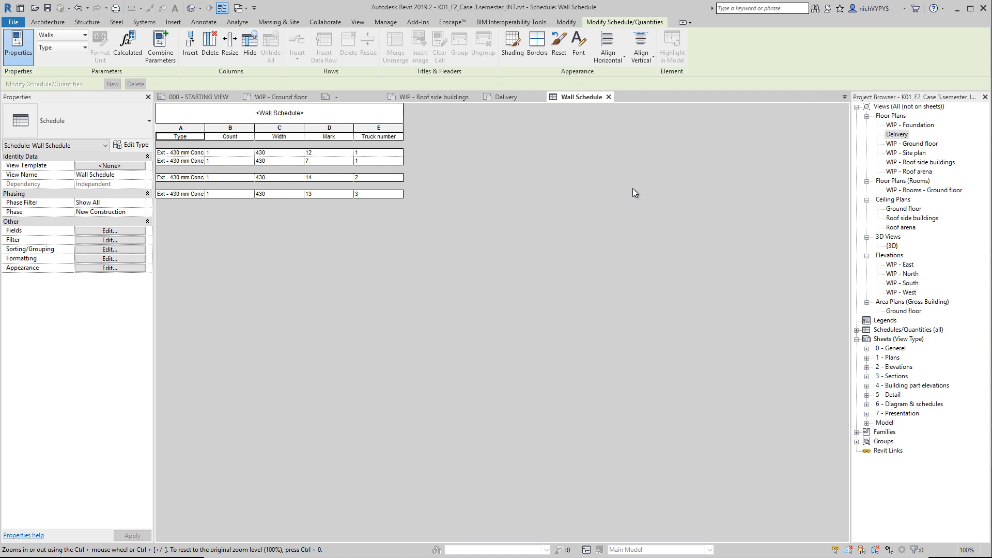
mouse_move(540, 144)
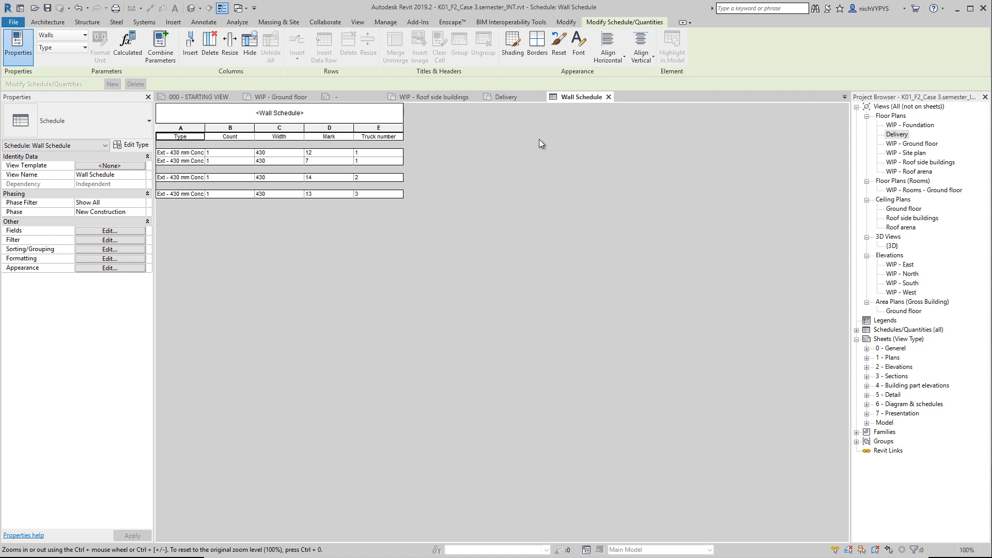
mouse_move(523, 165)
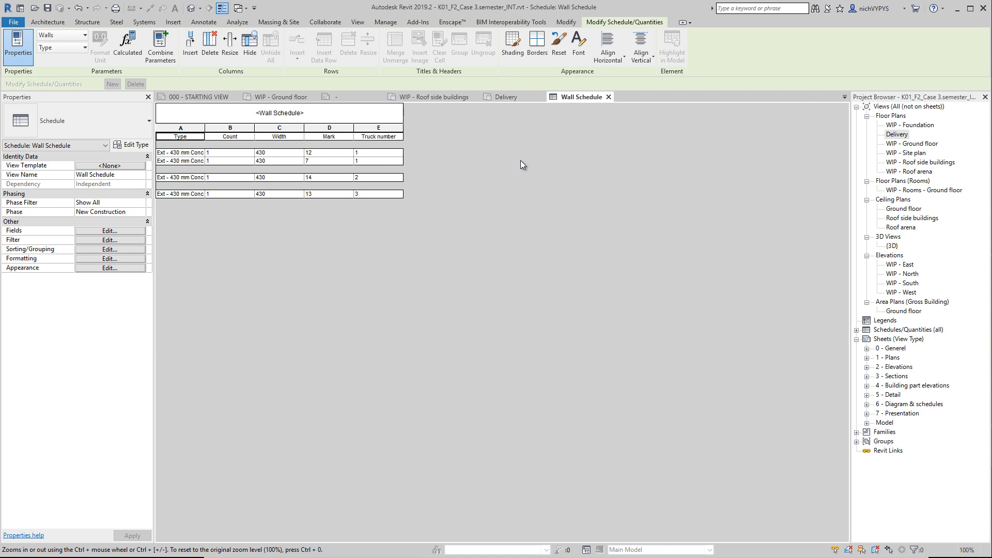